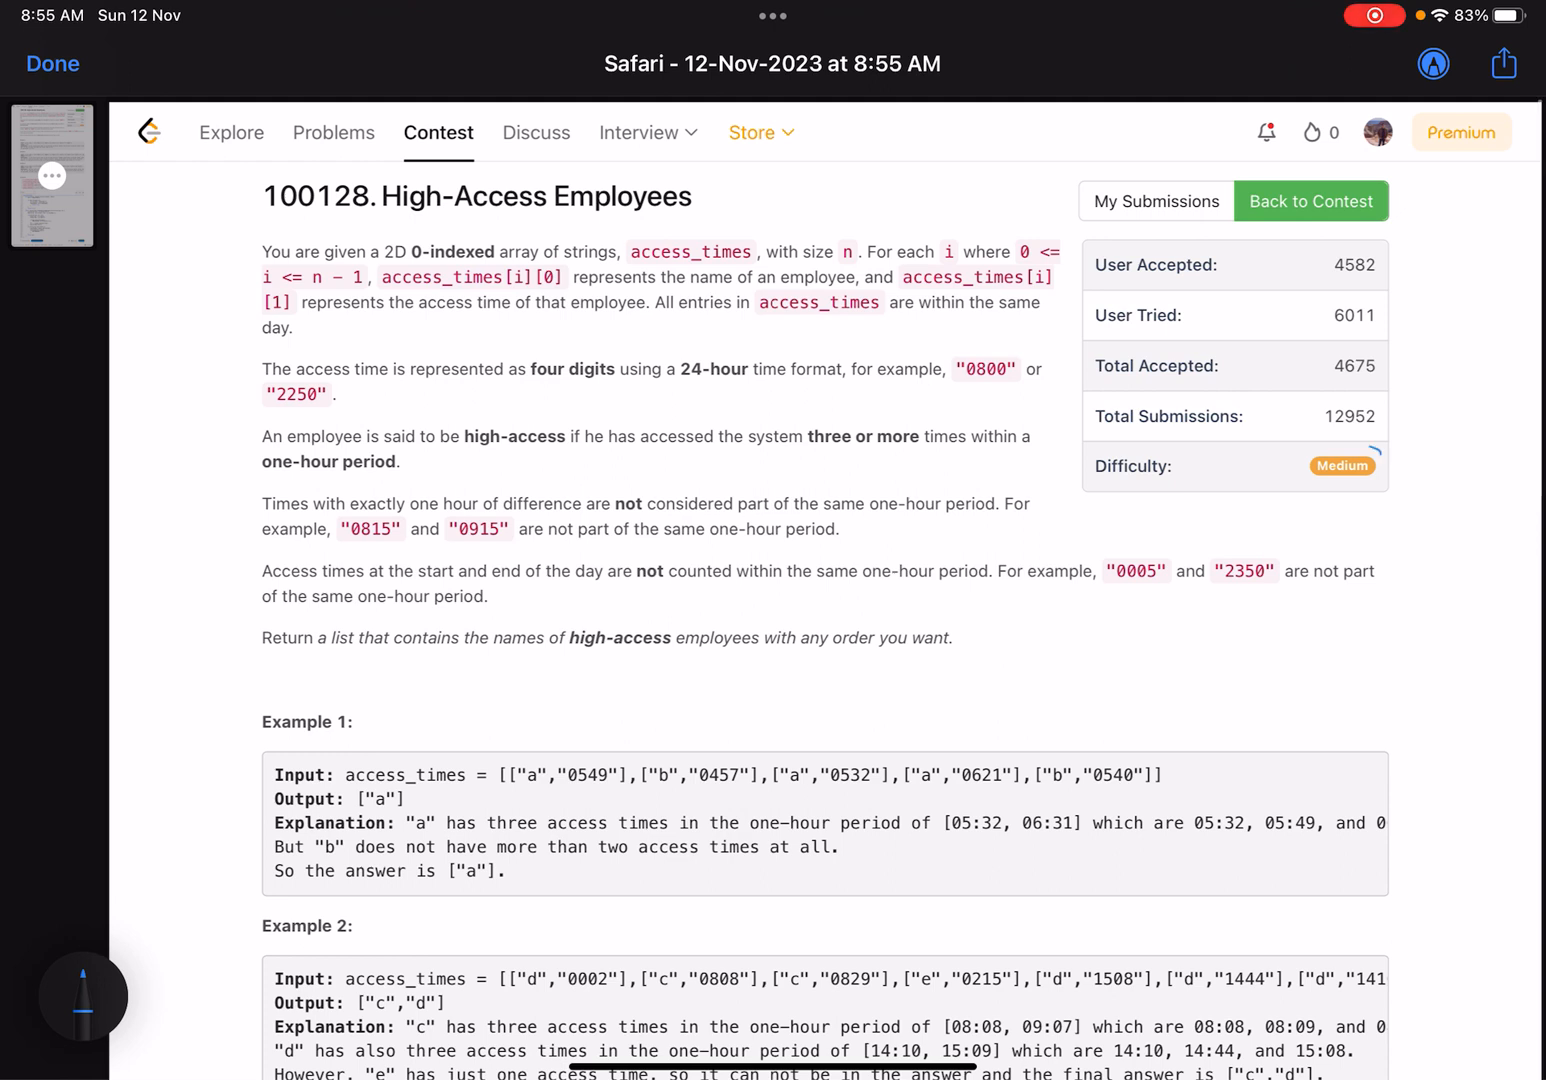
# Underline key phrases in the opening paragraphs and the high-access definition
pyautogui.moveTo(1290, 465); pyautogui.dragTo(1395, 465)
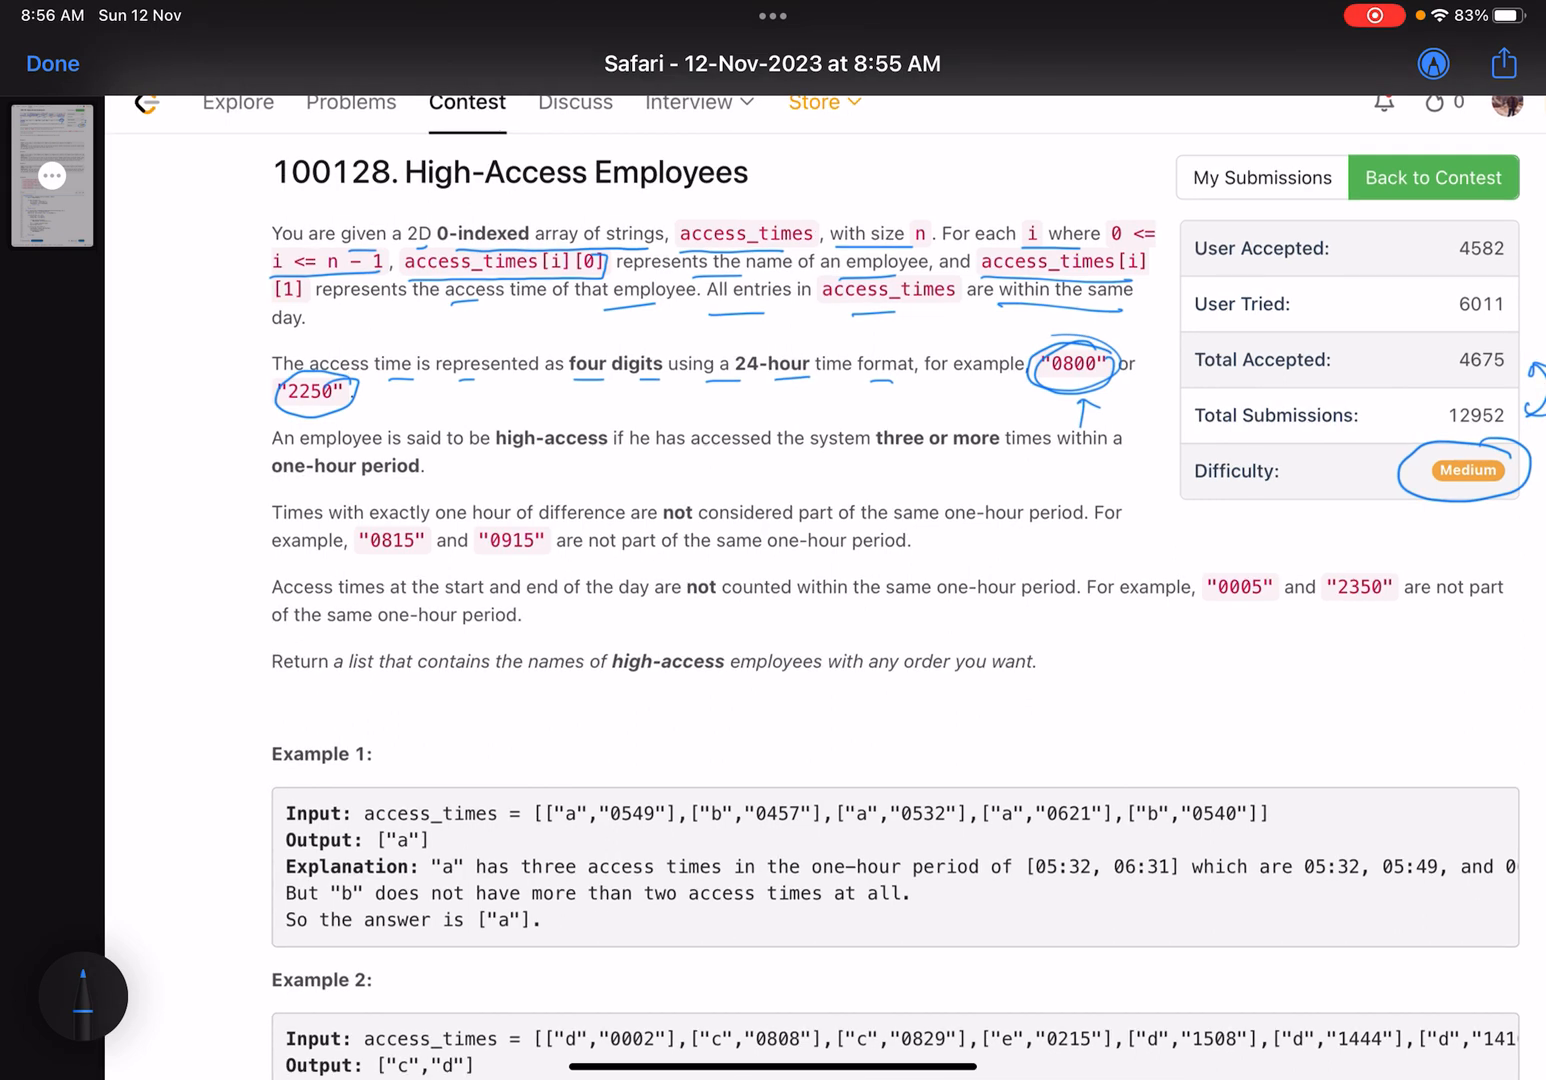
pyautogui.moveTo(430, 457); pyautogui.dragTo(540, 458)
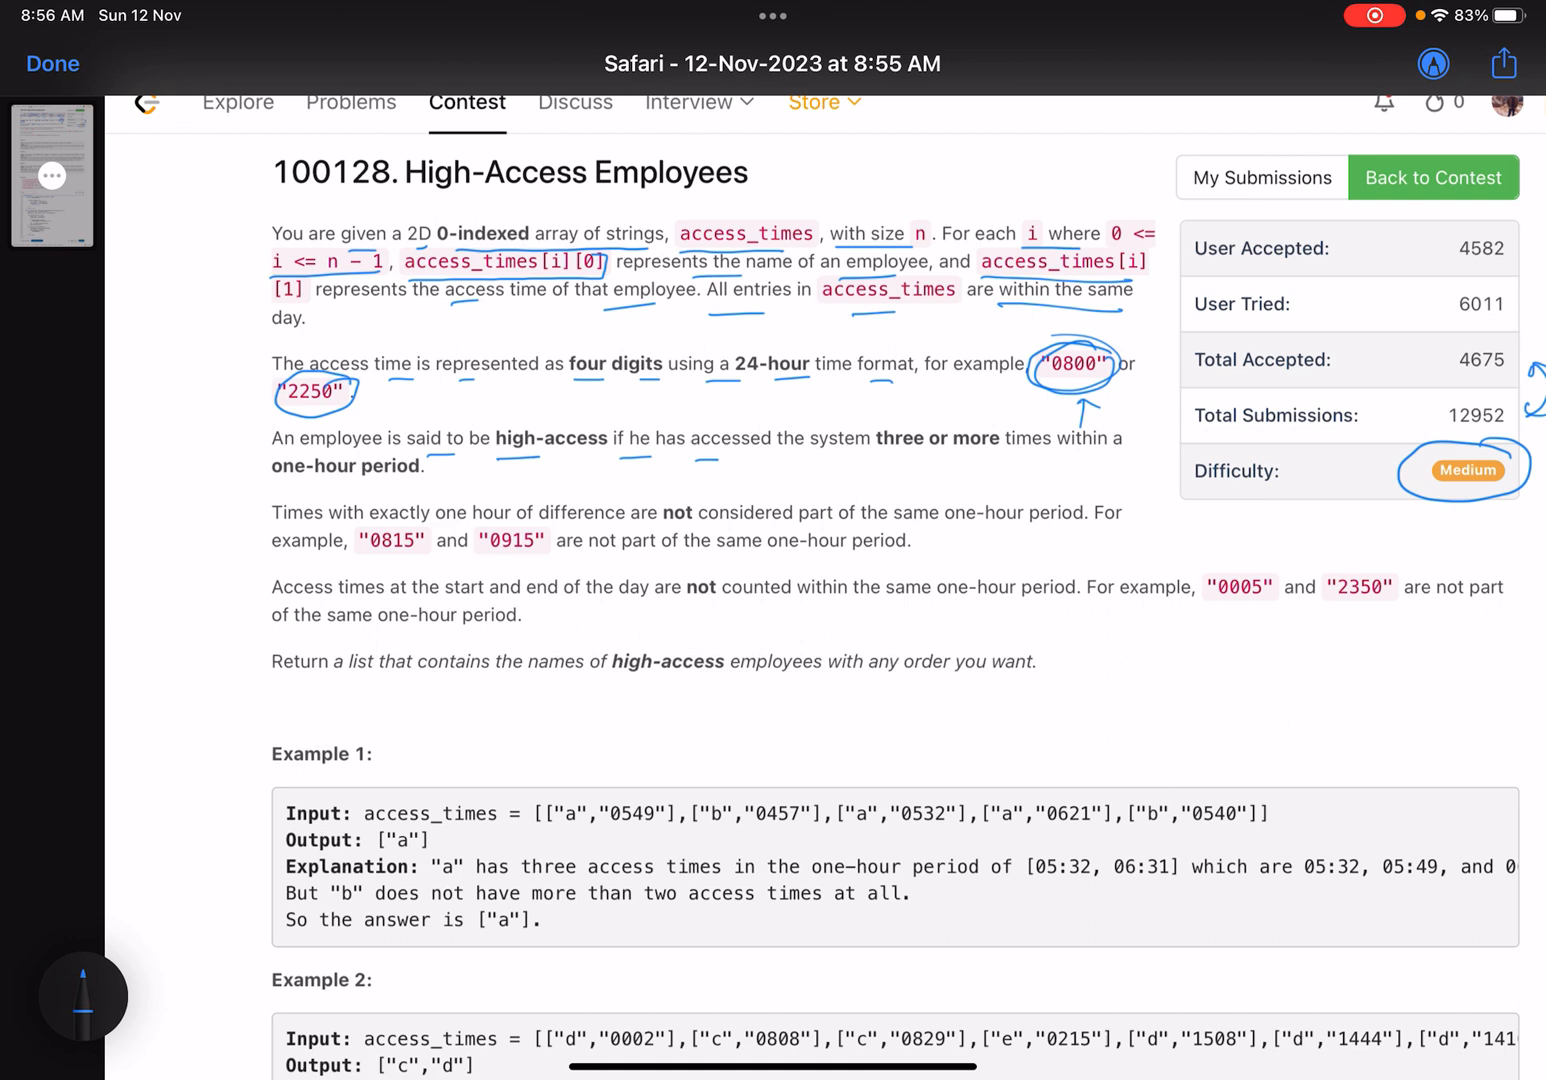
# Circle "three or more" and "one-hour period", and bracket the two not-counted rules
pyautogui.moveTo(855, 438); pyautogui.dragTo(1015, 438)
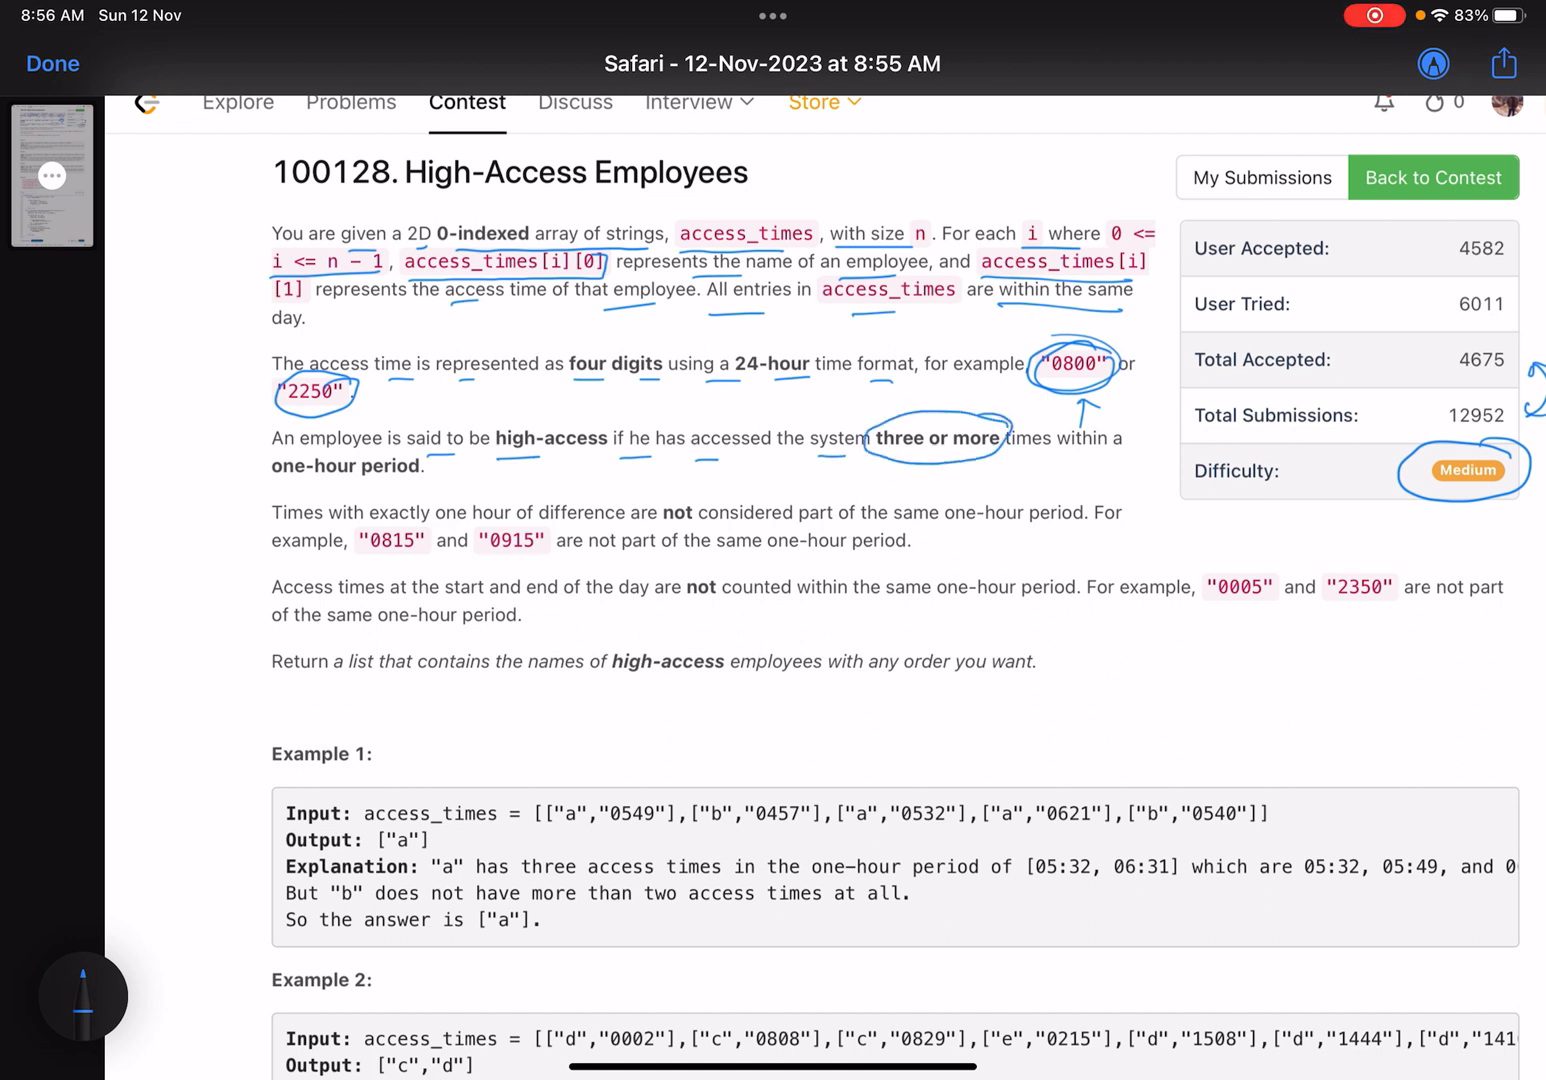
pyautogui.moveTo(270, 465); pyautogui.dragTo(420, 465)
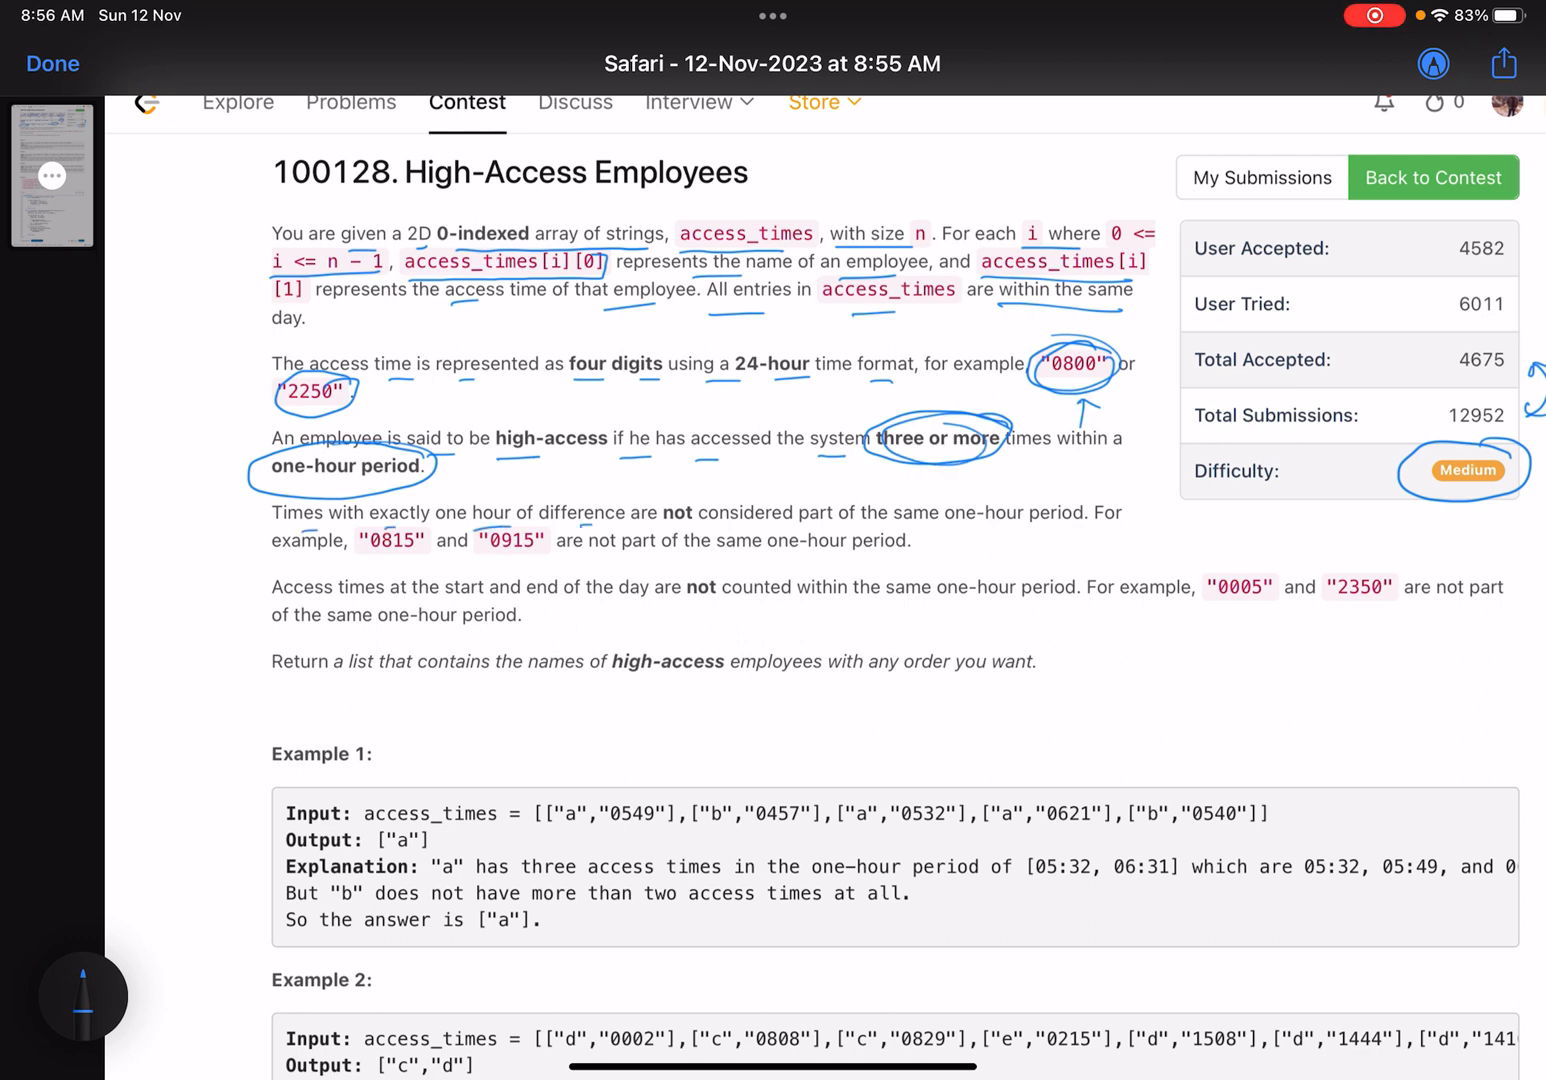
pyautogui.moveTo(910, 528); pyautogui.dragTo(1120, 528)
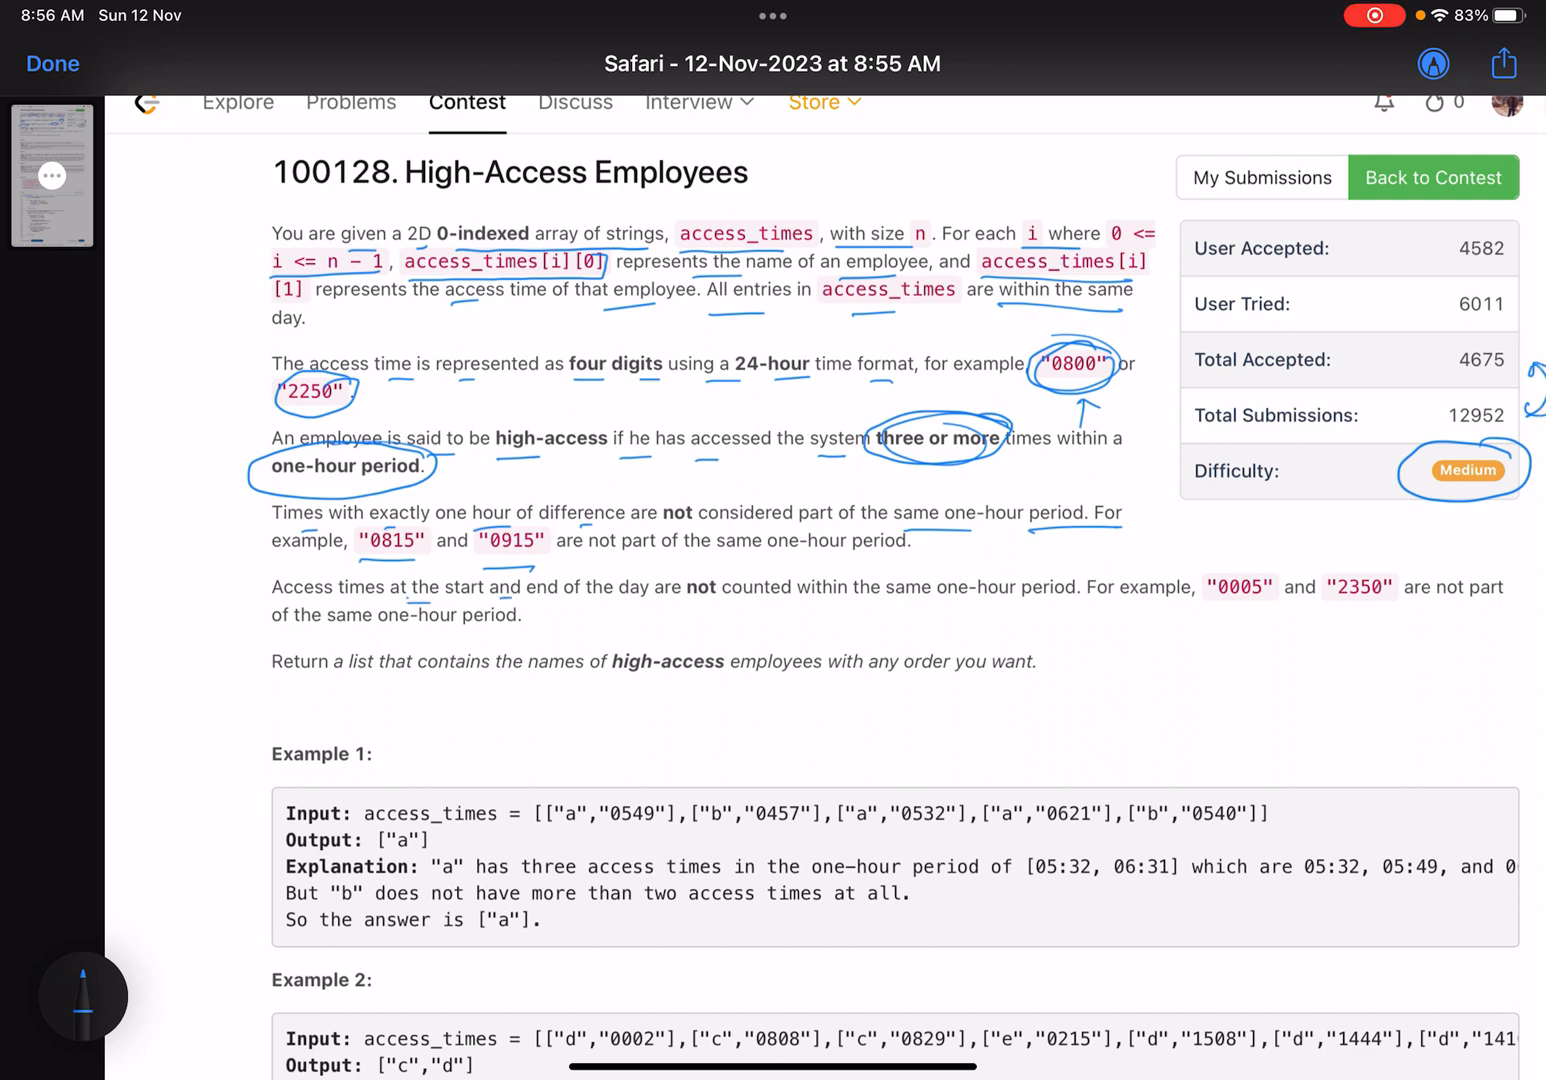
pyautogui.moveTo(250, 572); pyautogui.dragTo(1080, 570)
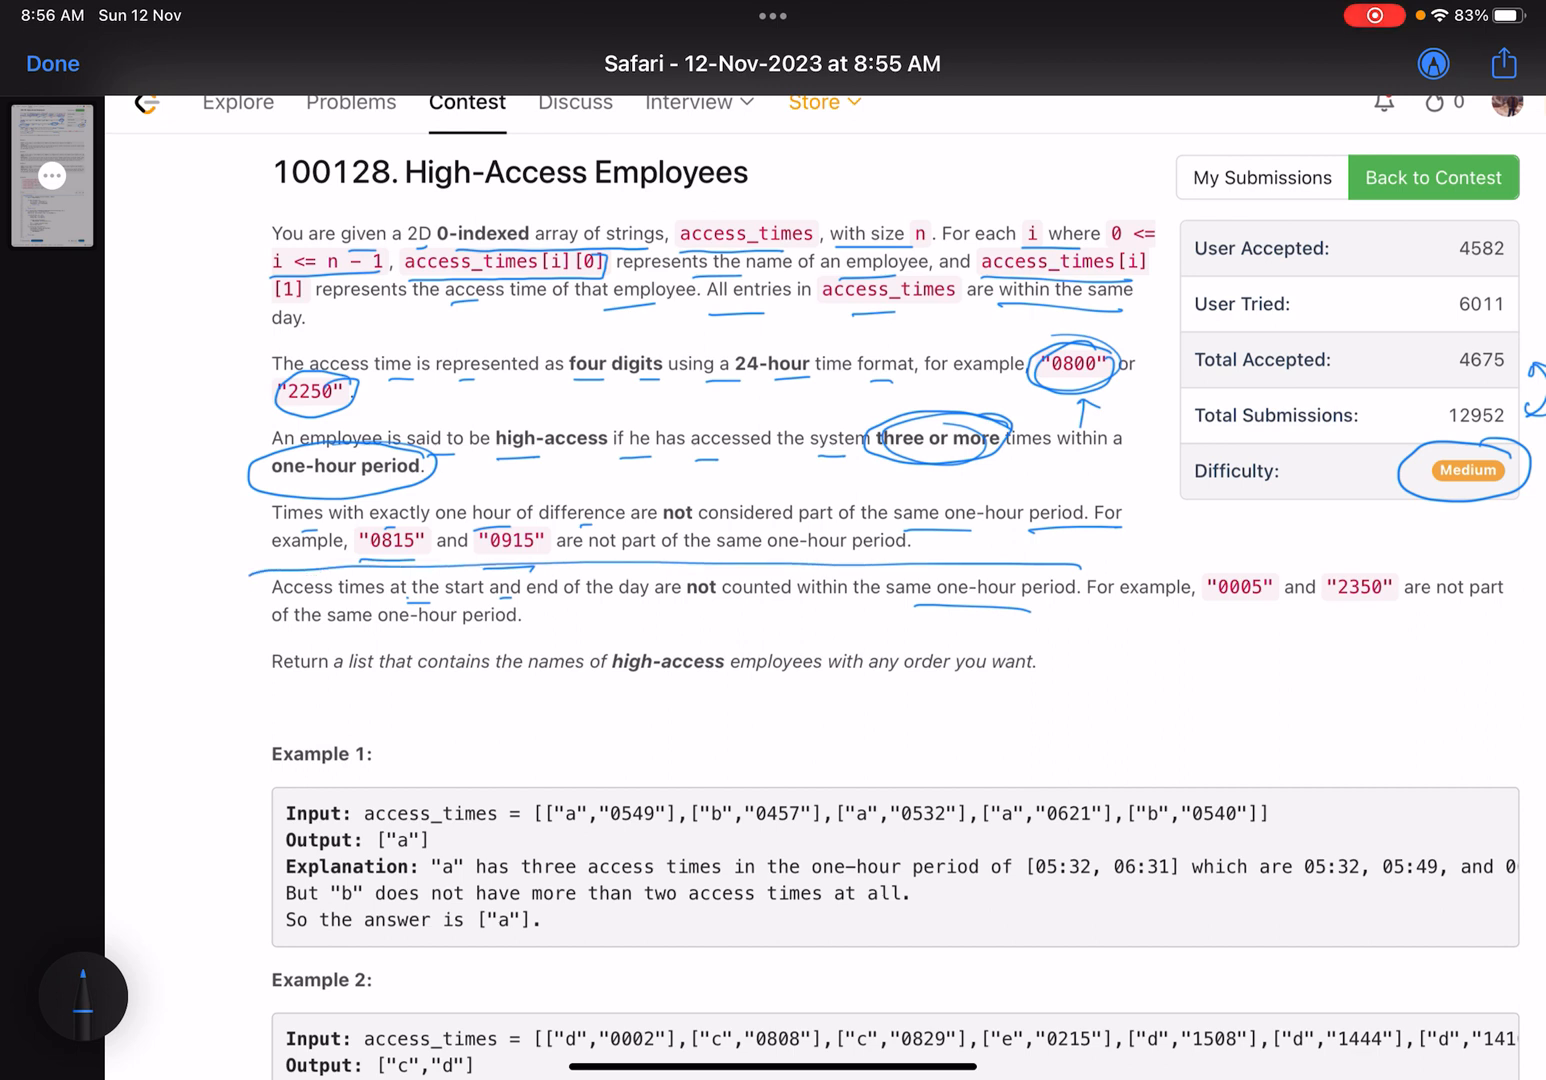
pyautogui.moveTo(250, 605); pyautogui.dragTo(1070, 590)
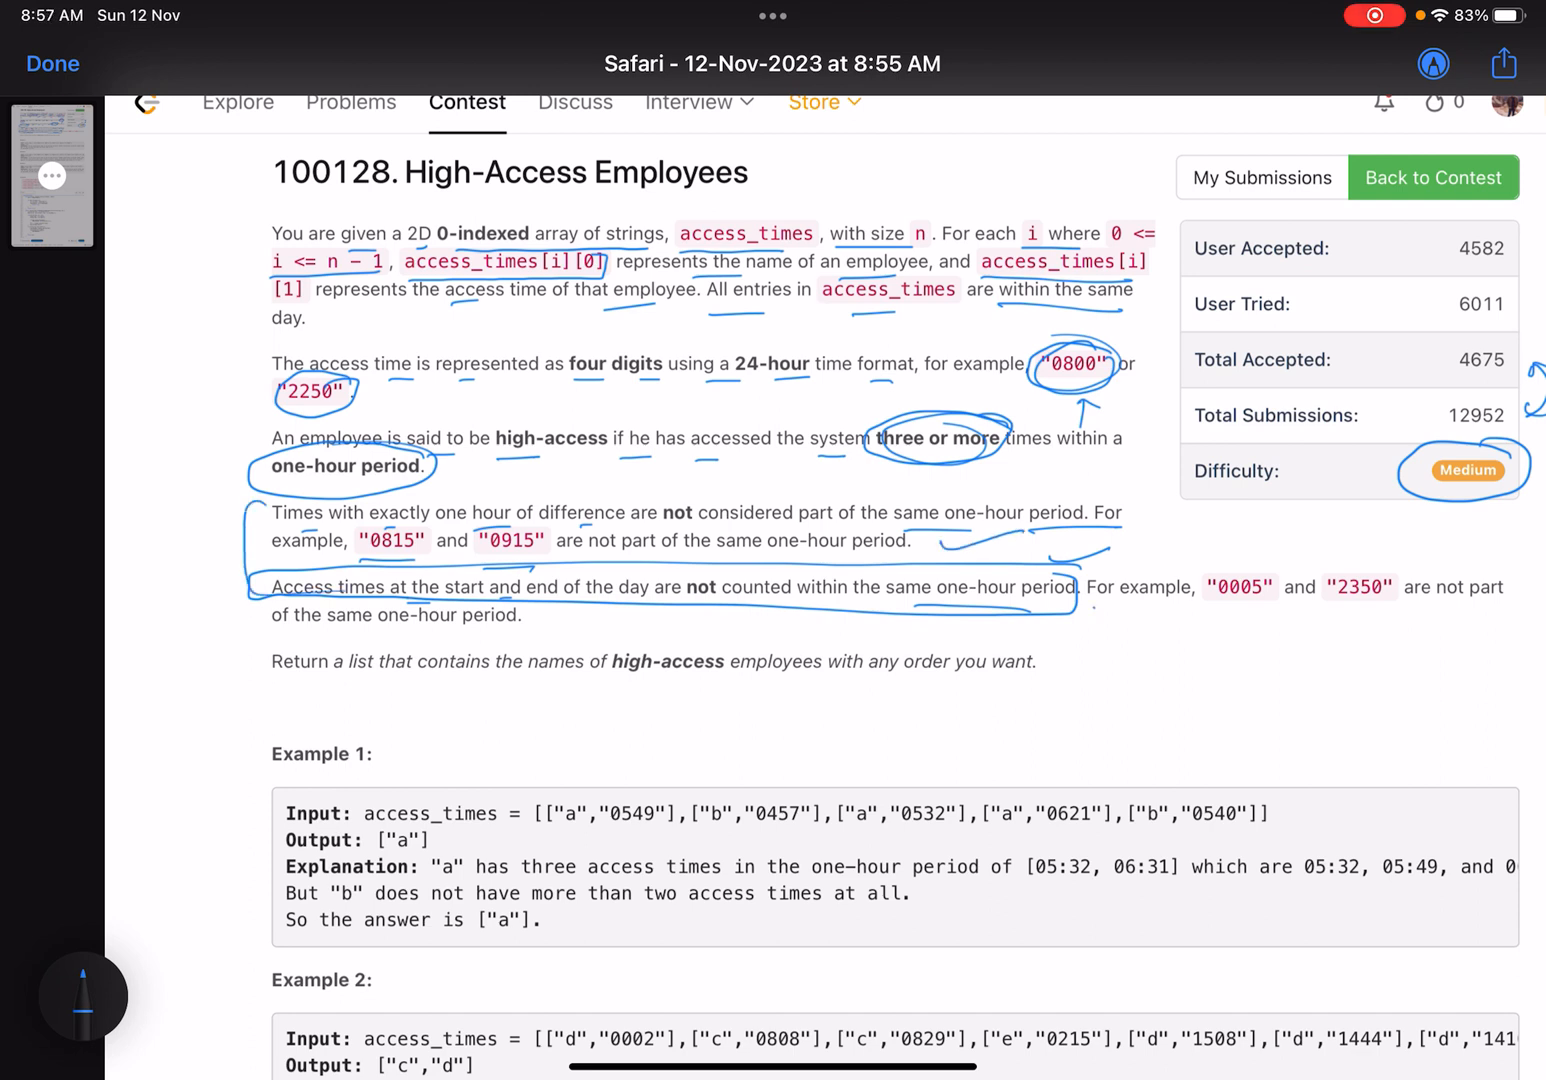
# Underline 0005, 2350 and the Return sentence
pyautogui.moveTo(1120, 600); pyautogui.dragTo(1260, 610)
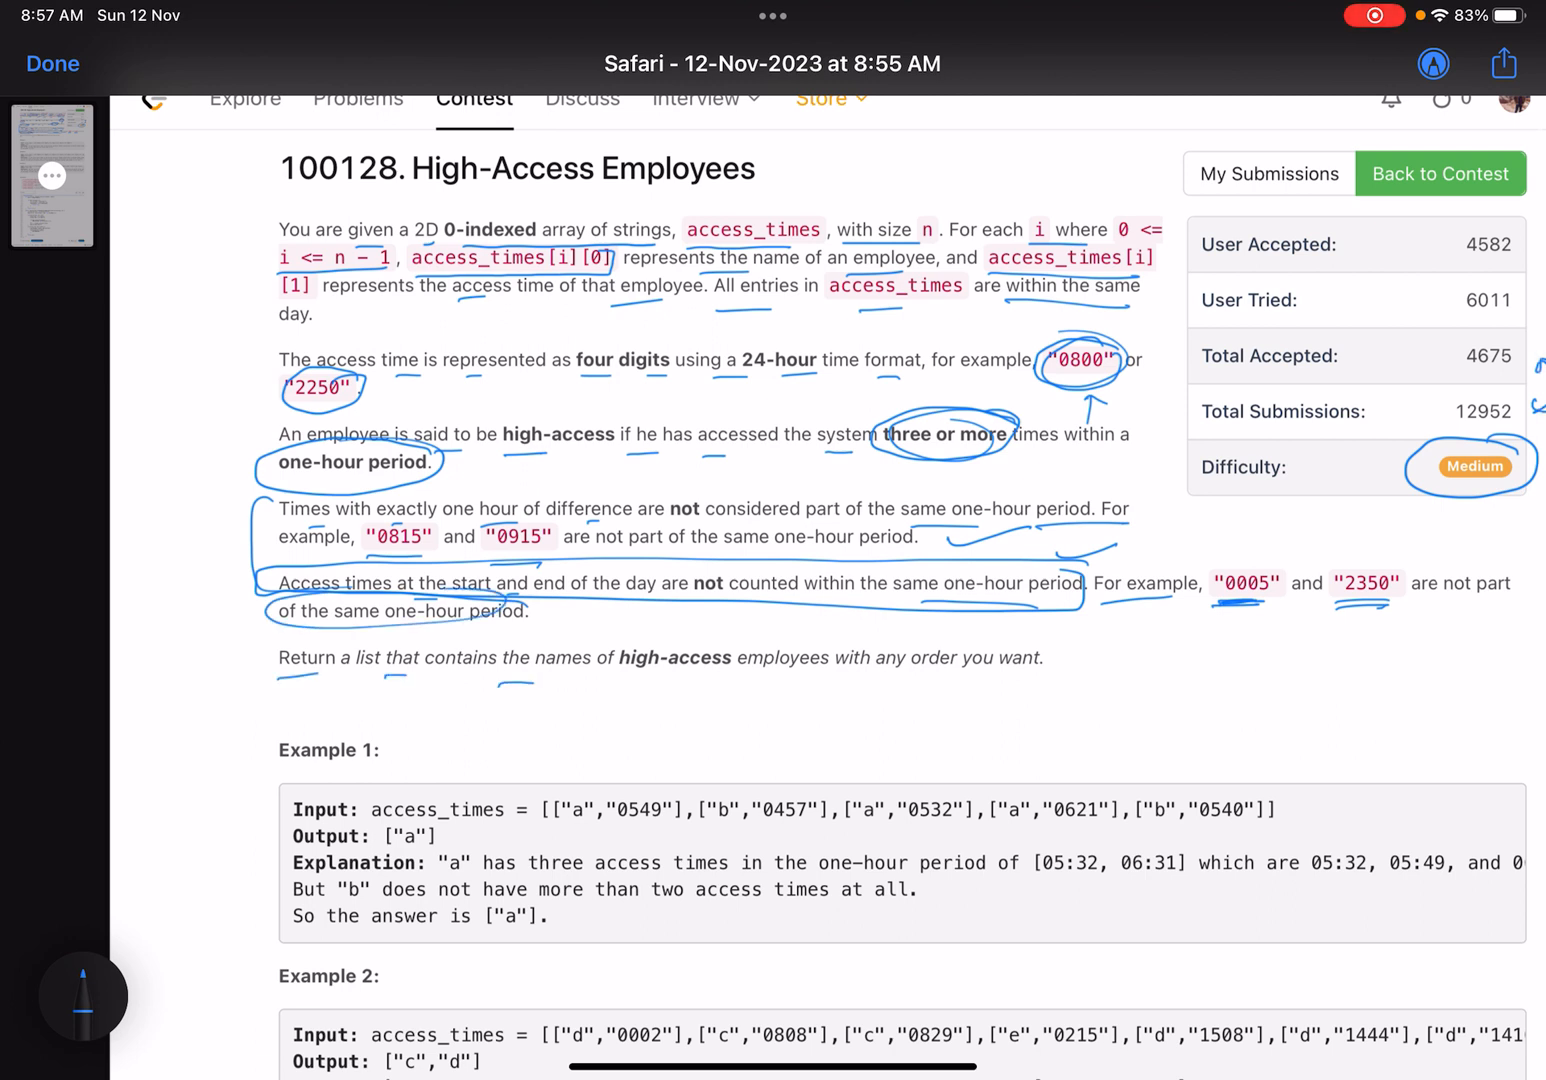
pyautogui.moveTo(600, 680); pyautogui.dragTo(1080, 658)
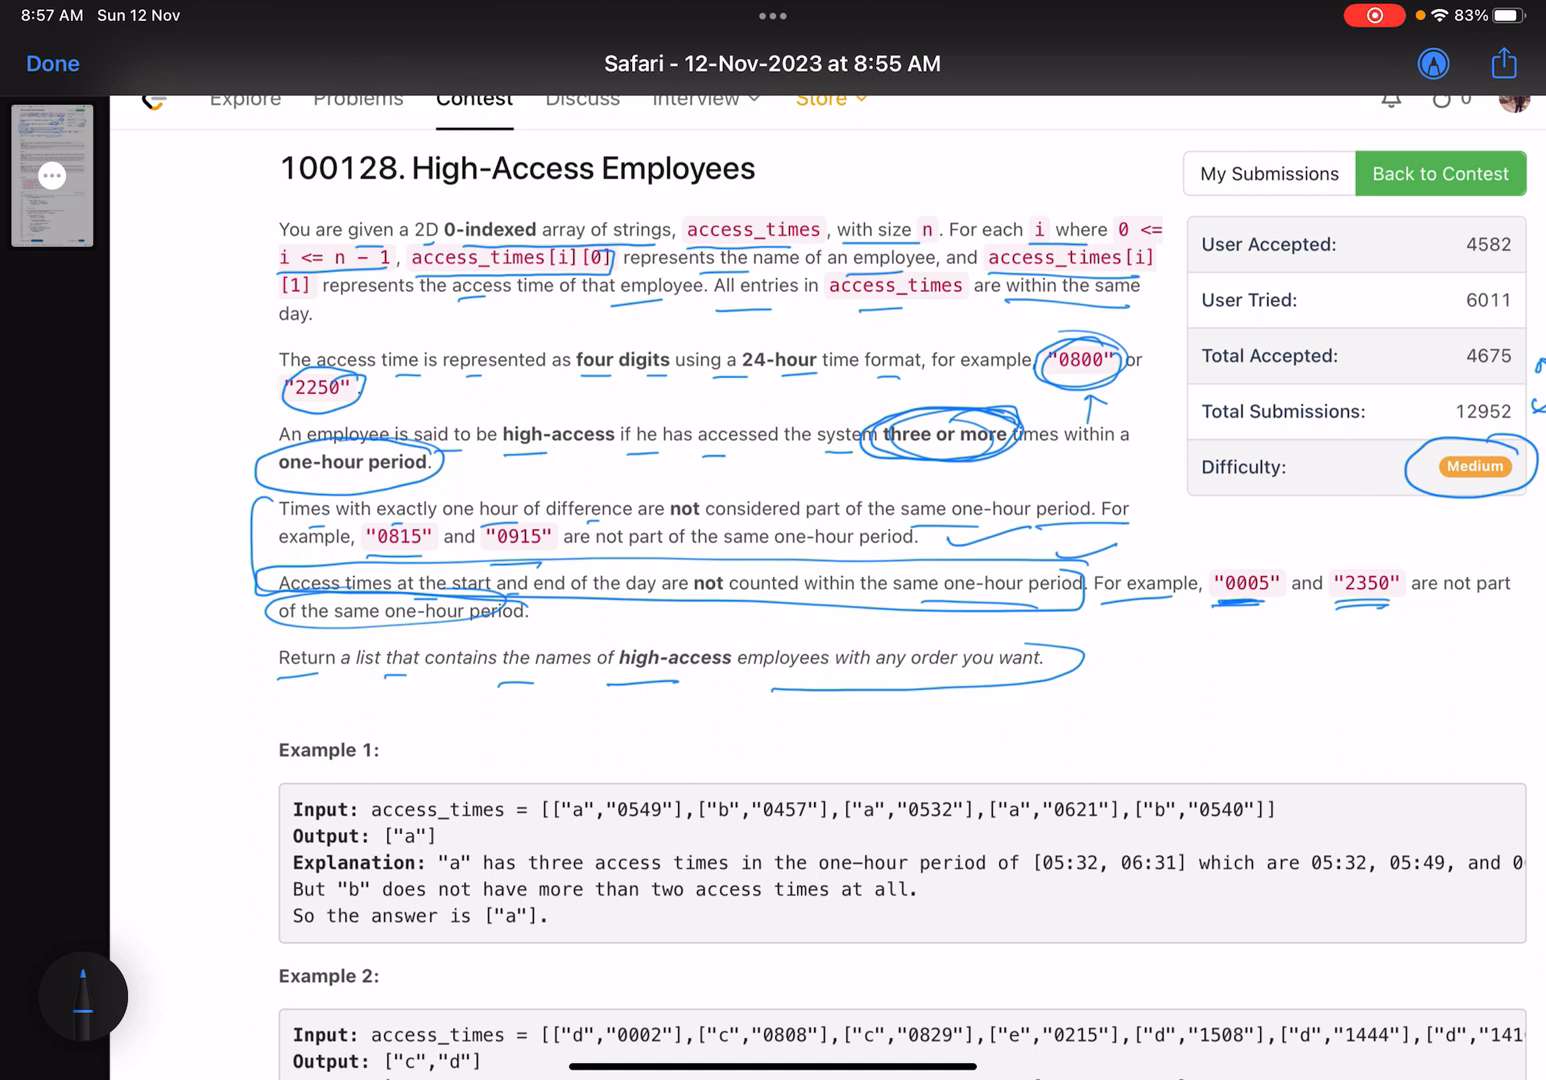
pyautogui.moveTo(260, 490); pyautogui.dragTo(1450, 625)
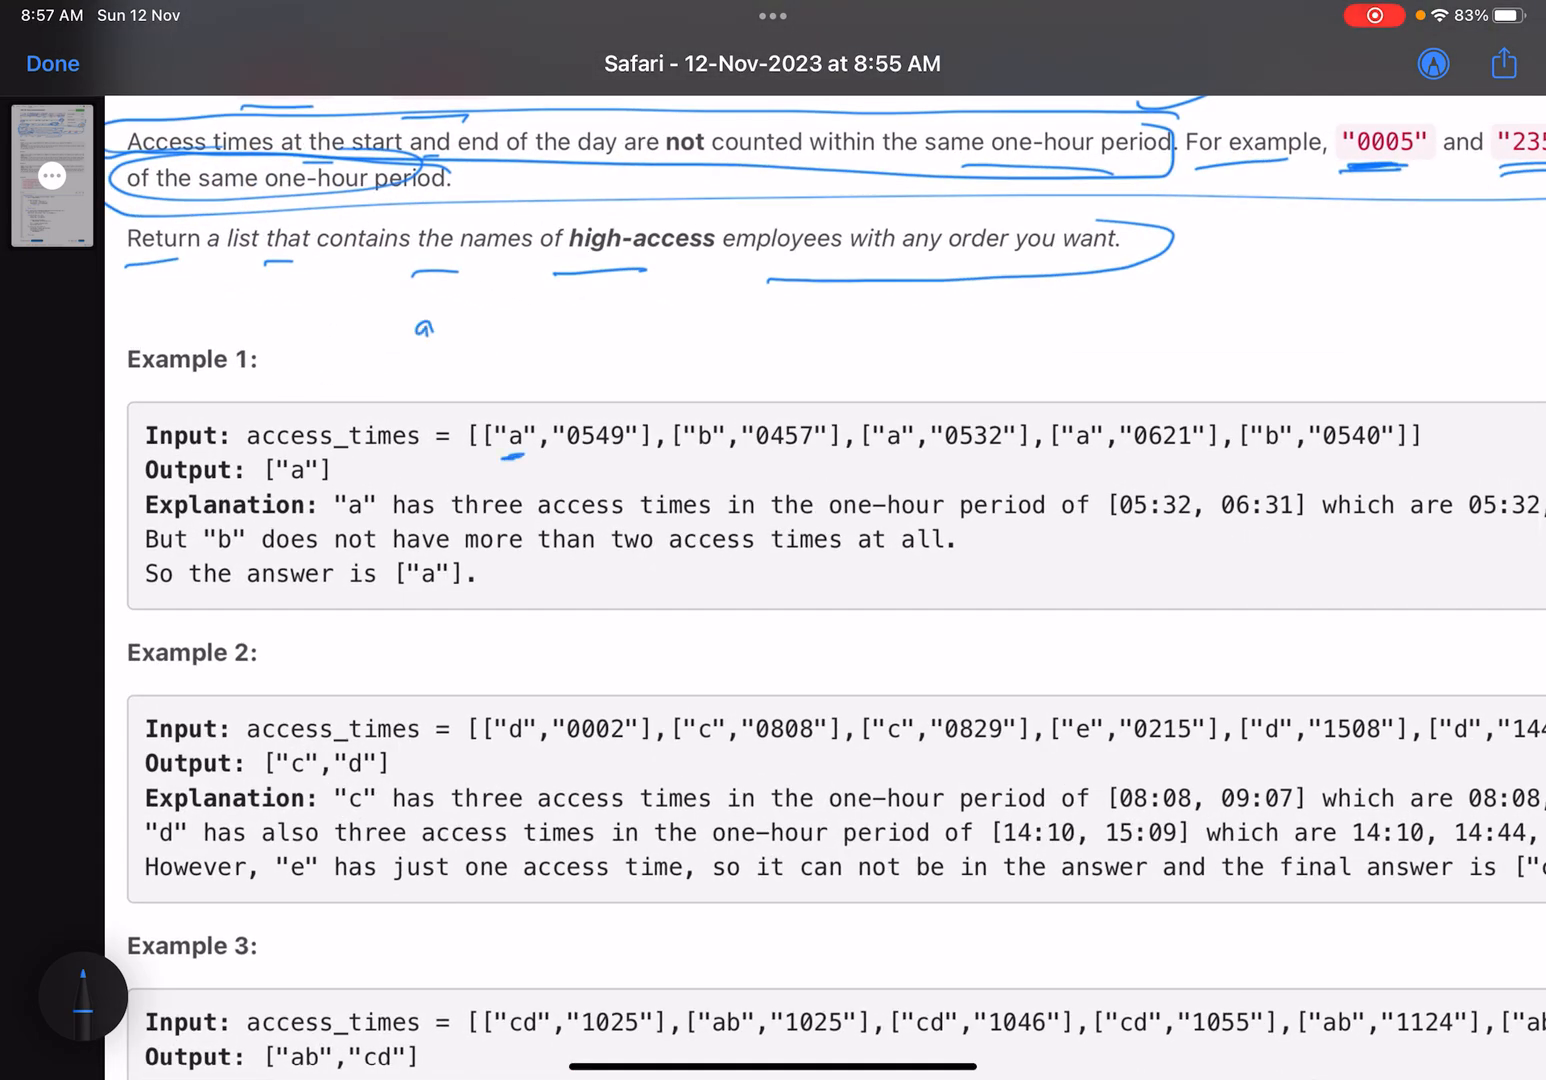
# Handwrite employee a's times 549, 532, 621 and b's times 457, 540
pyautogui.moveTo(435, 330); pyautogui.dragTo(478, 322)
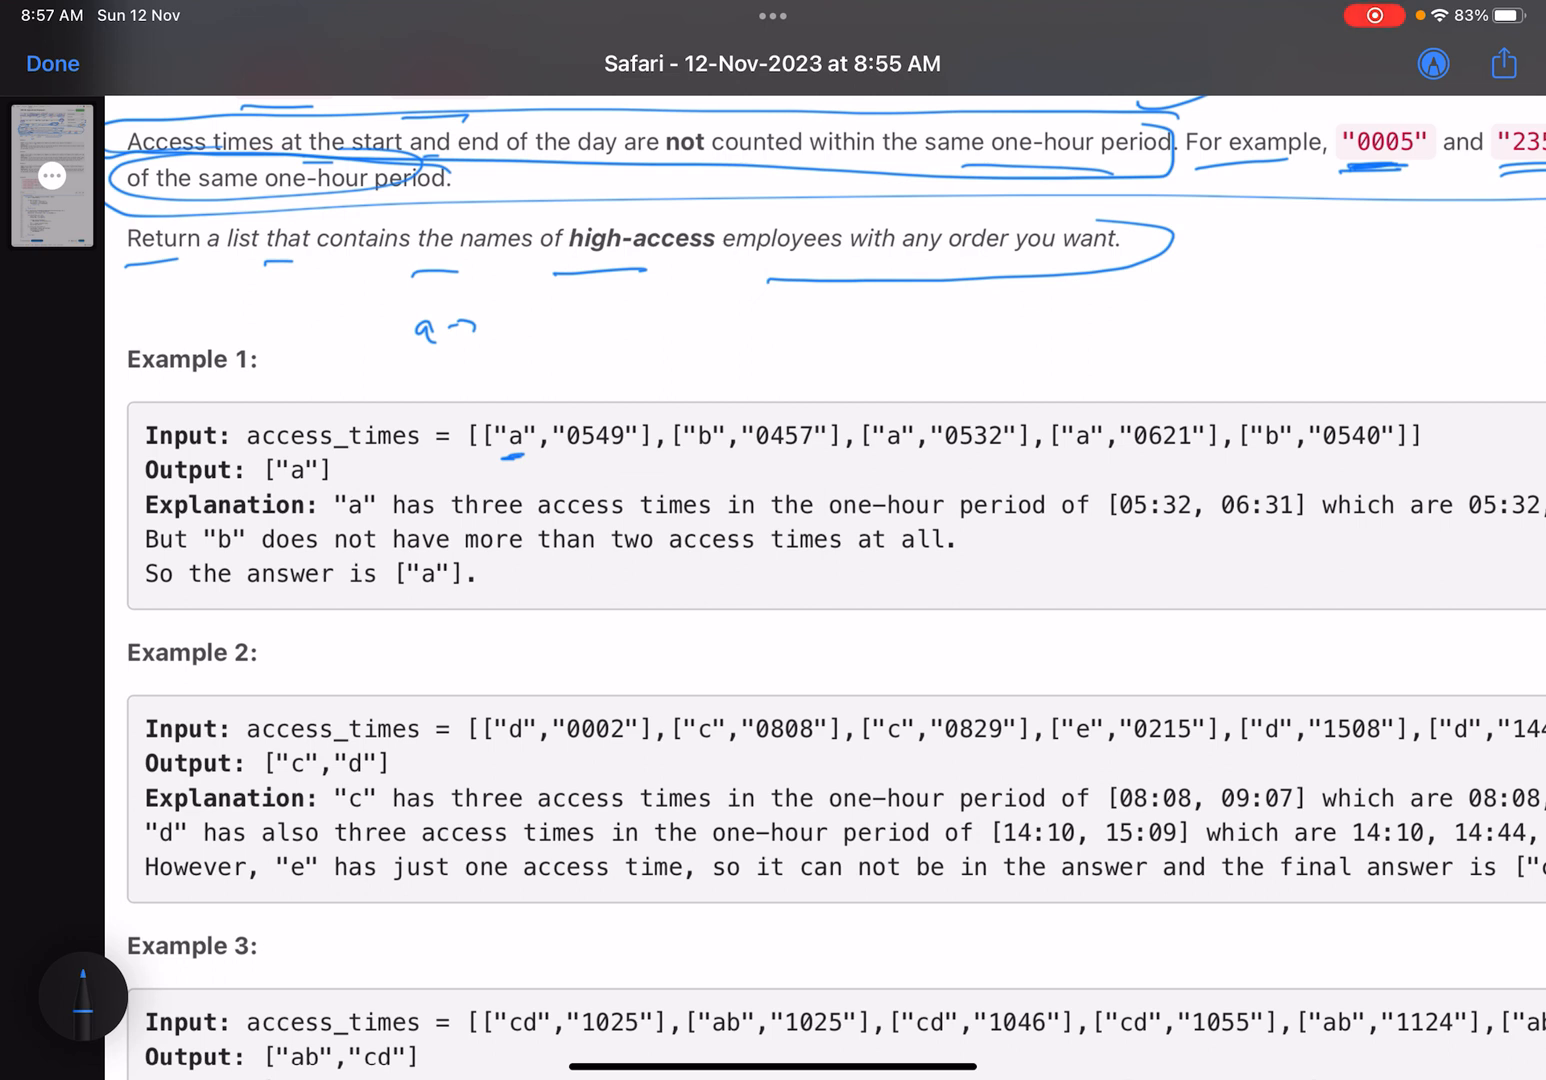
pyautogui.moveTo(510, 330); pyautogui.dragTo(590, 320)
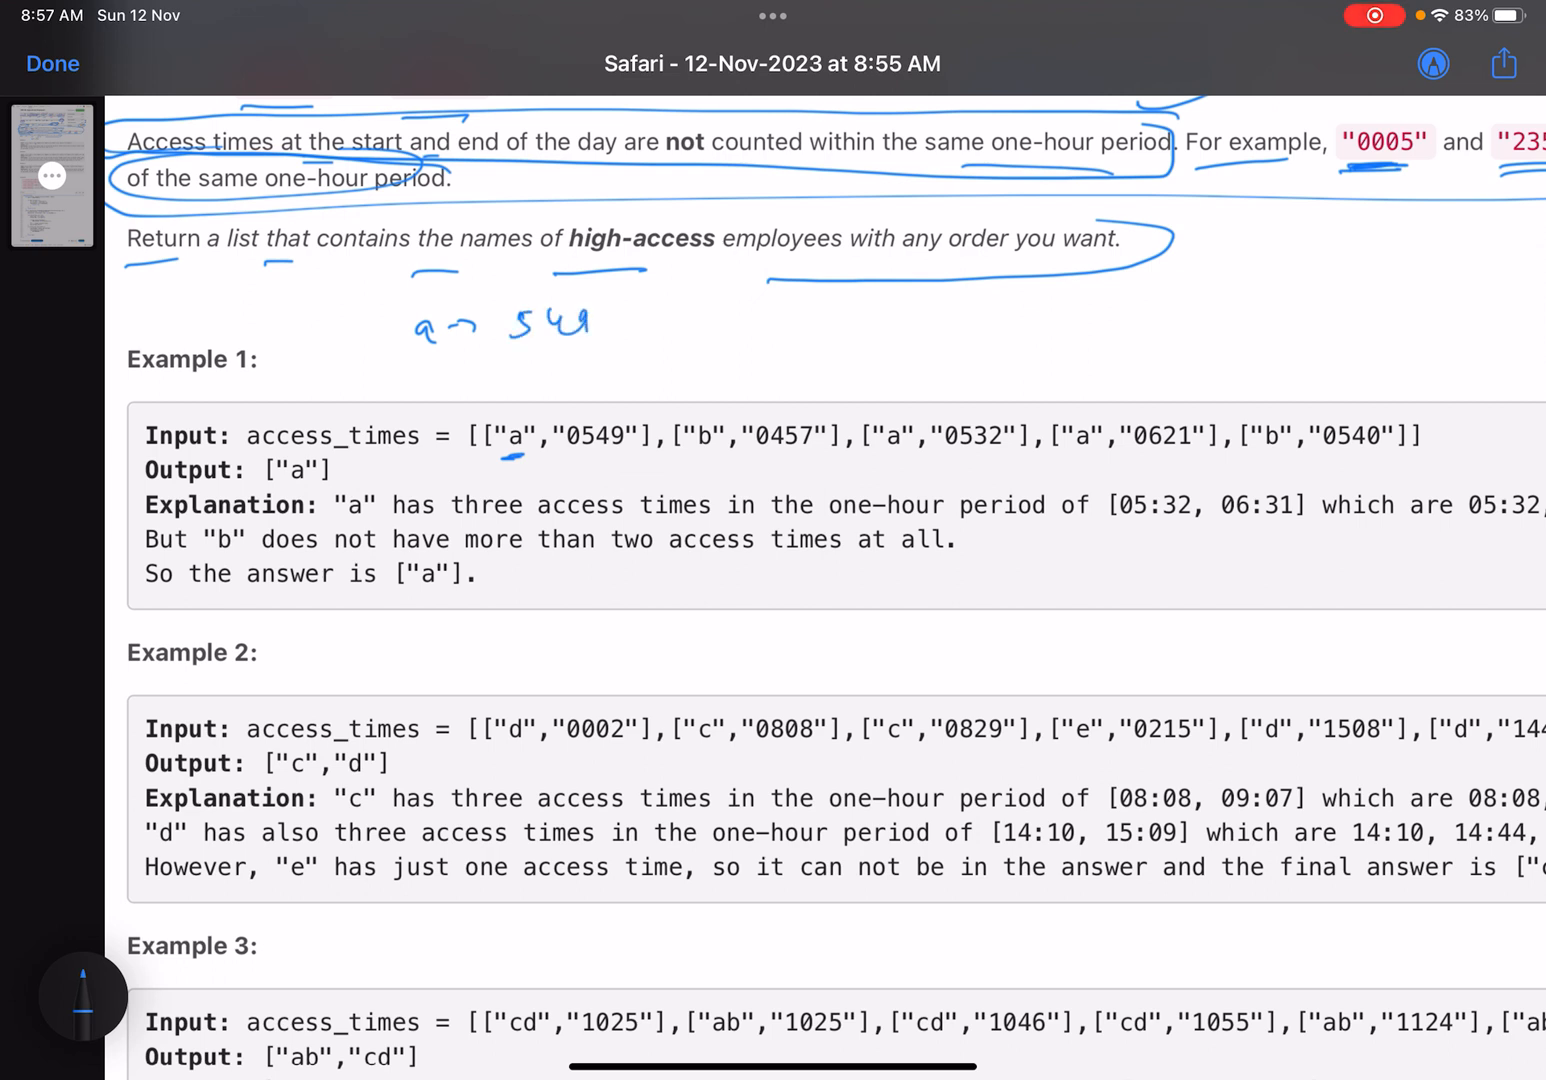
pyautogui.moveTo(680, 460); pyautogui.dragTo(1000, 460)
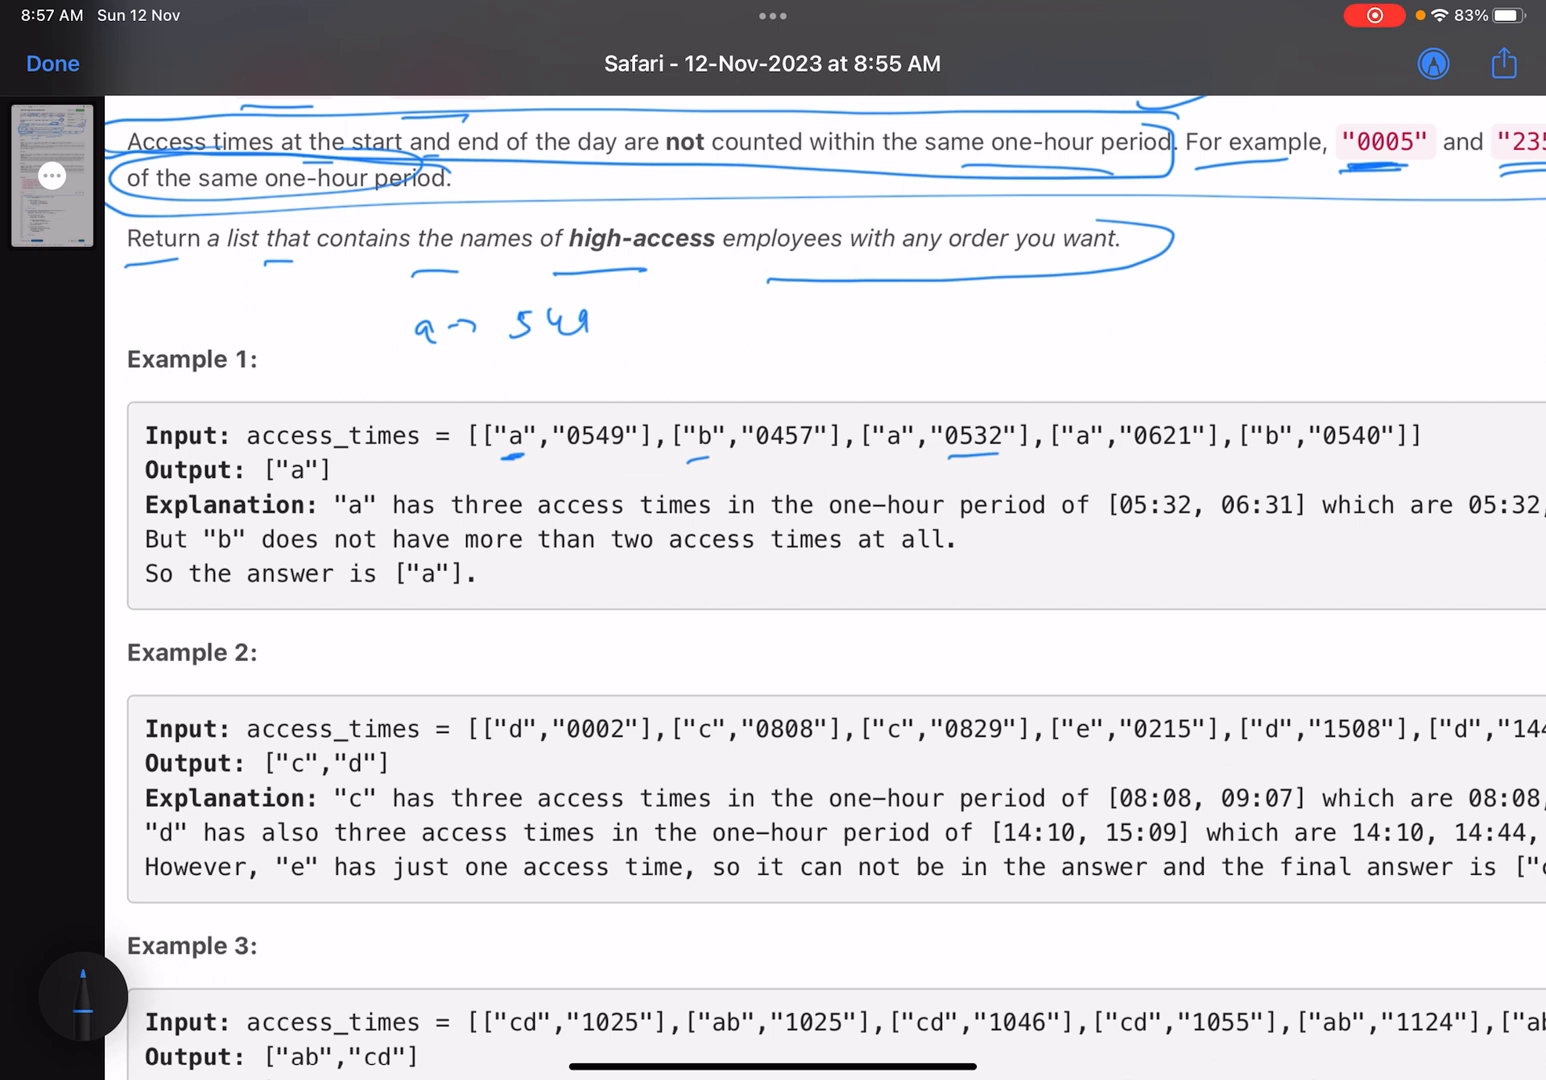
pyautogui.moveTo(405, 390); pyautogui.dragTo(470, 375)
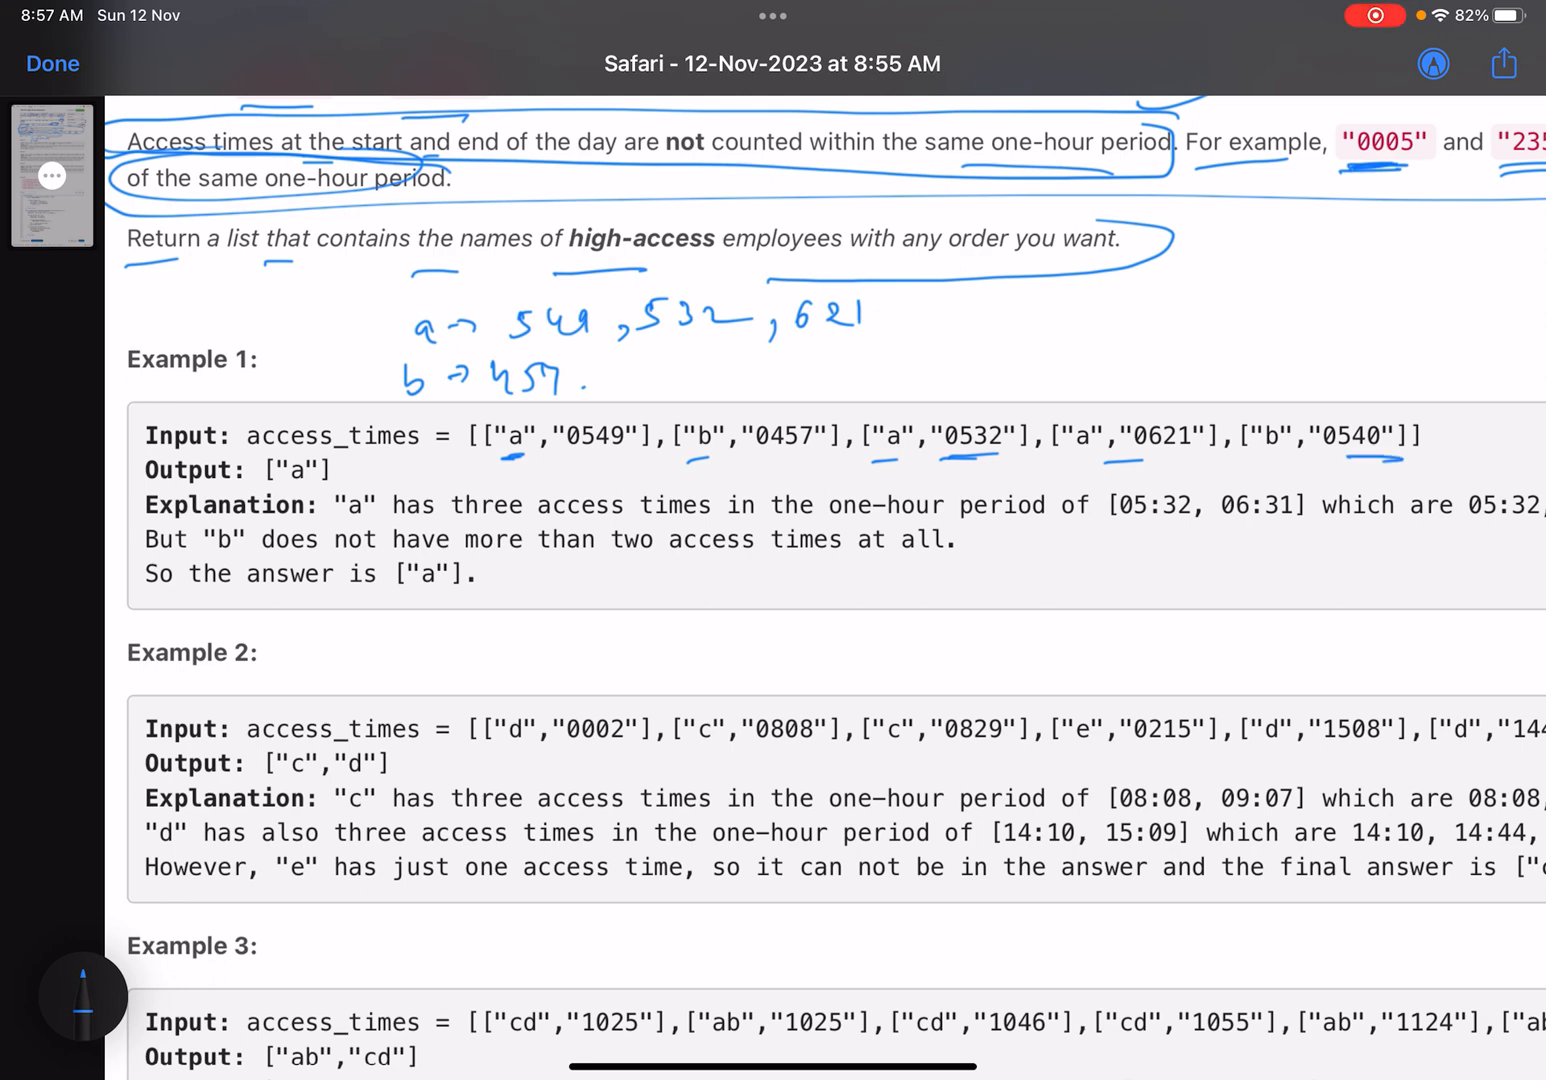
# Box each employee's time list, circle 532, and write a's times sorted
pyautogui.moveTo(580, 375); pyautogui.dragTo(705, 375)
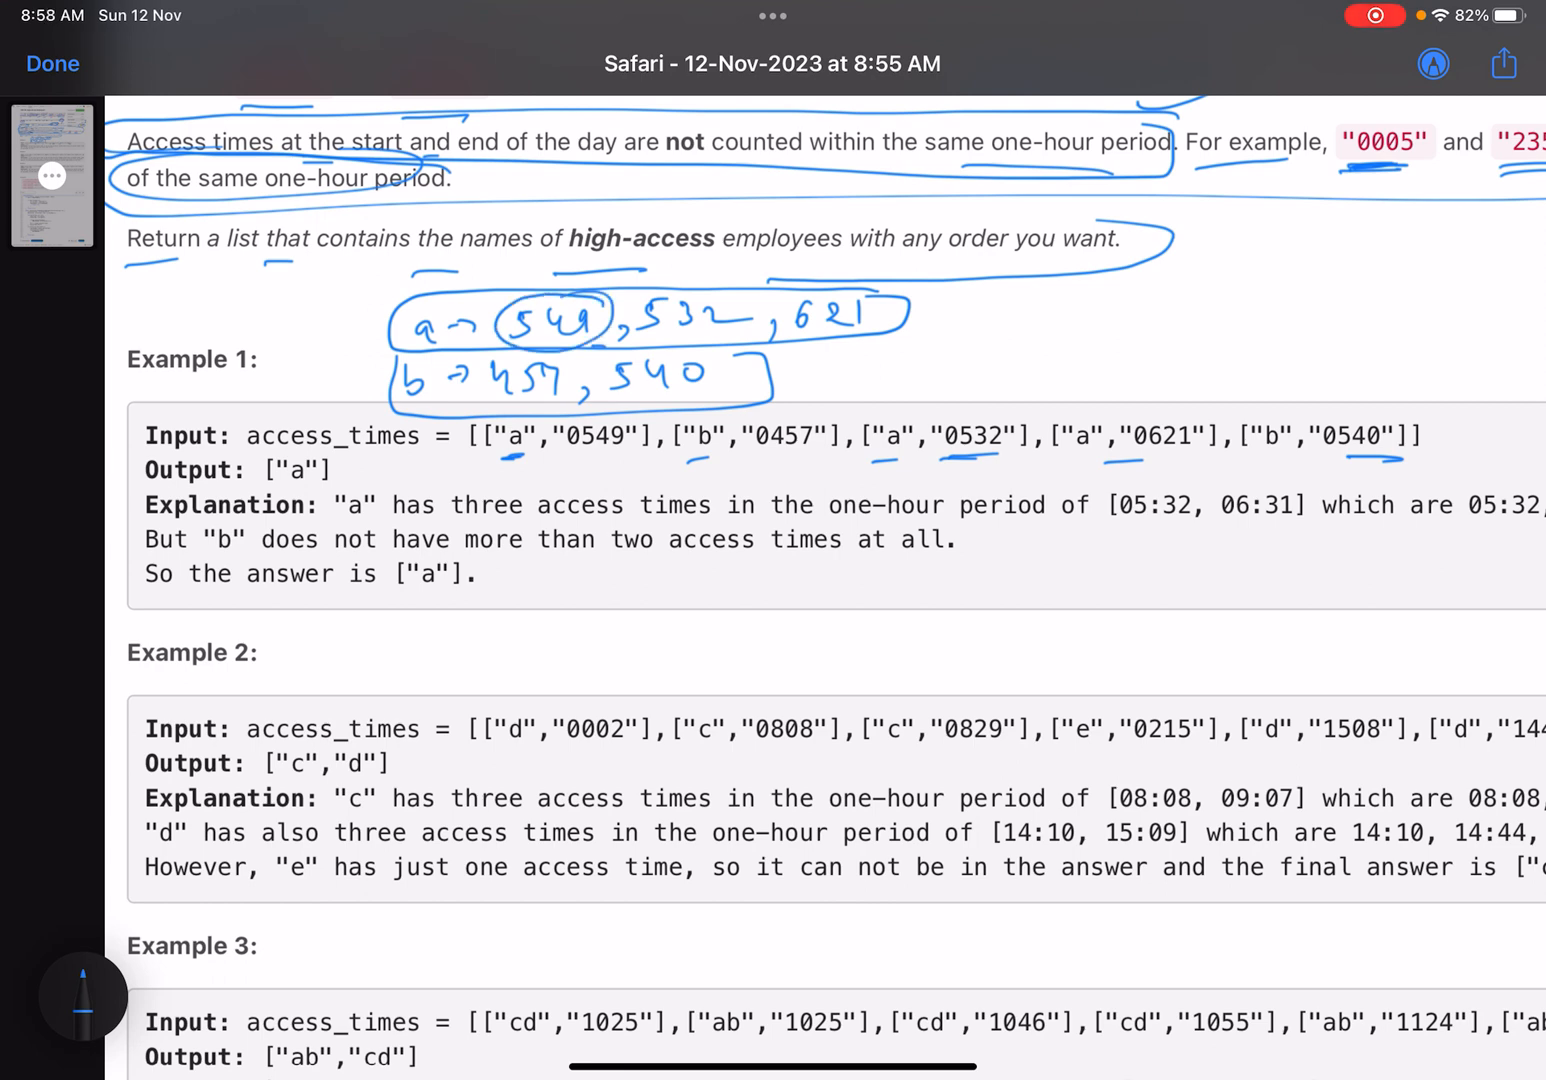
pyautogui.moveTo(640, 320); pyautogui.dragTo(720, 340)
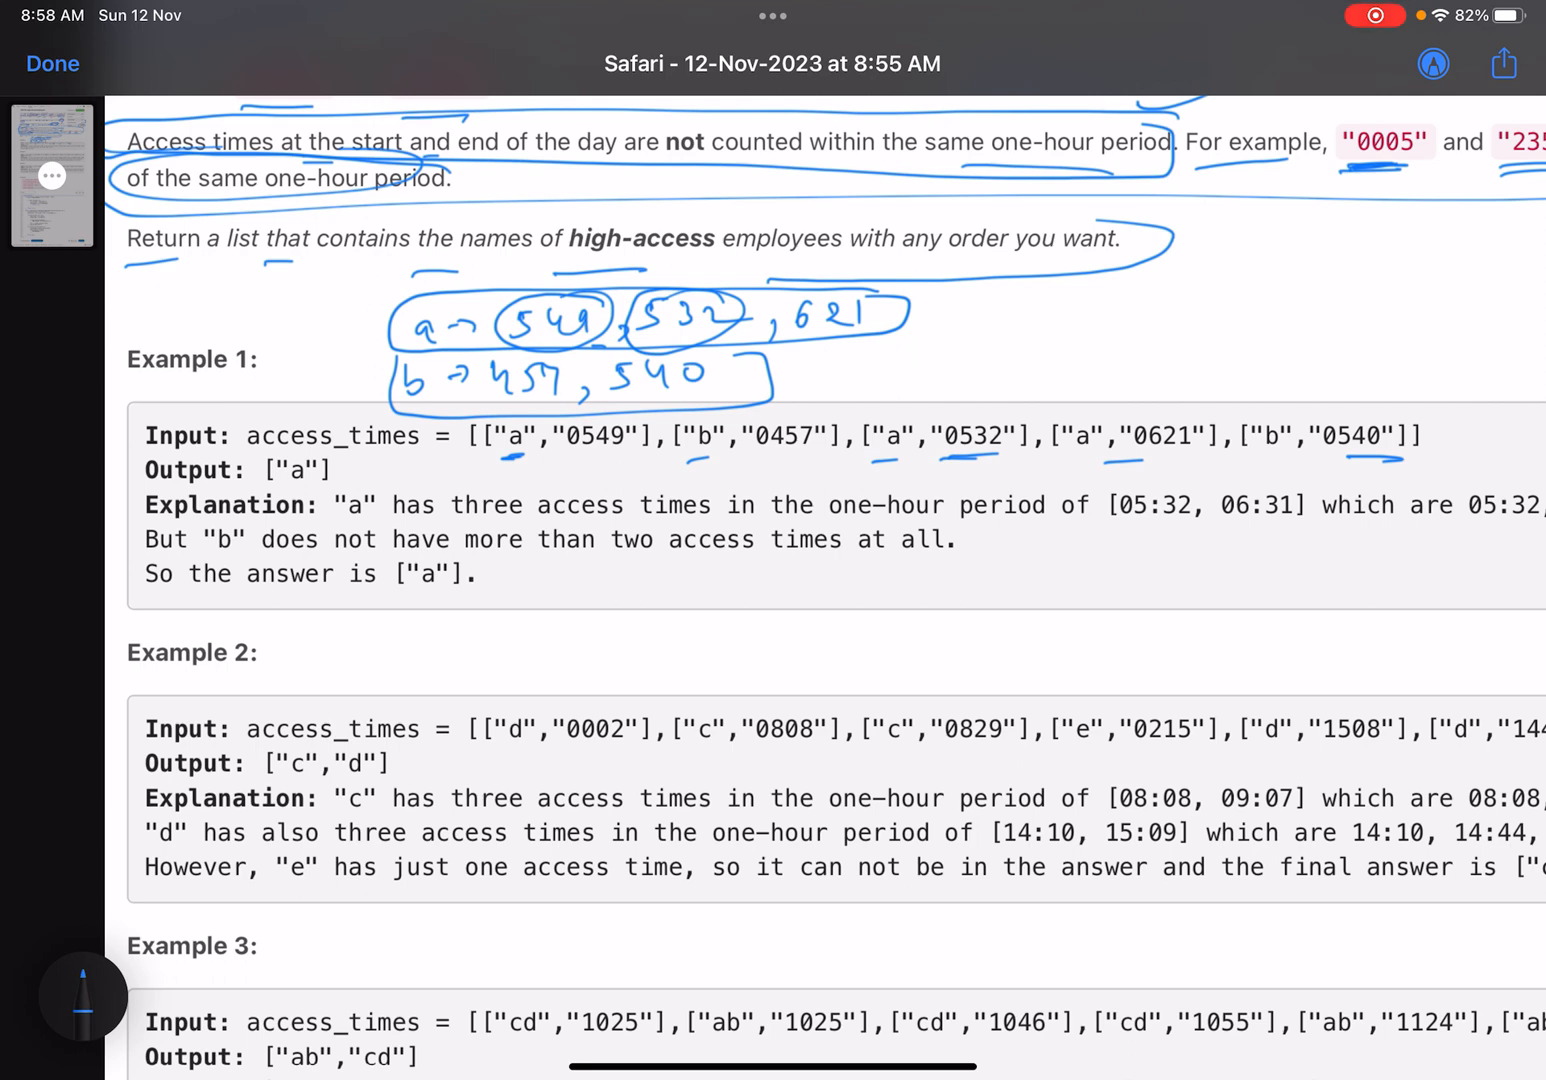
pyautogui.moveTo(915, 310); pyautogui.dragTo(1010, 300)
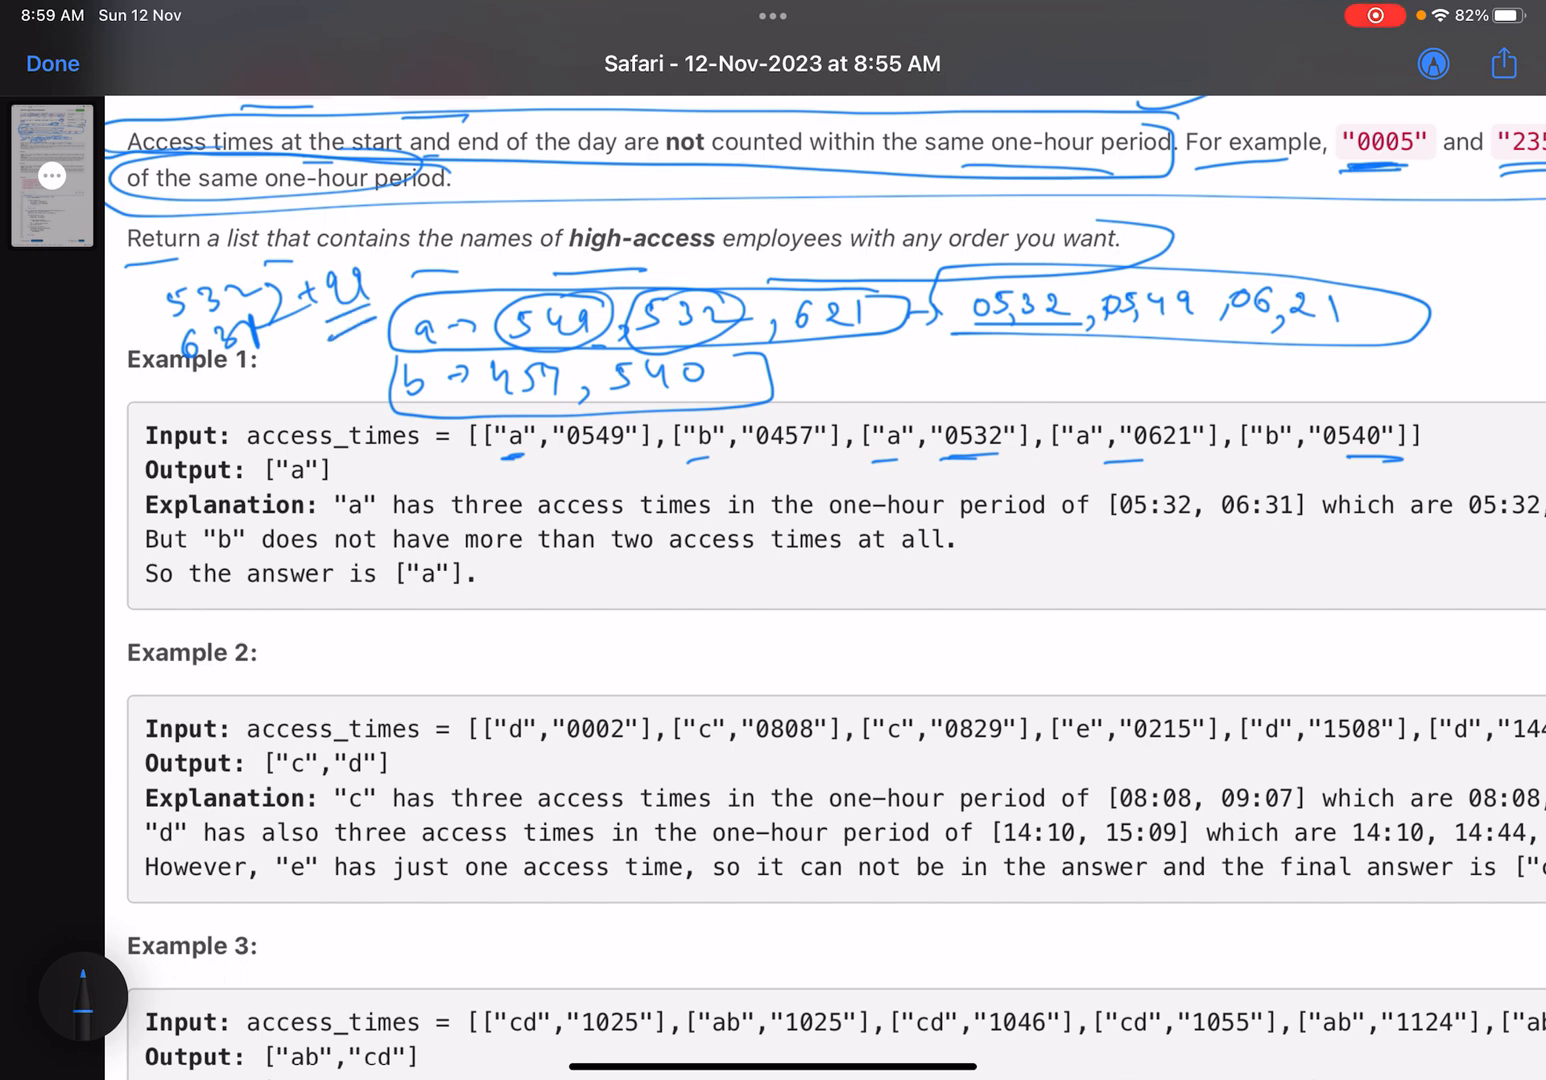
# Sketch a time as two digit pairs, noting 0–9 digits and the hour ×100
pyautogui.moveTo(755, 665); pyautogui.dragTo(825, 665)
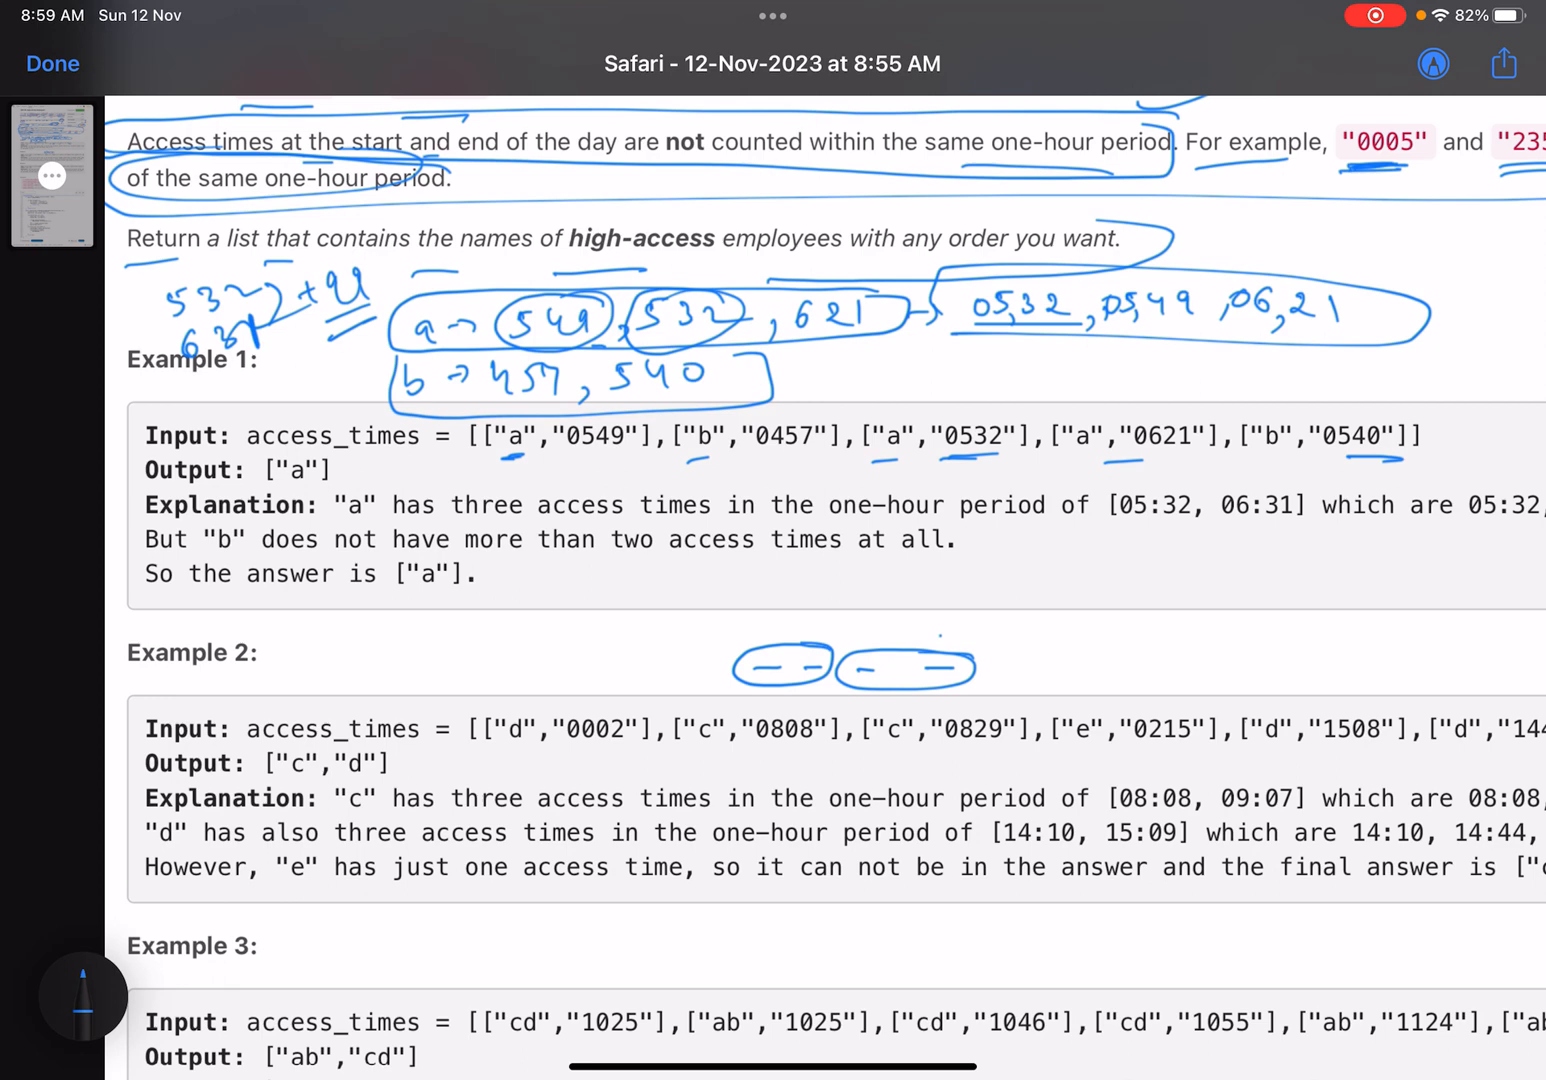
pyautogui.moveTo(850, 665); pyautogui.dragTo(955, 665)
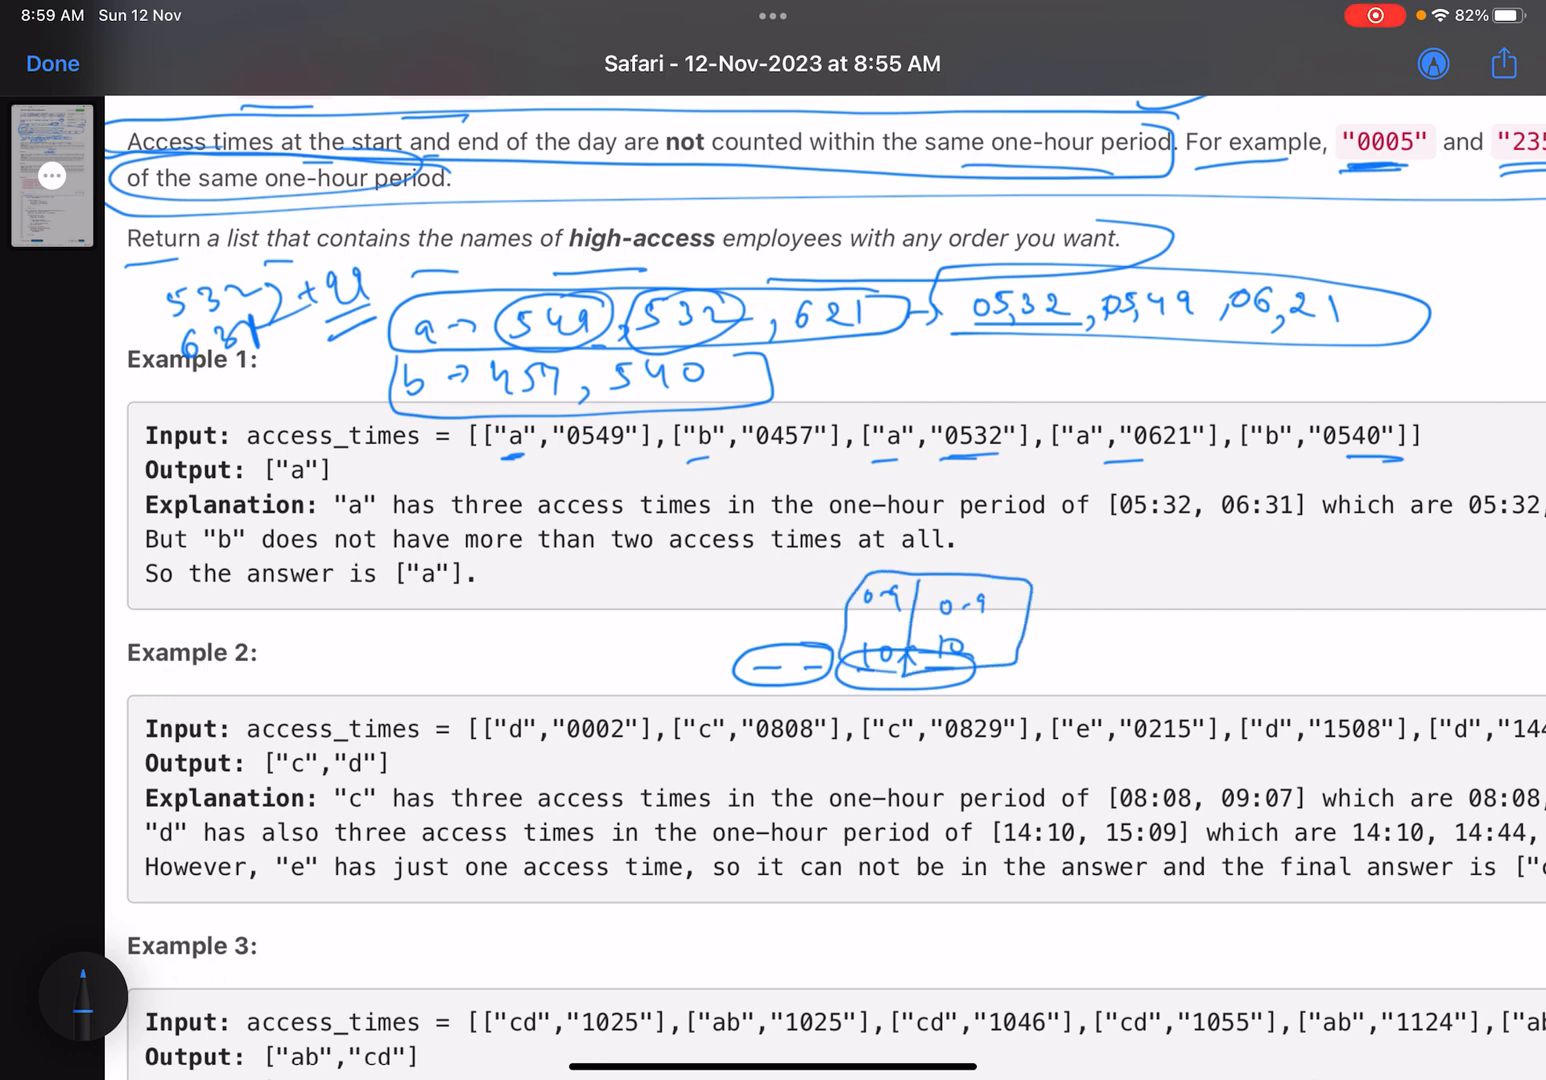
pyautogui.moveTo(1100, 650); pyautogui.dragTo(1190, 630)
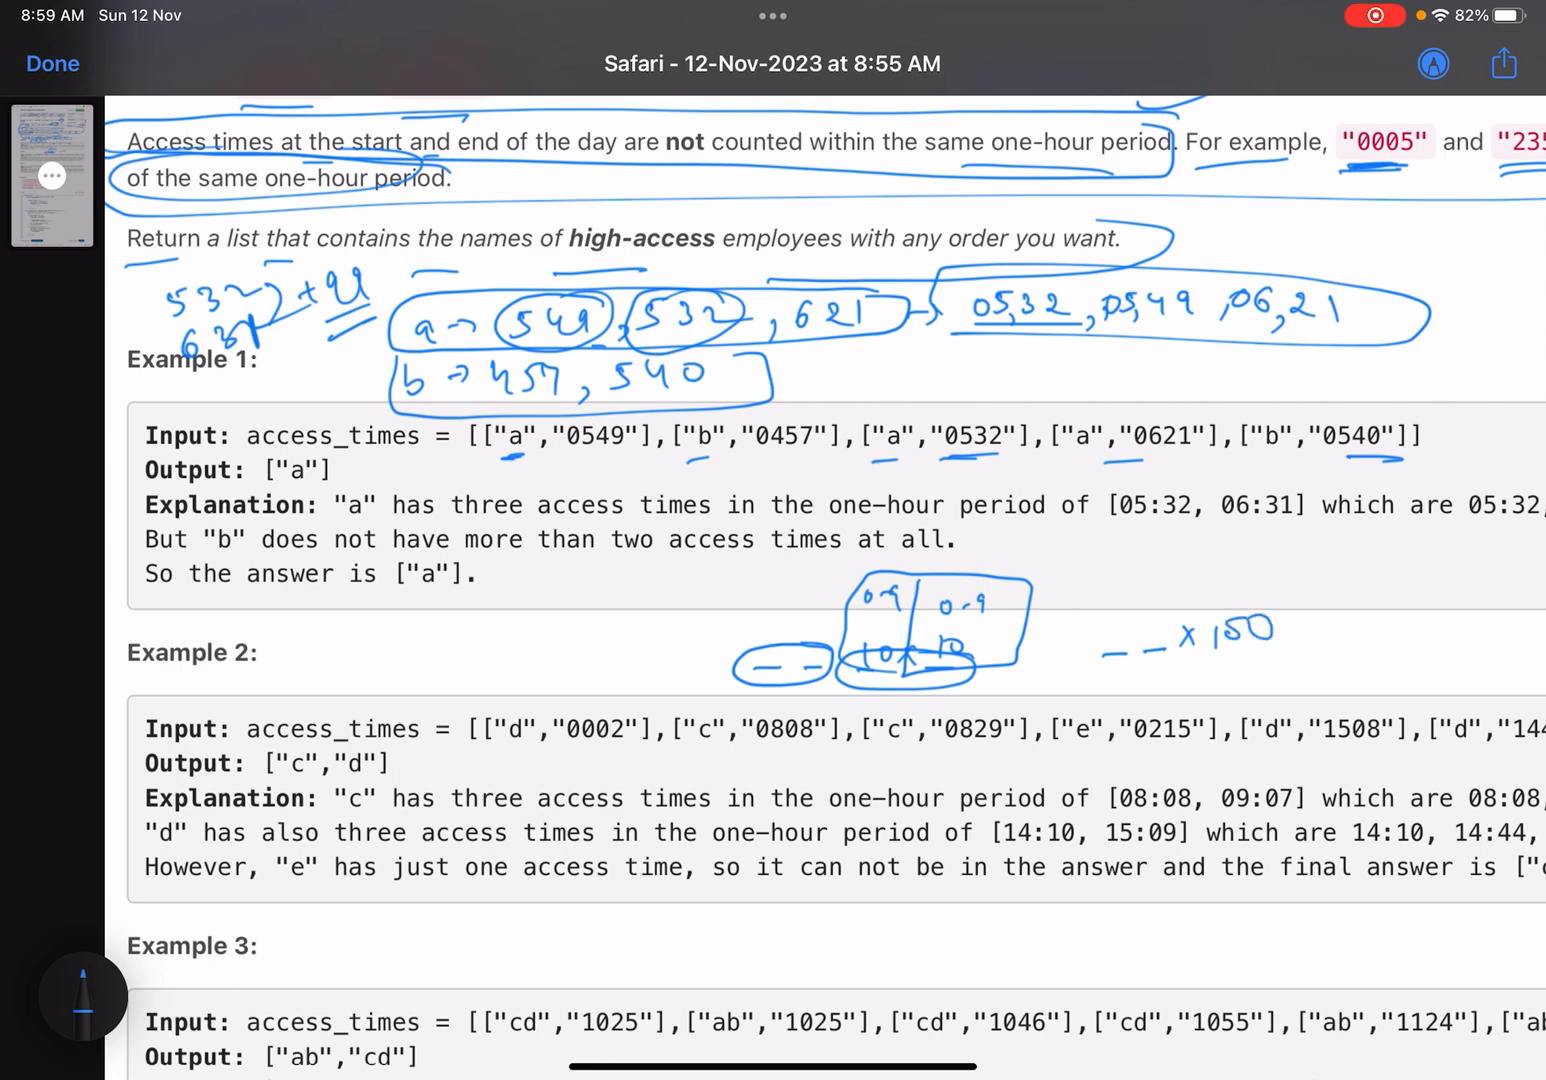
pyautogui.moveTo(775, 690); pyautogui.dragTo(950, 690)
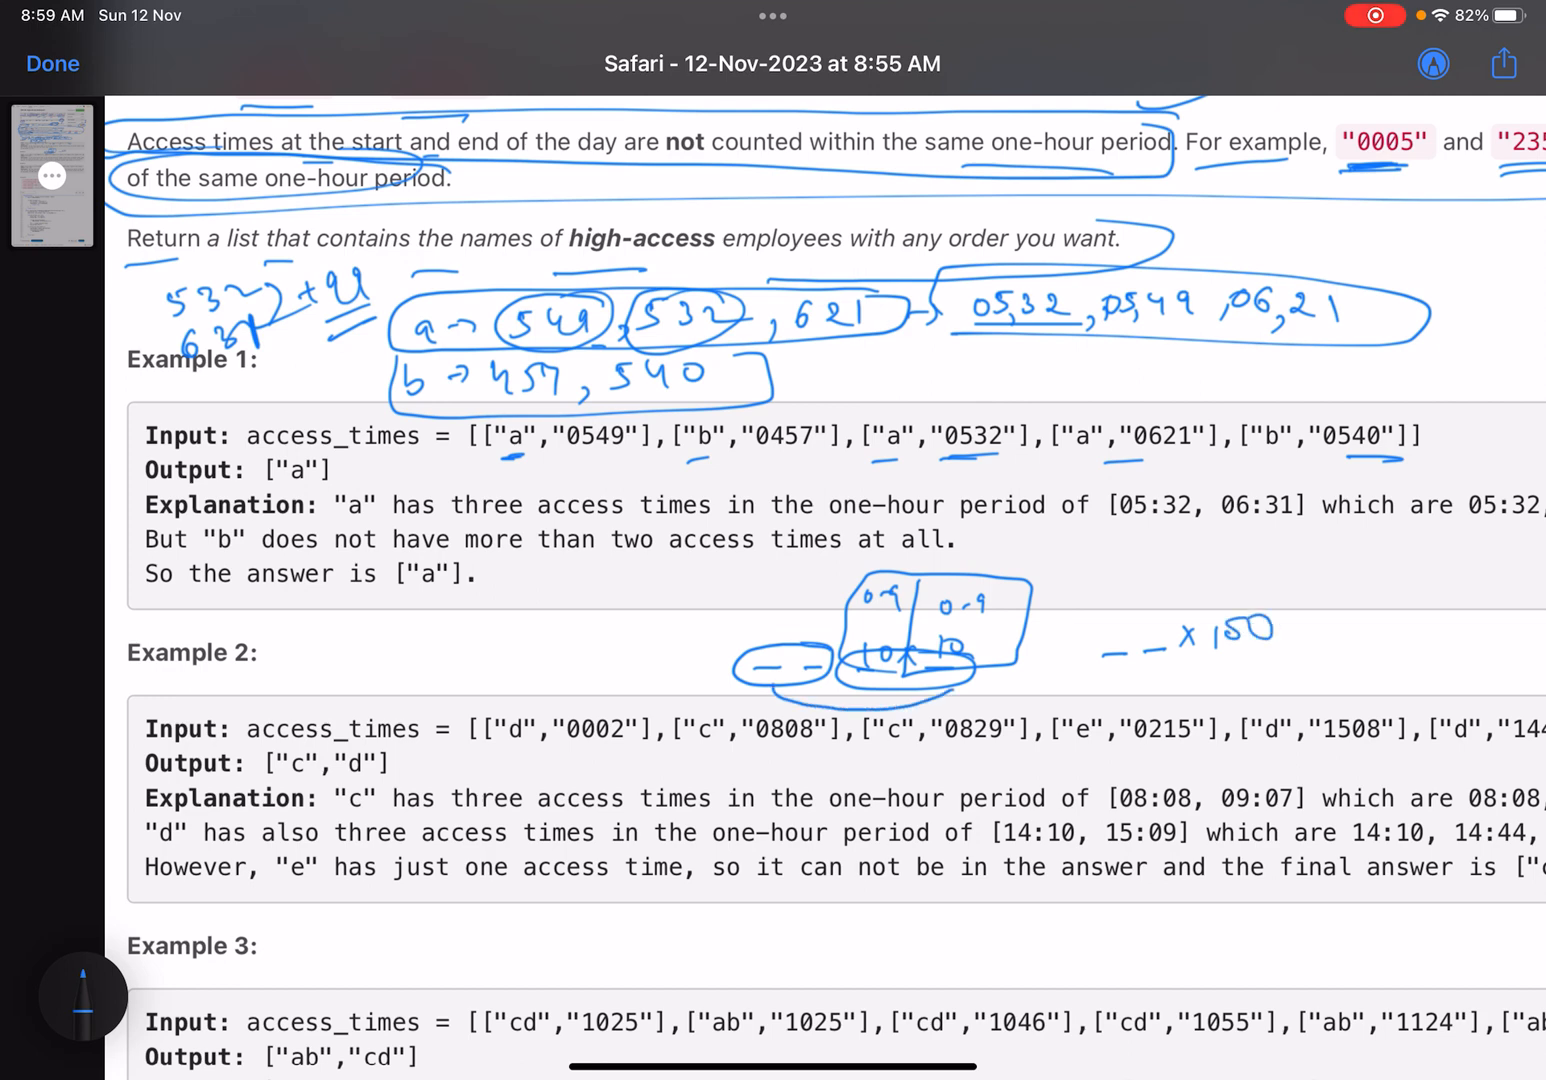
# Write 532 + 100 = 632 beside Example 2, then circle 532 and note +99
pyautogui.moveTo(1090, 640); pyautogui.dragTo(1290, 640)
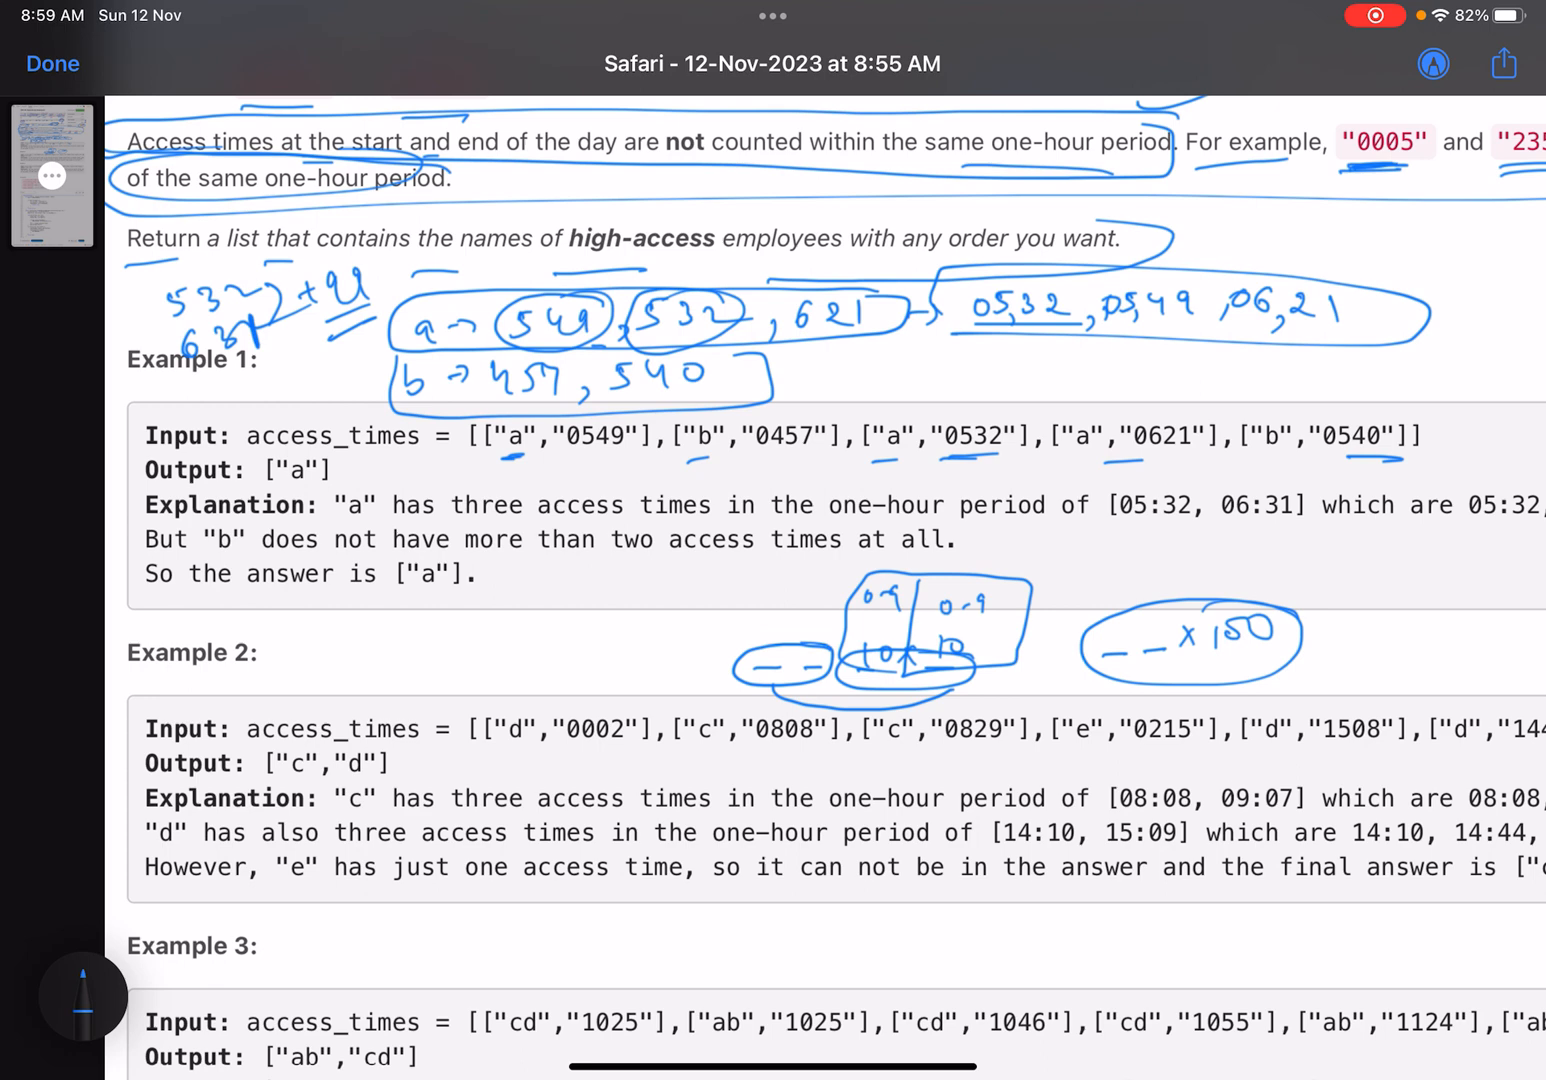
pyautogui.moveTo(440, 615); pyautogui.dragTo(570, 620)
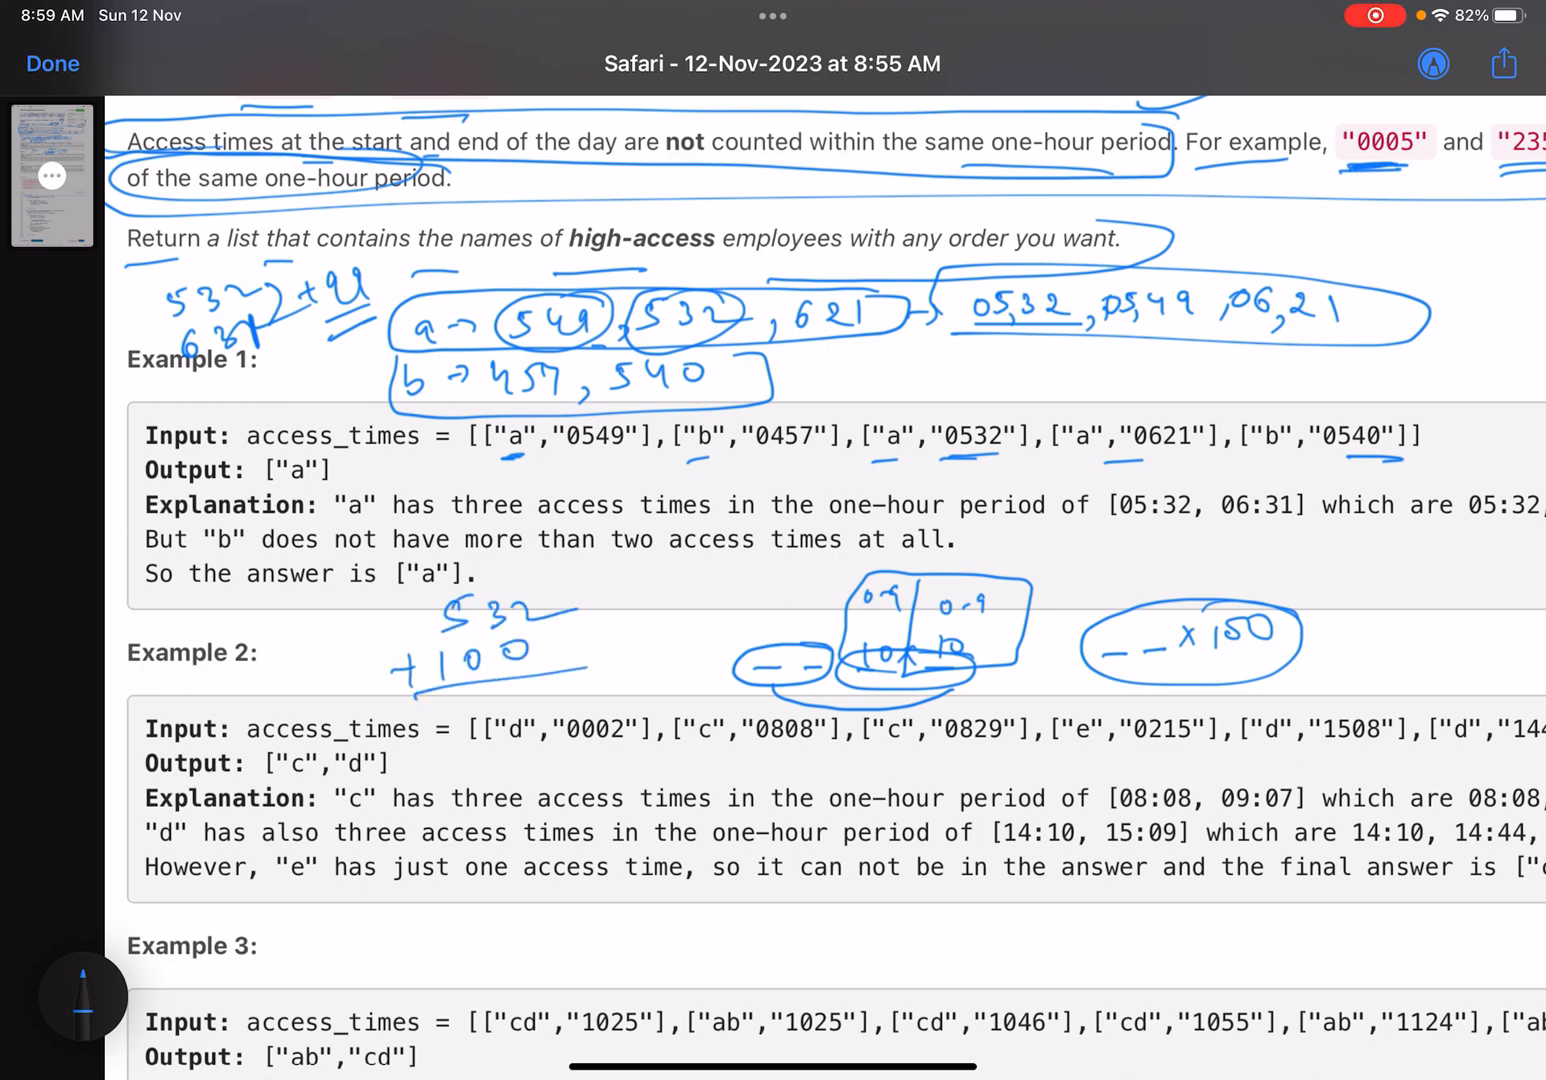
pyautogui.moveTo(520, 680); pyautogui.dragTo(610, 700)
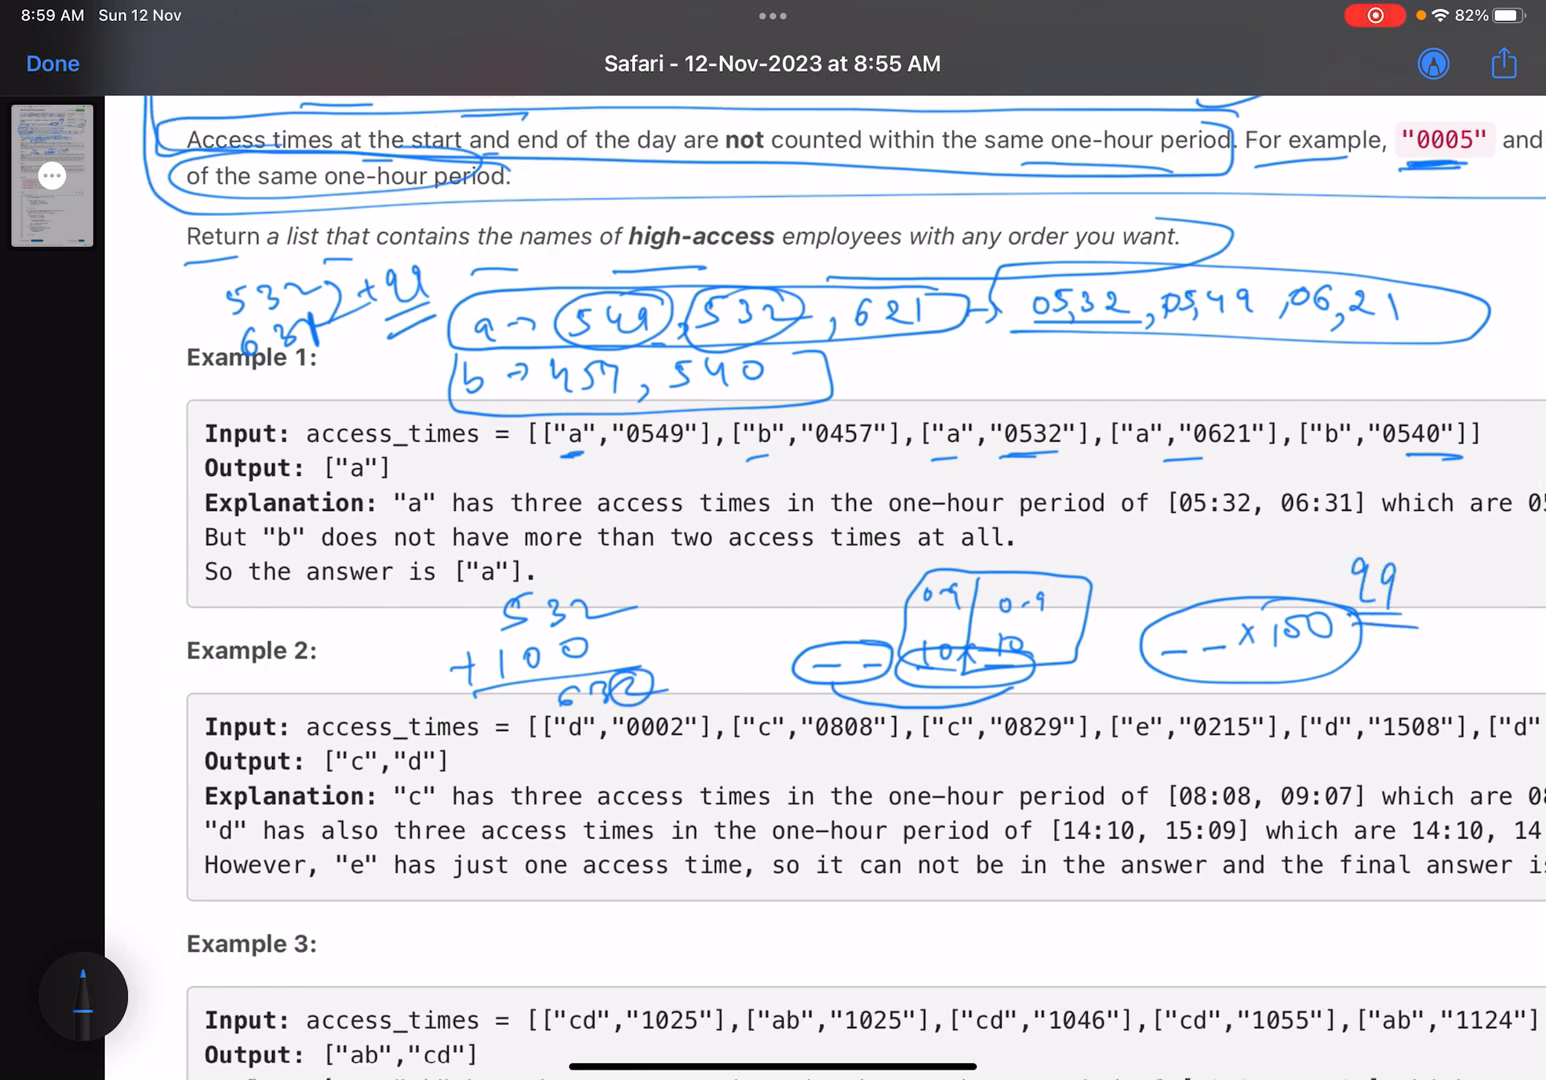
pyautogui.moveTo(490, 610); pyautogui.dragTo(630, 615)
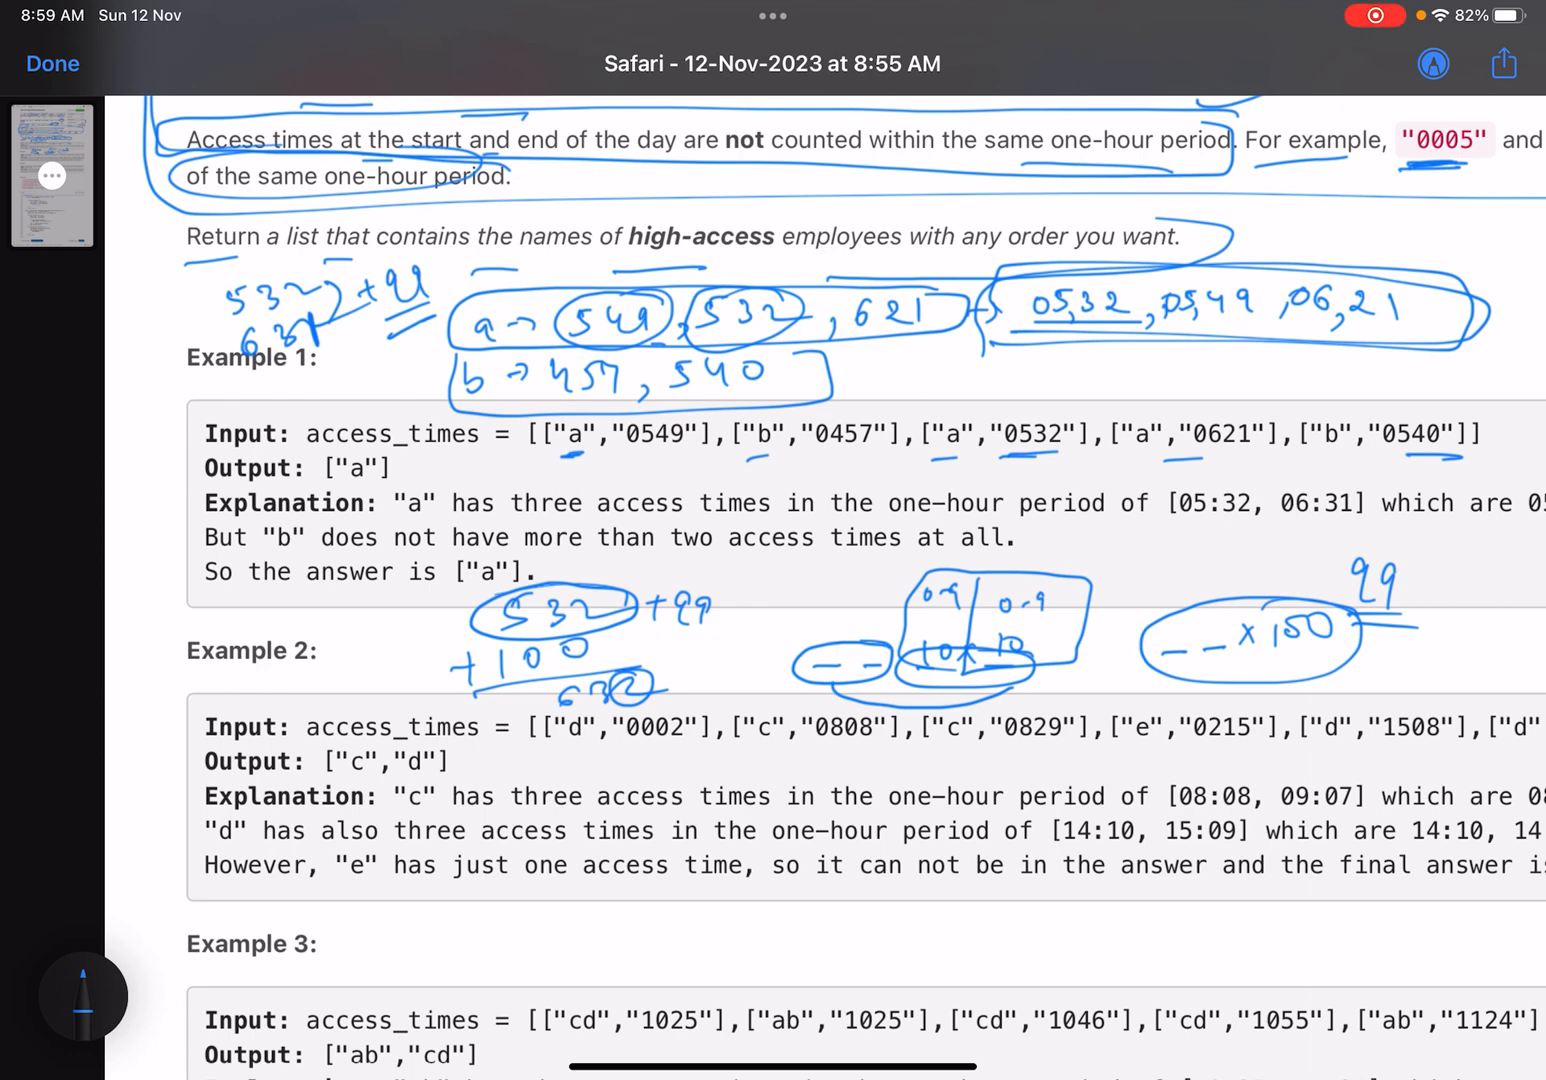
# Write 532 + 99 = 631 above Example 3 and circle Output ["a"]
pyautogui.scroll(-3)
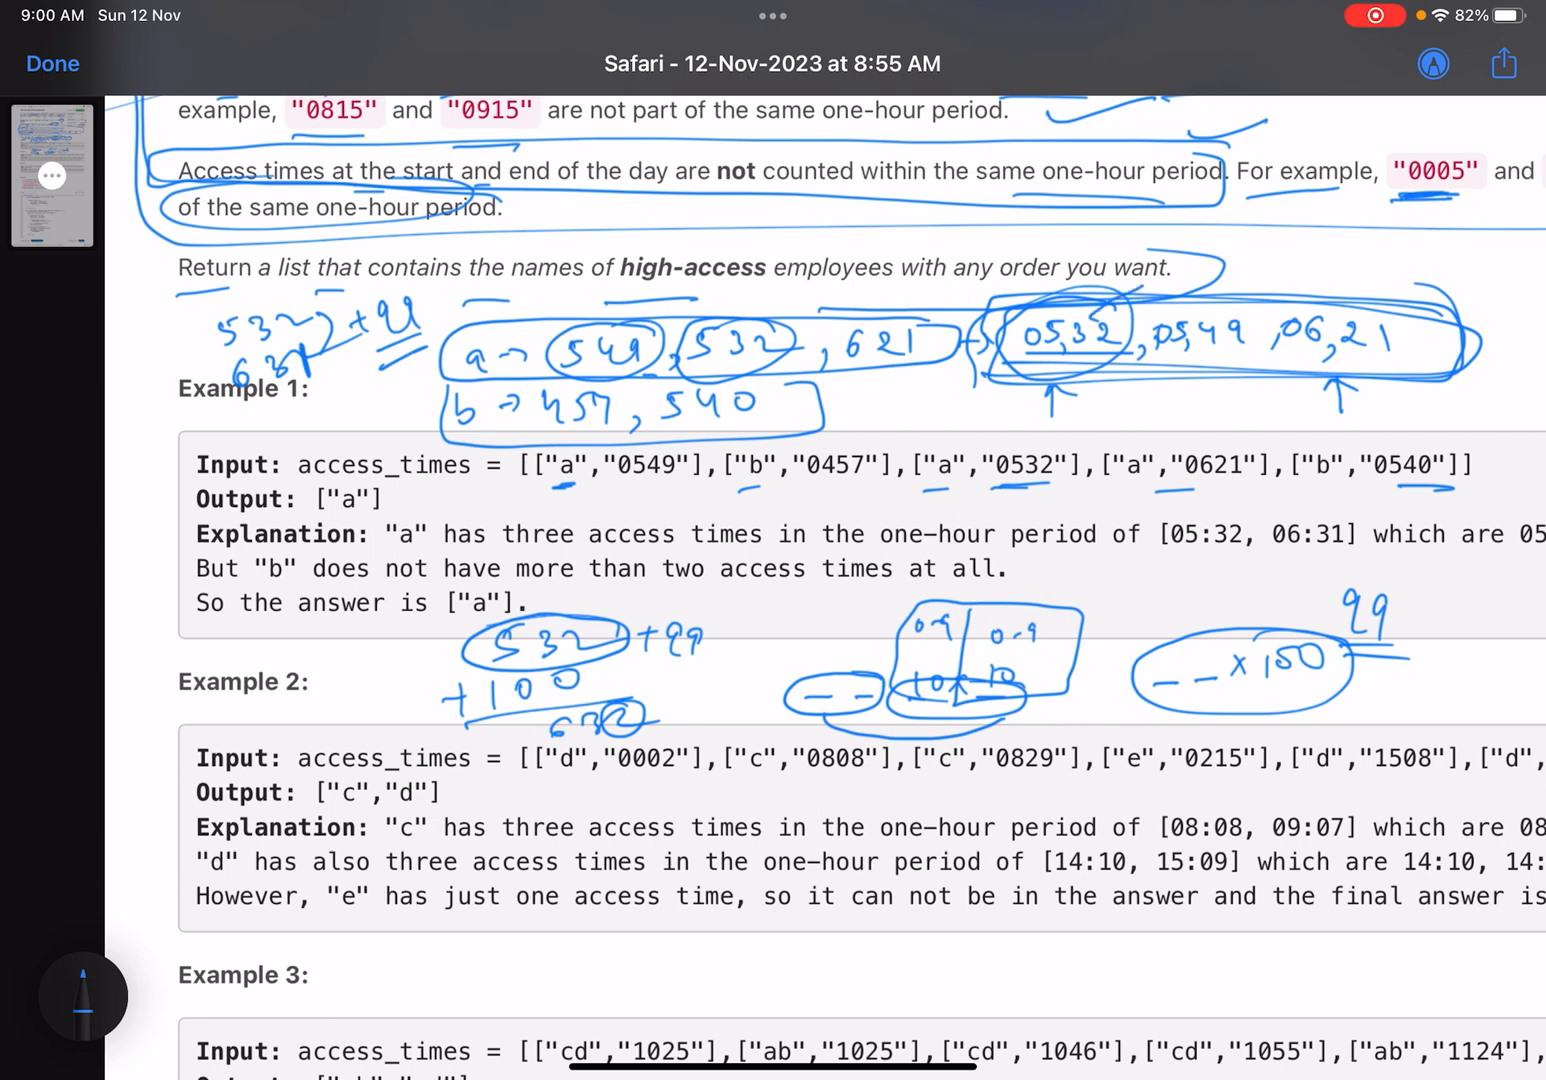
pyautogui.moveTo(1150, 280); pyautogui.dragTo(1360, 320)
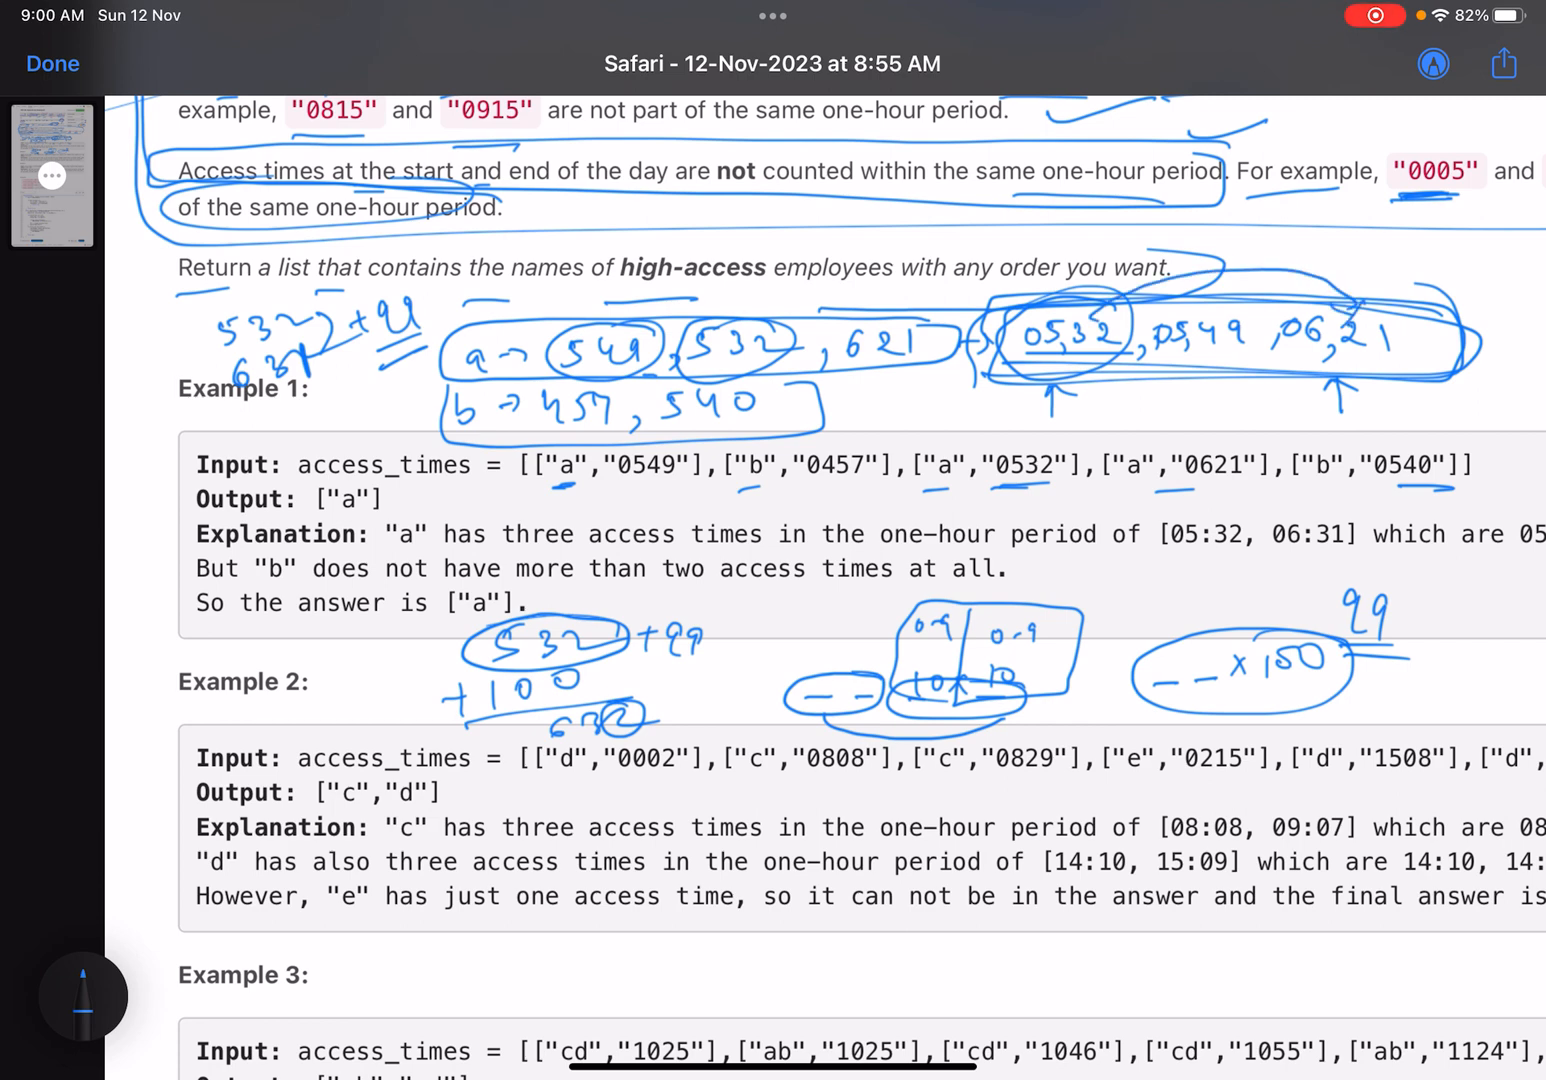
pyautogui.moveTo(740, 950); pyautogui.dragTo(820, 948)
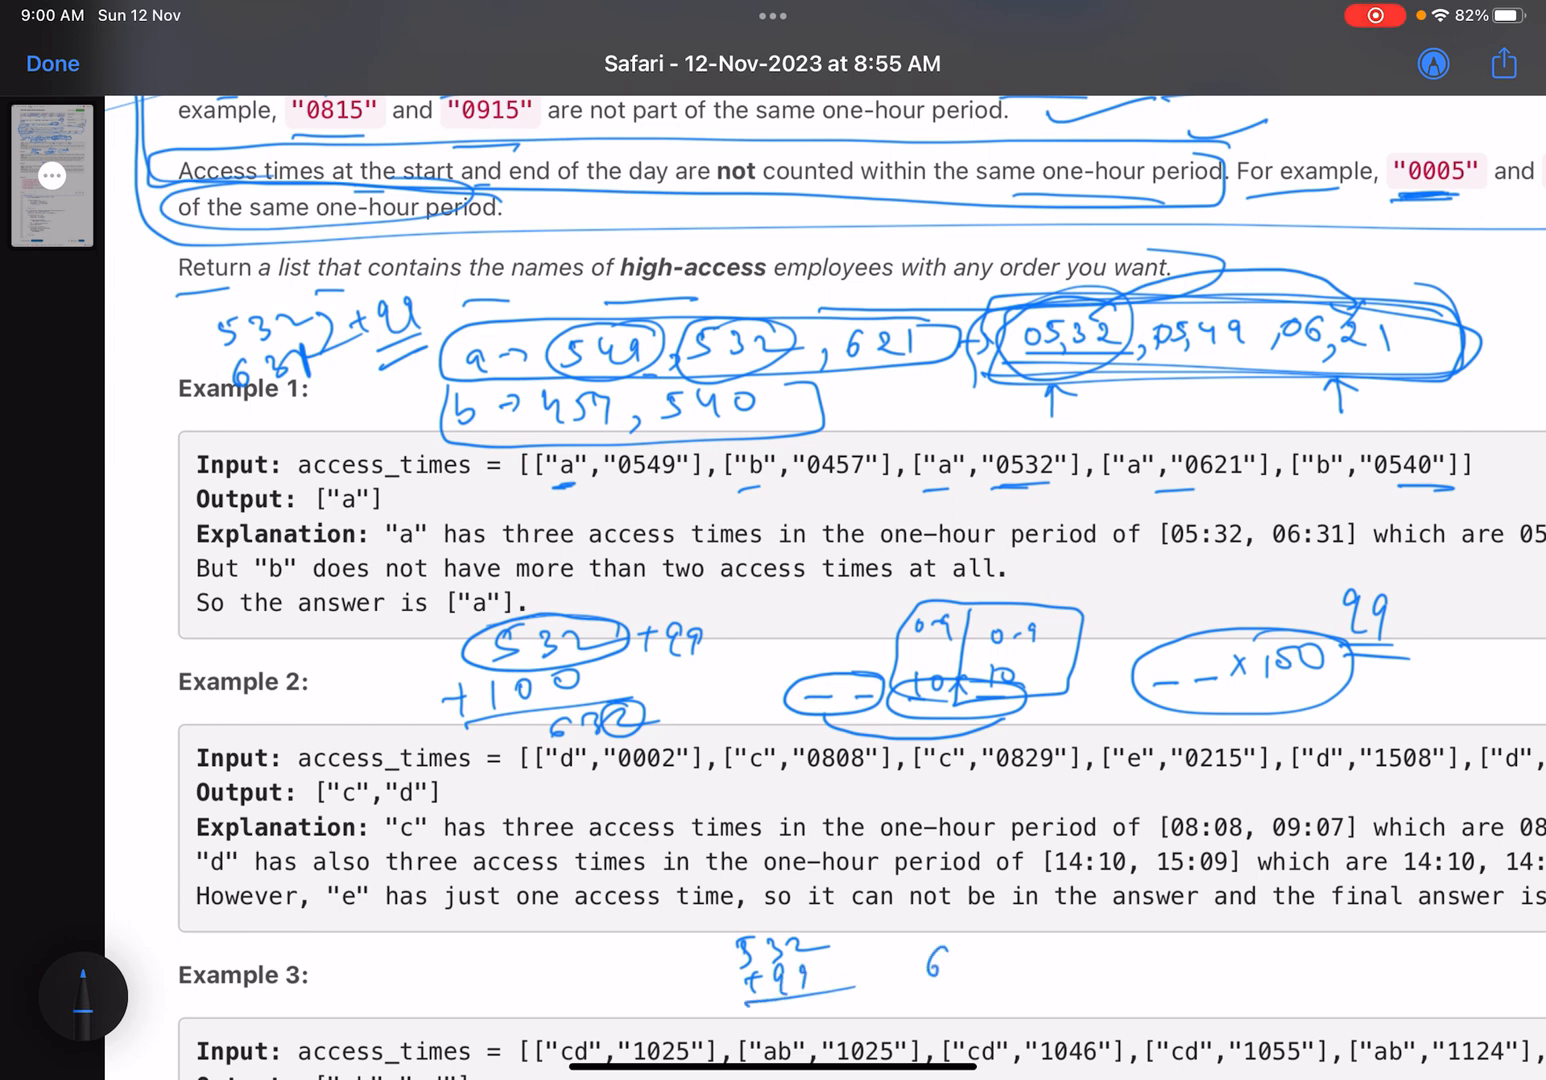
pyautogui.moveTo(940, 970); pyautogui.dragTo(975, 985)
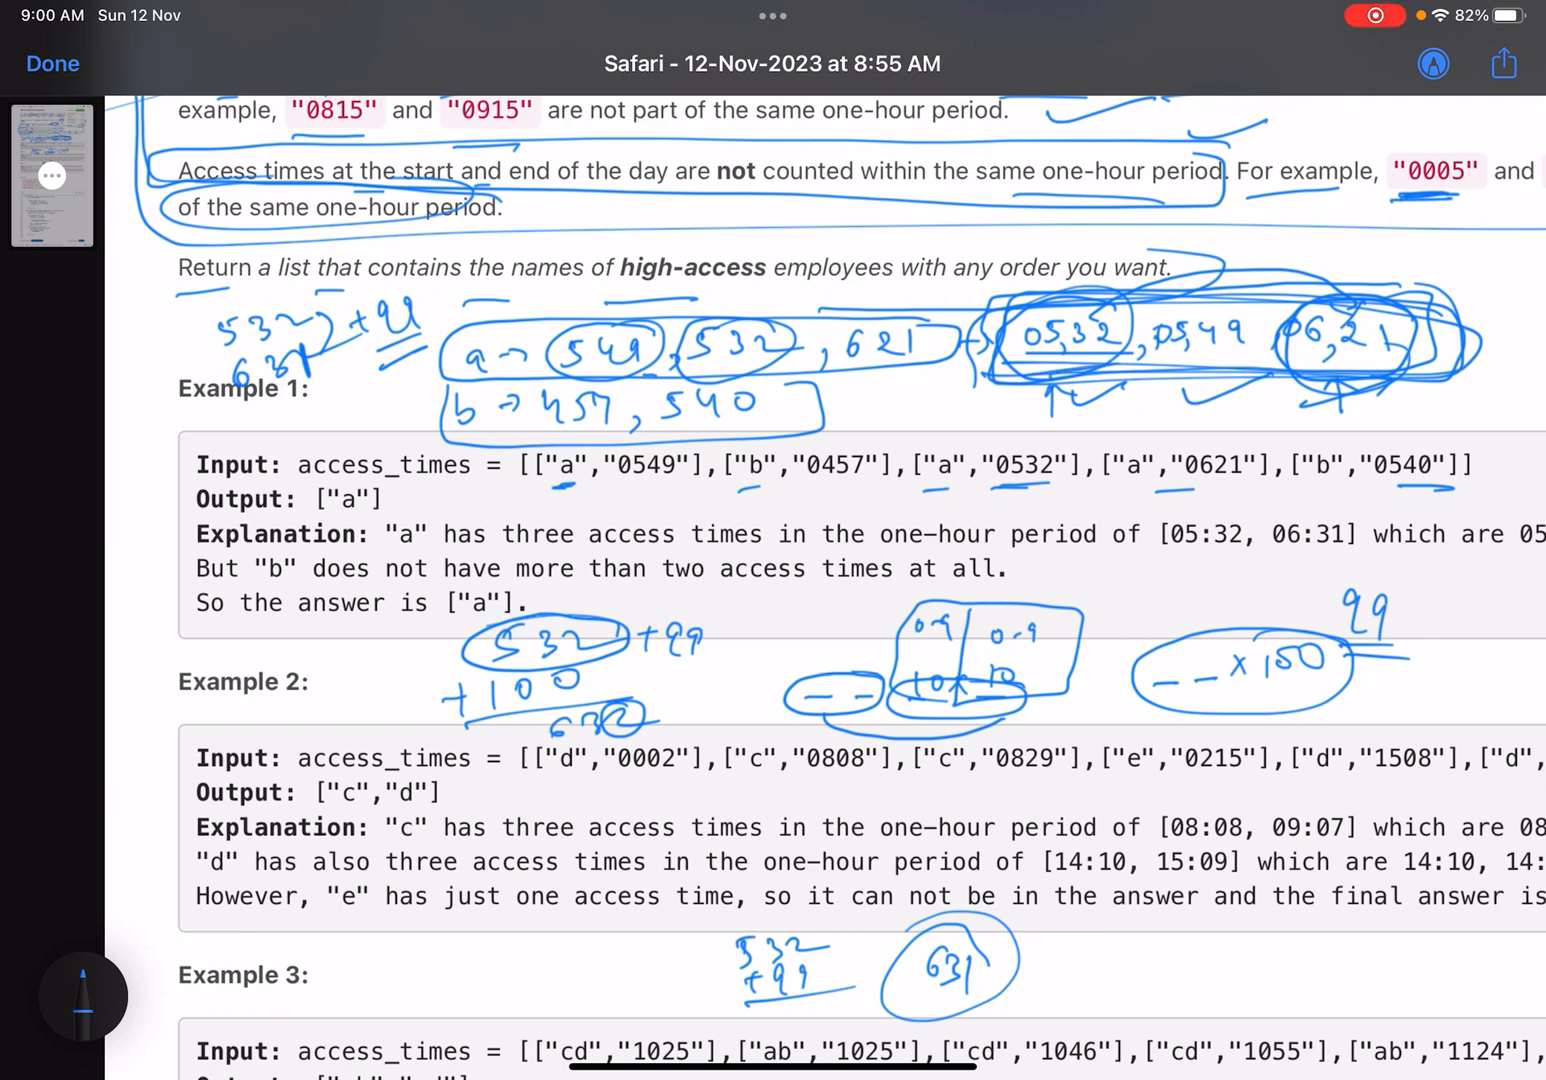
pyautogui.moveTo(310, 500); pyautogui.dragTo(400, 500)
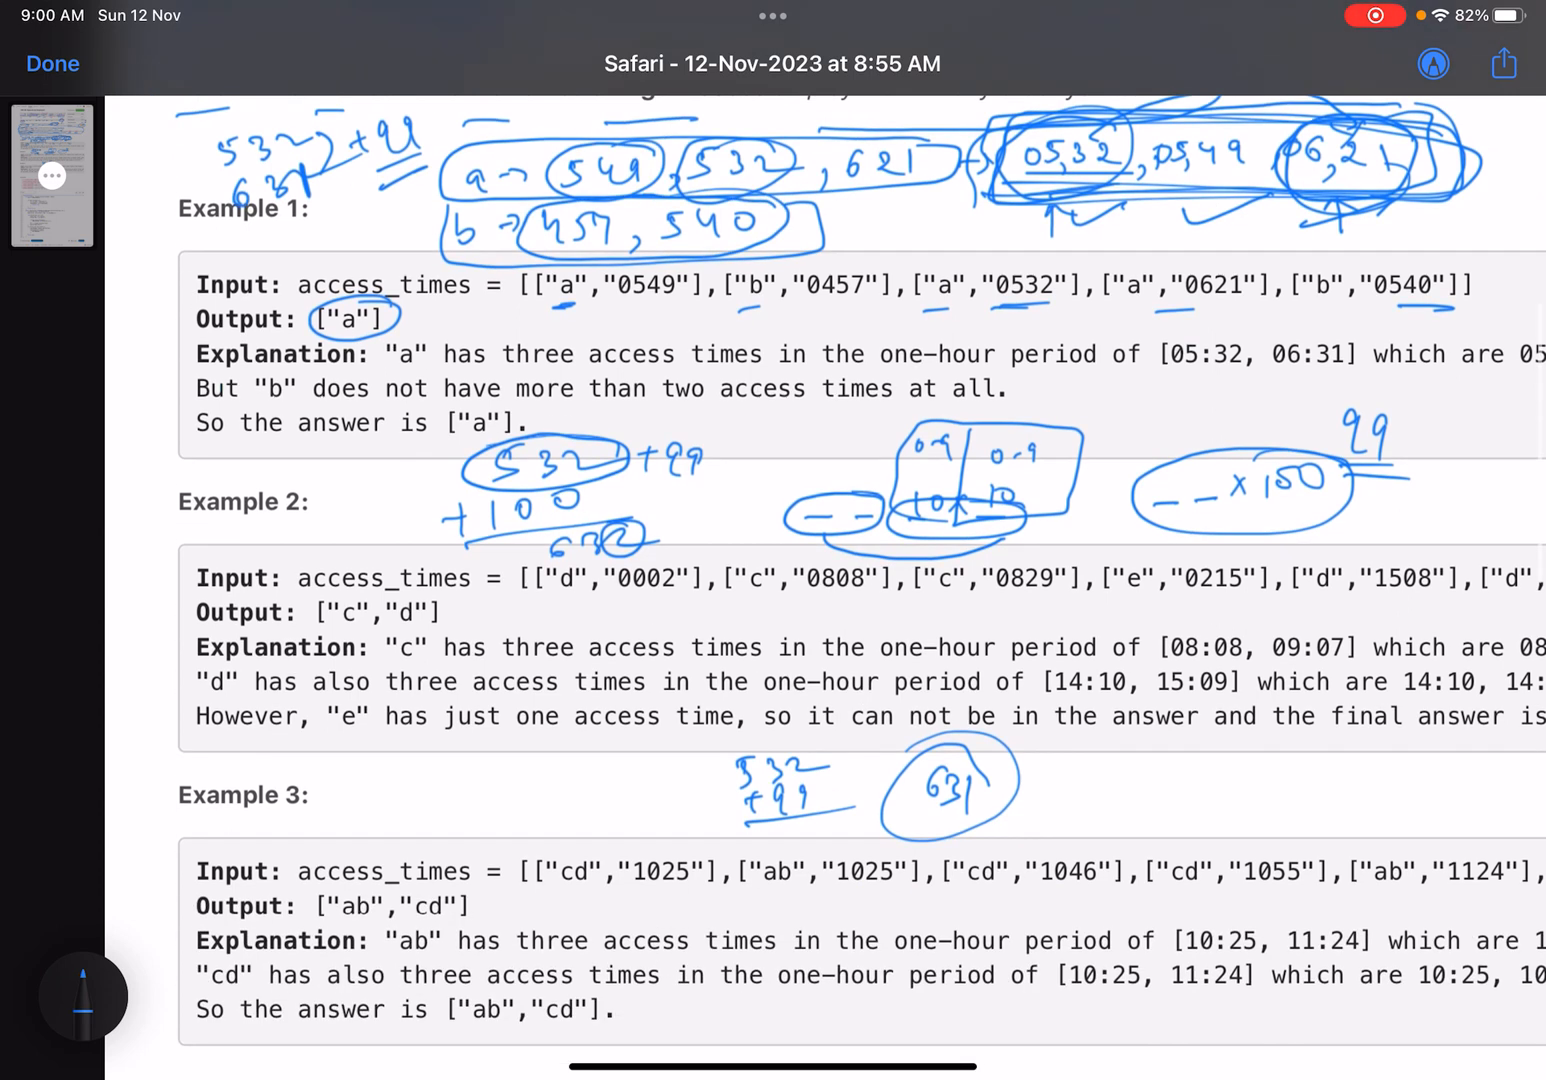
pyautogui.scroll(-3)
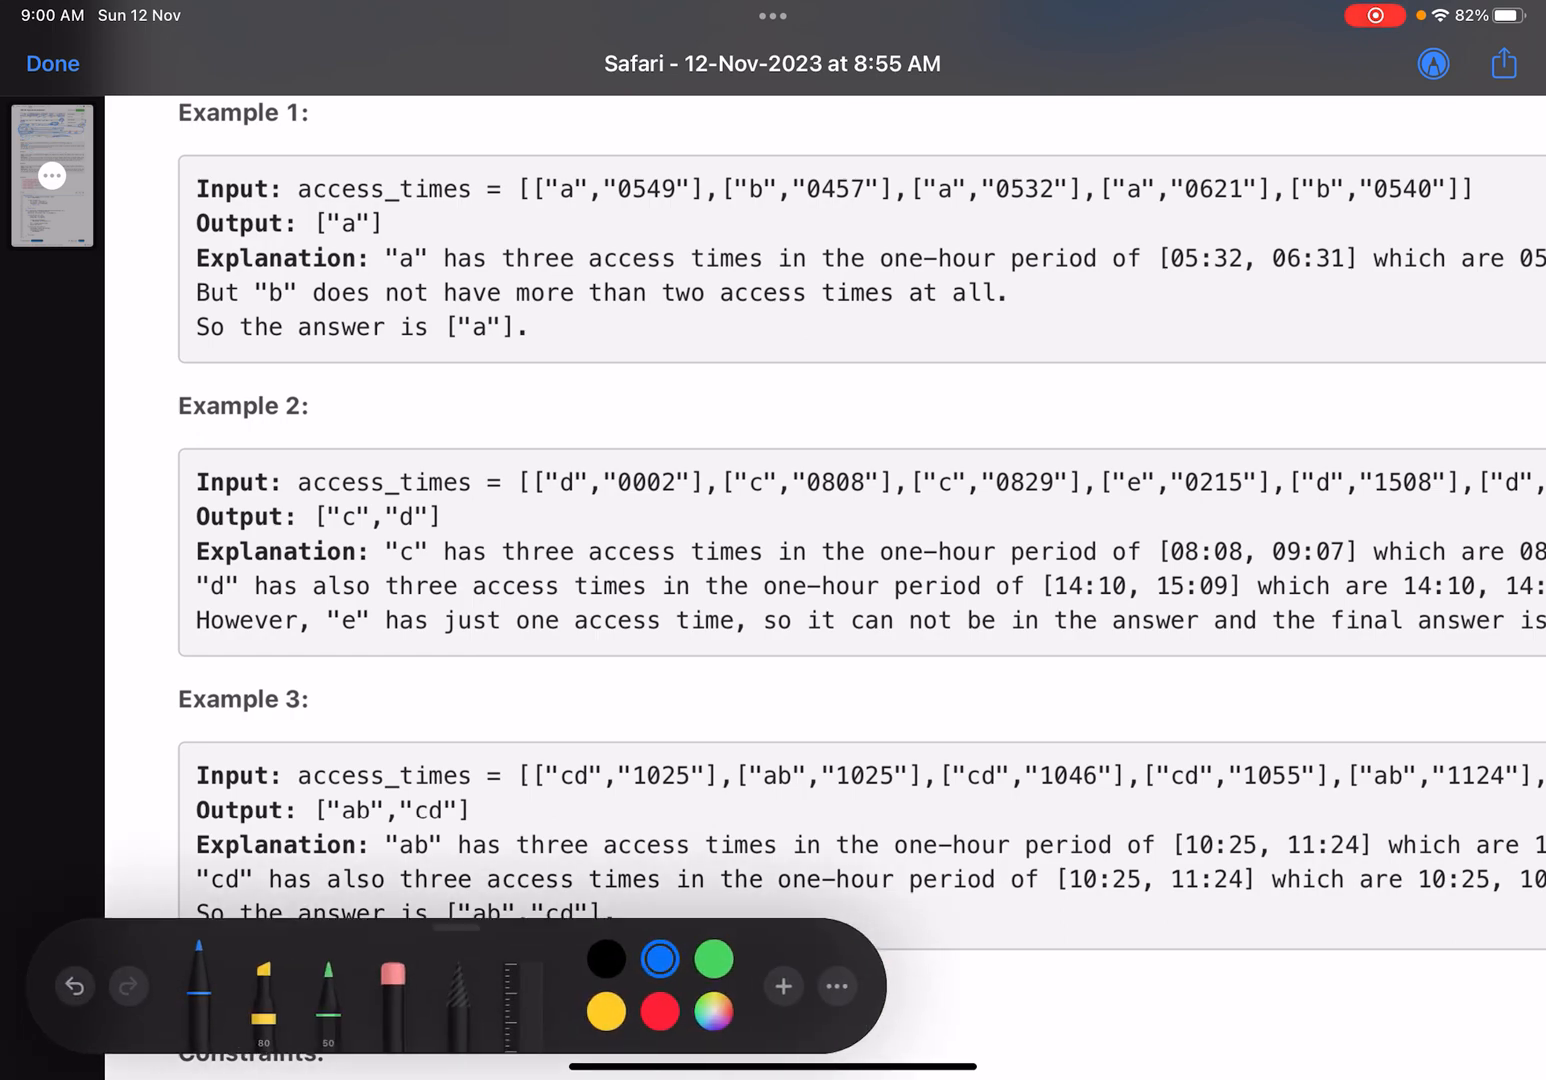
# Scroll to the Java solution and circle "+ 99" on line 8
pyautogui.scroll(-3)
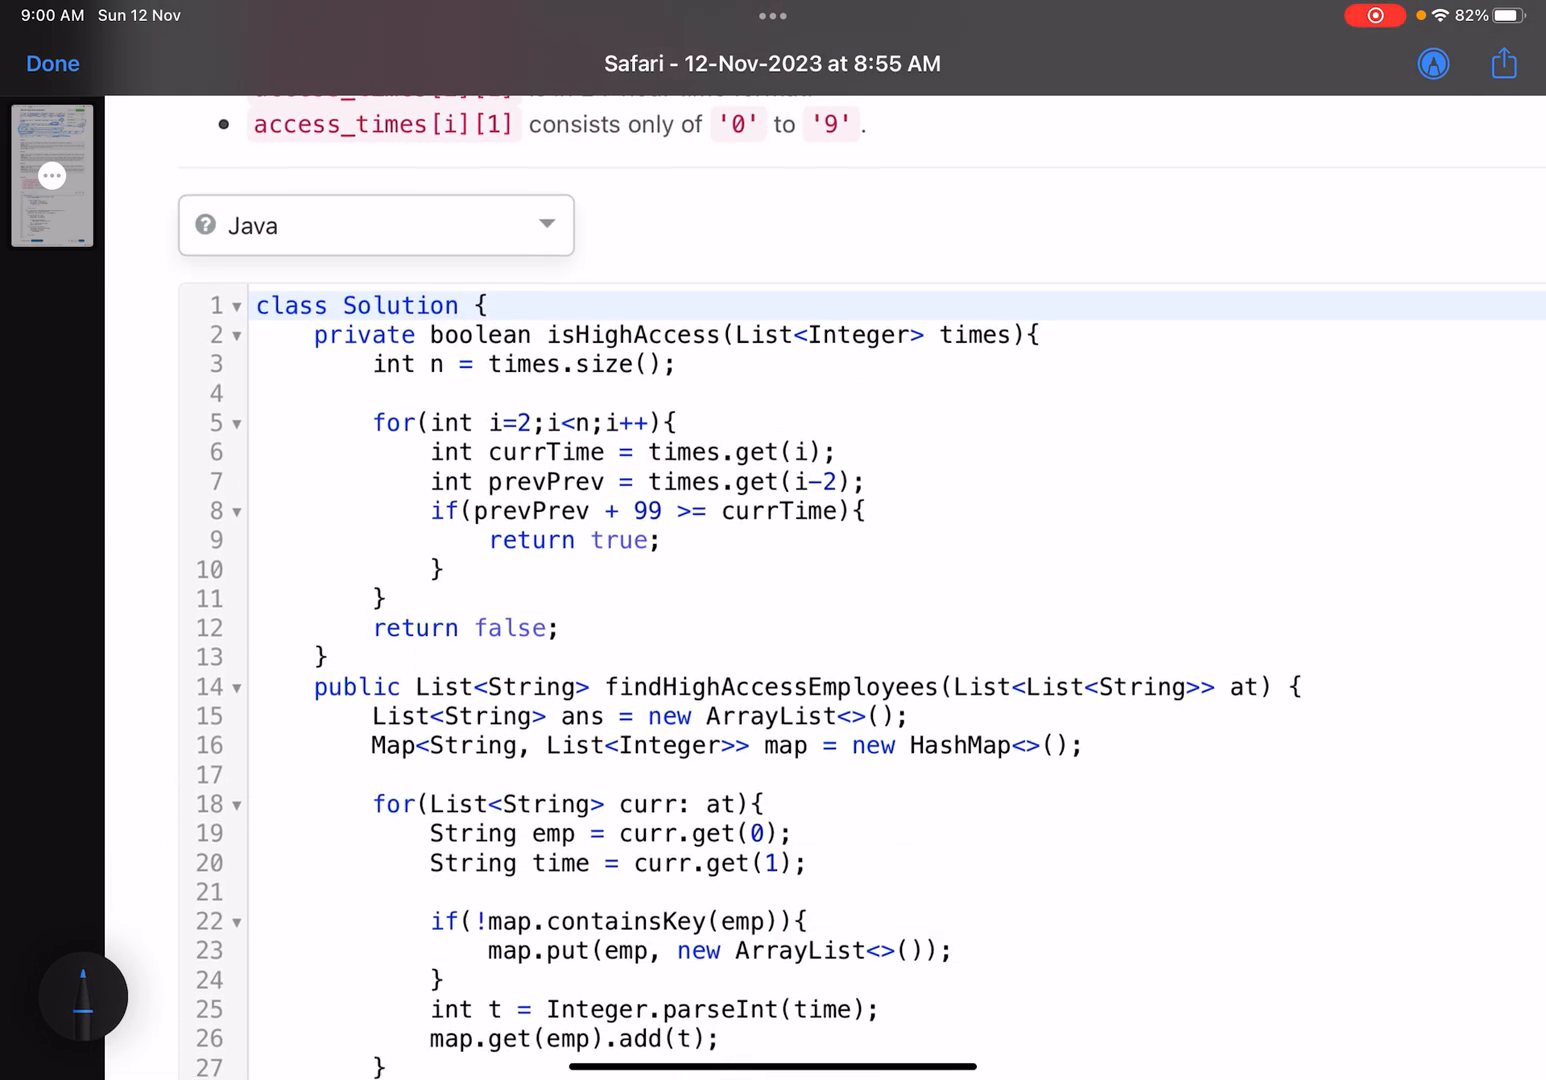
pyautogui.scroll(-3)
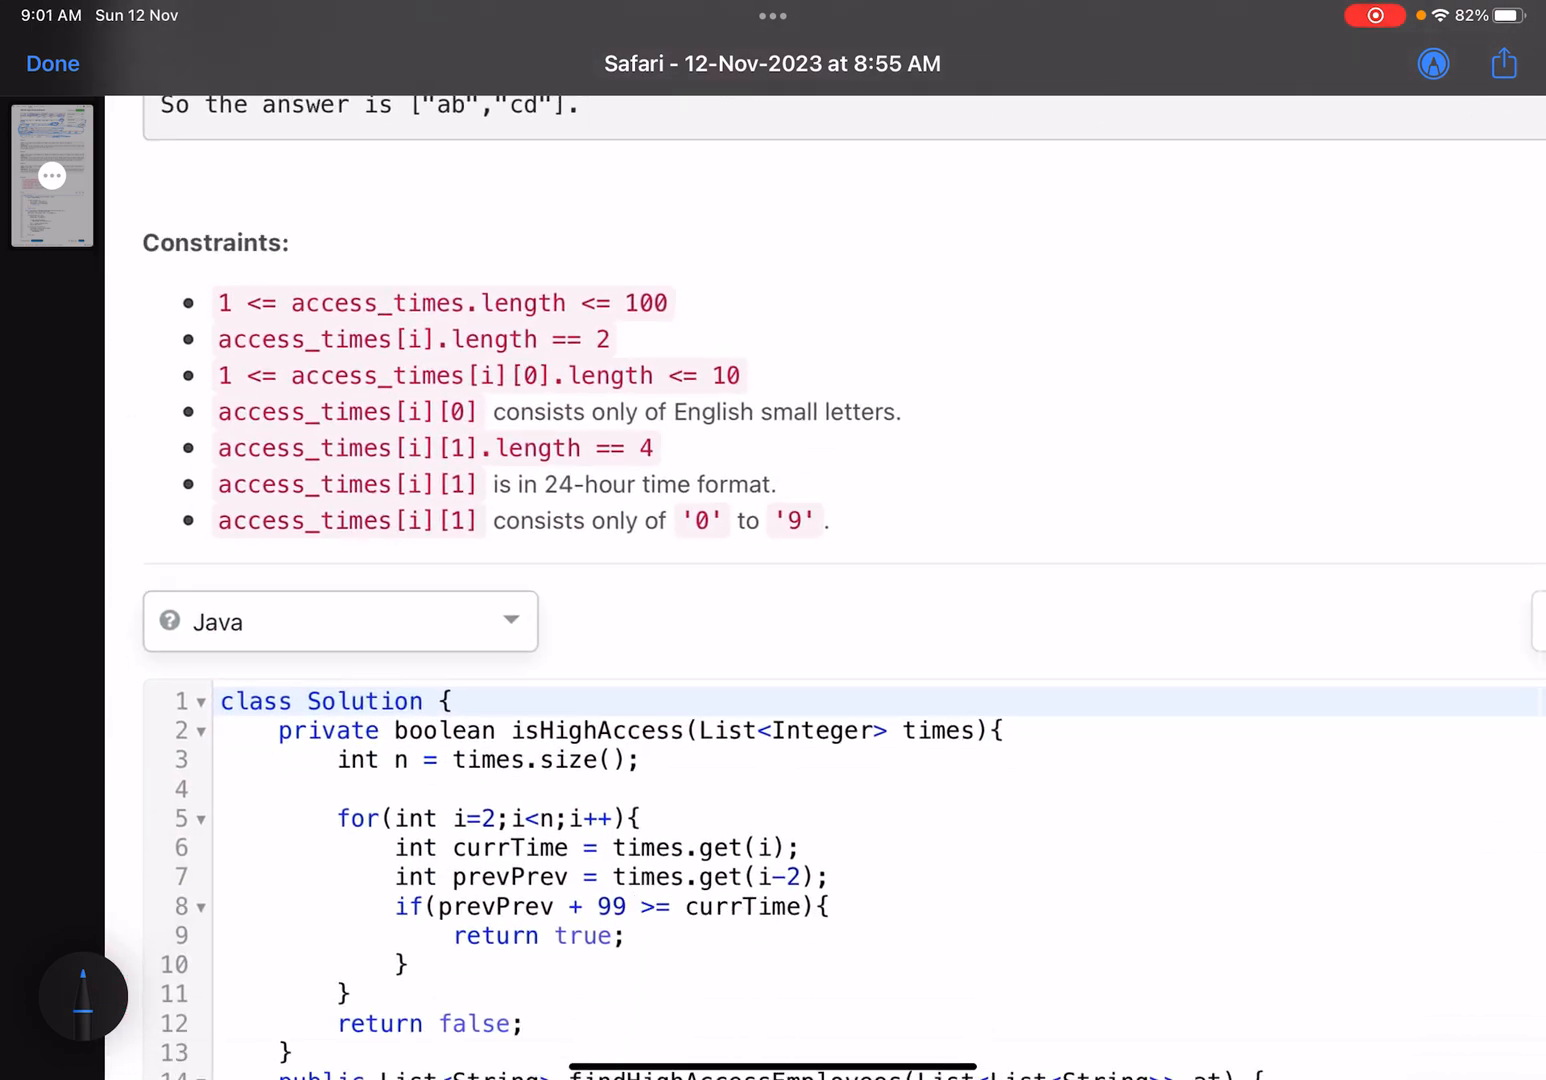
pyautogui.scroll(-3)
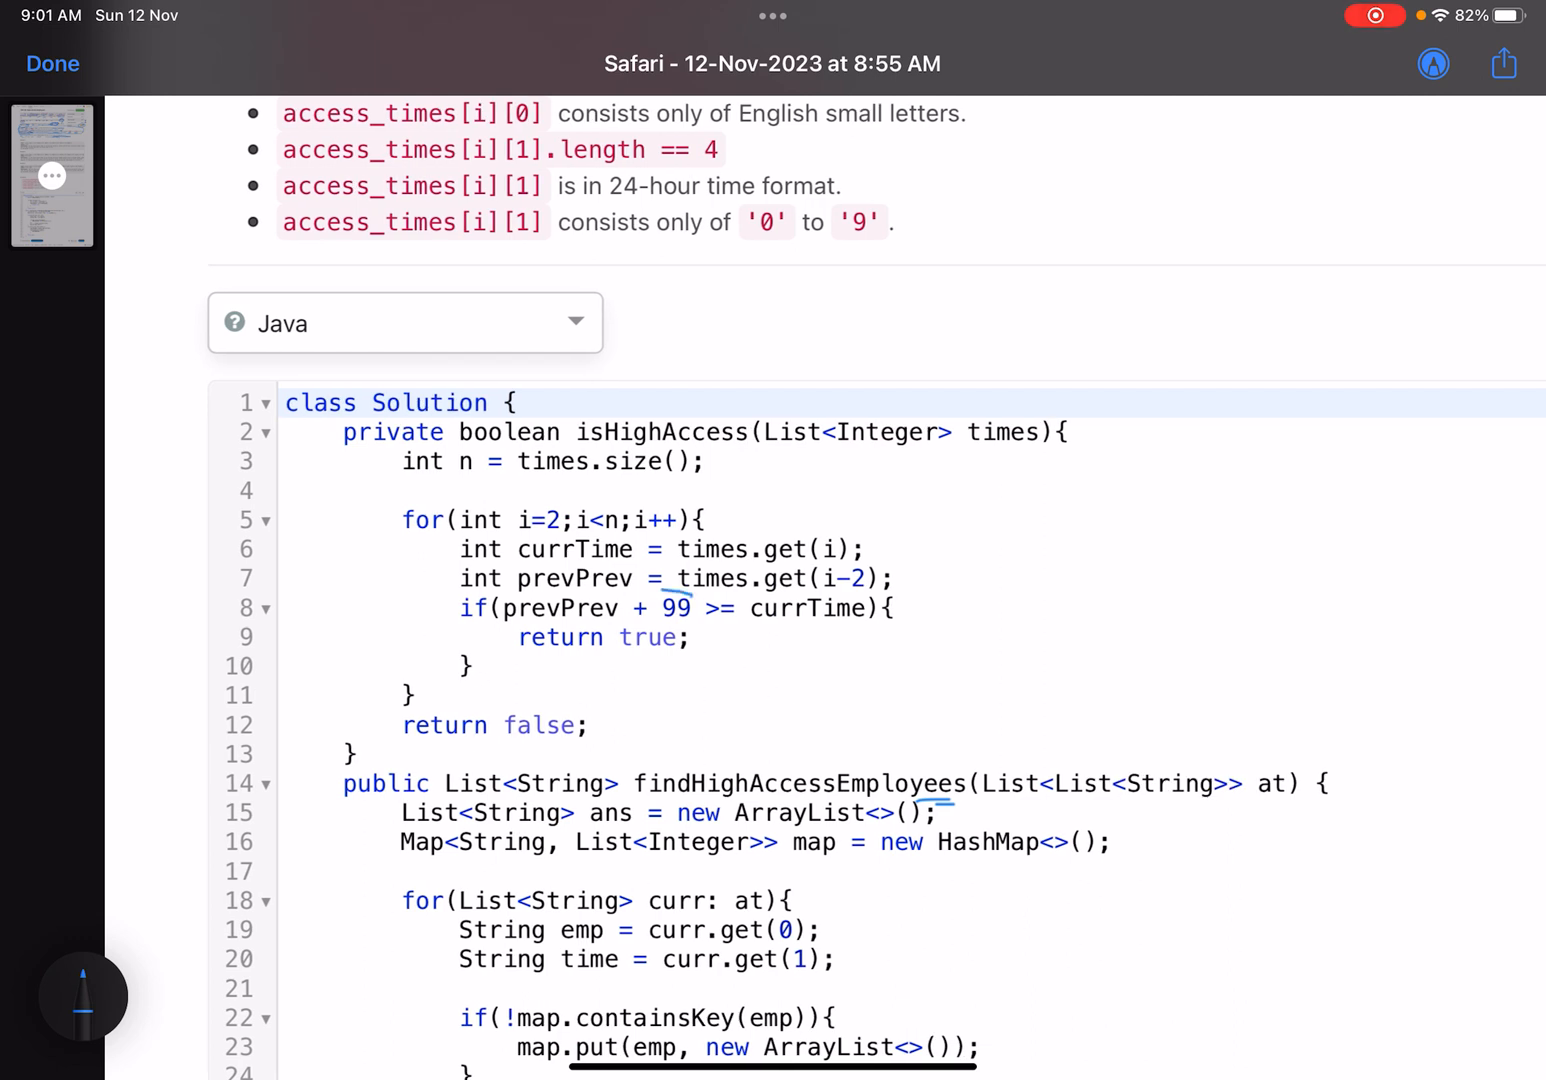
pyautogui.moveTo(620, 608); pyautogui.dragTo(692, 620)
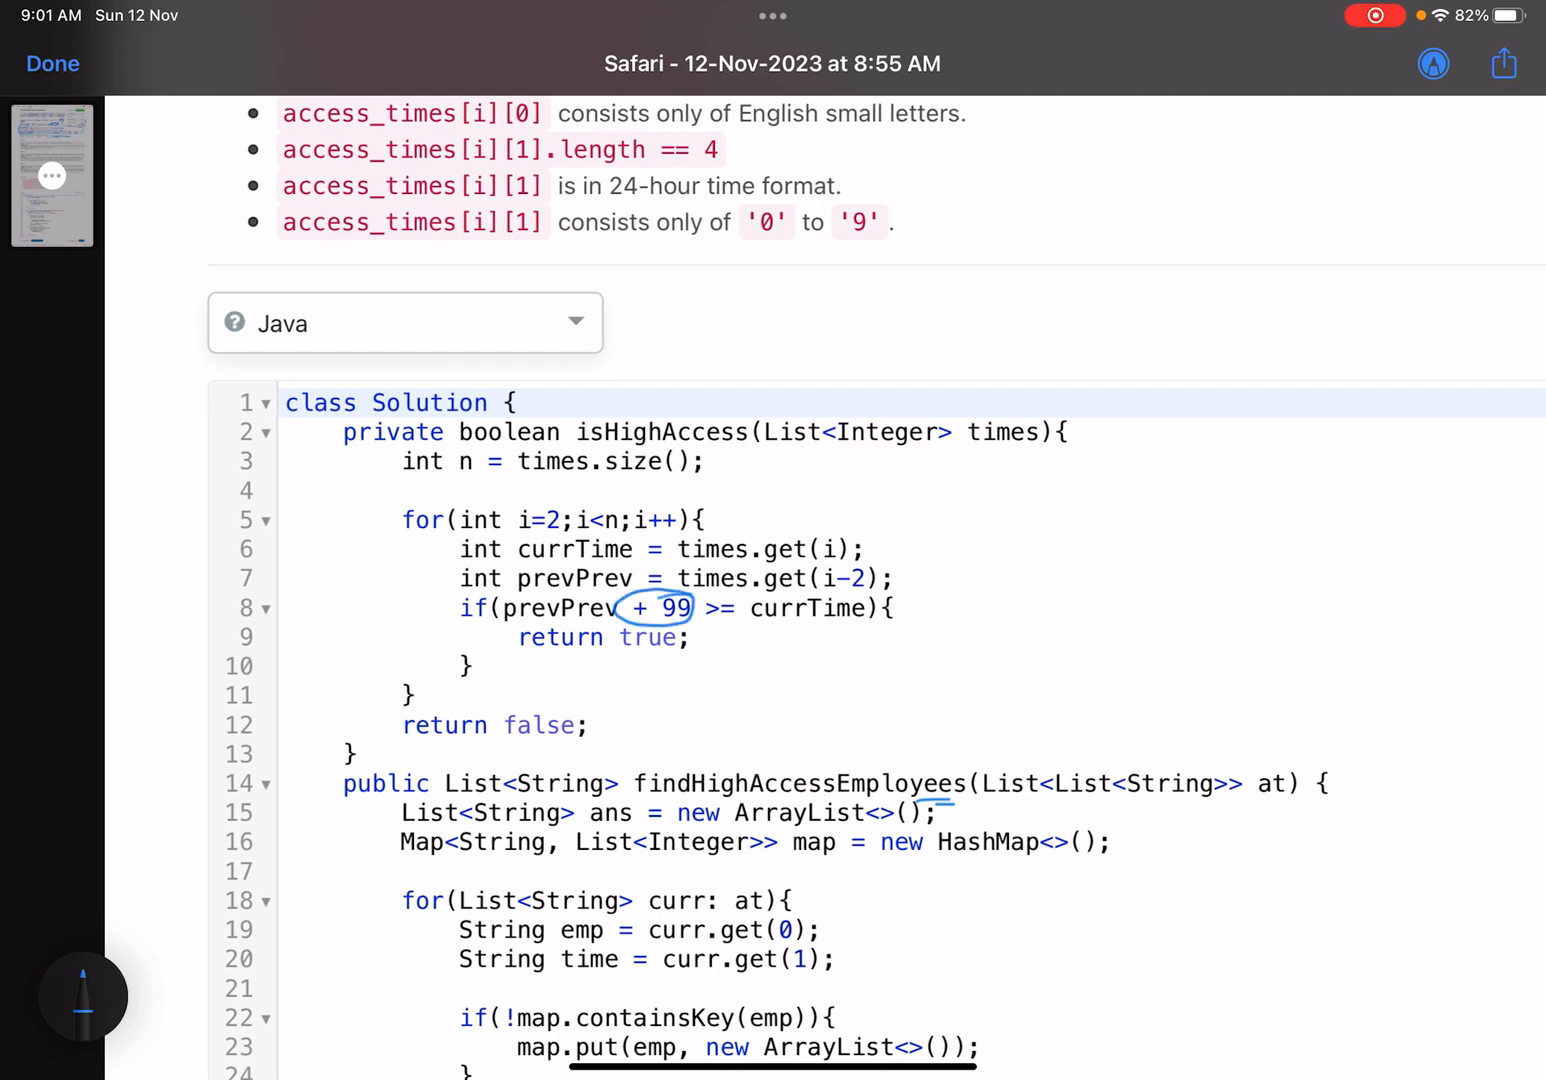
pyautogui.scroll(-3)
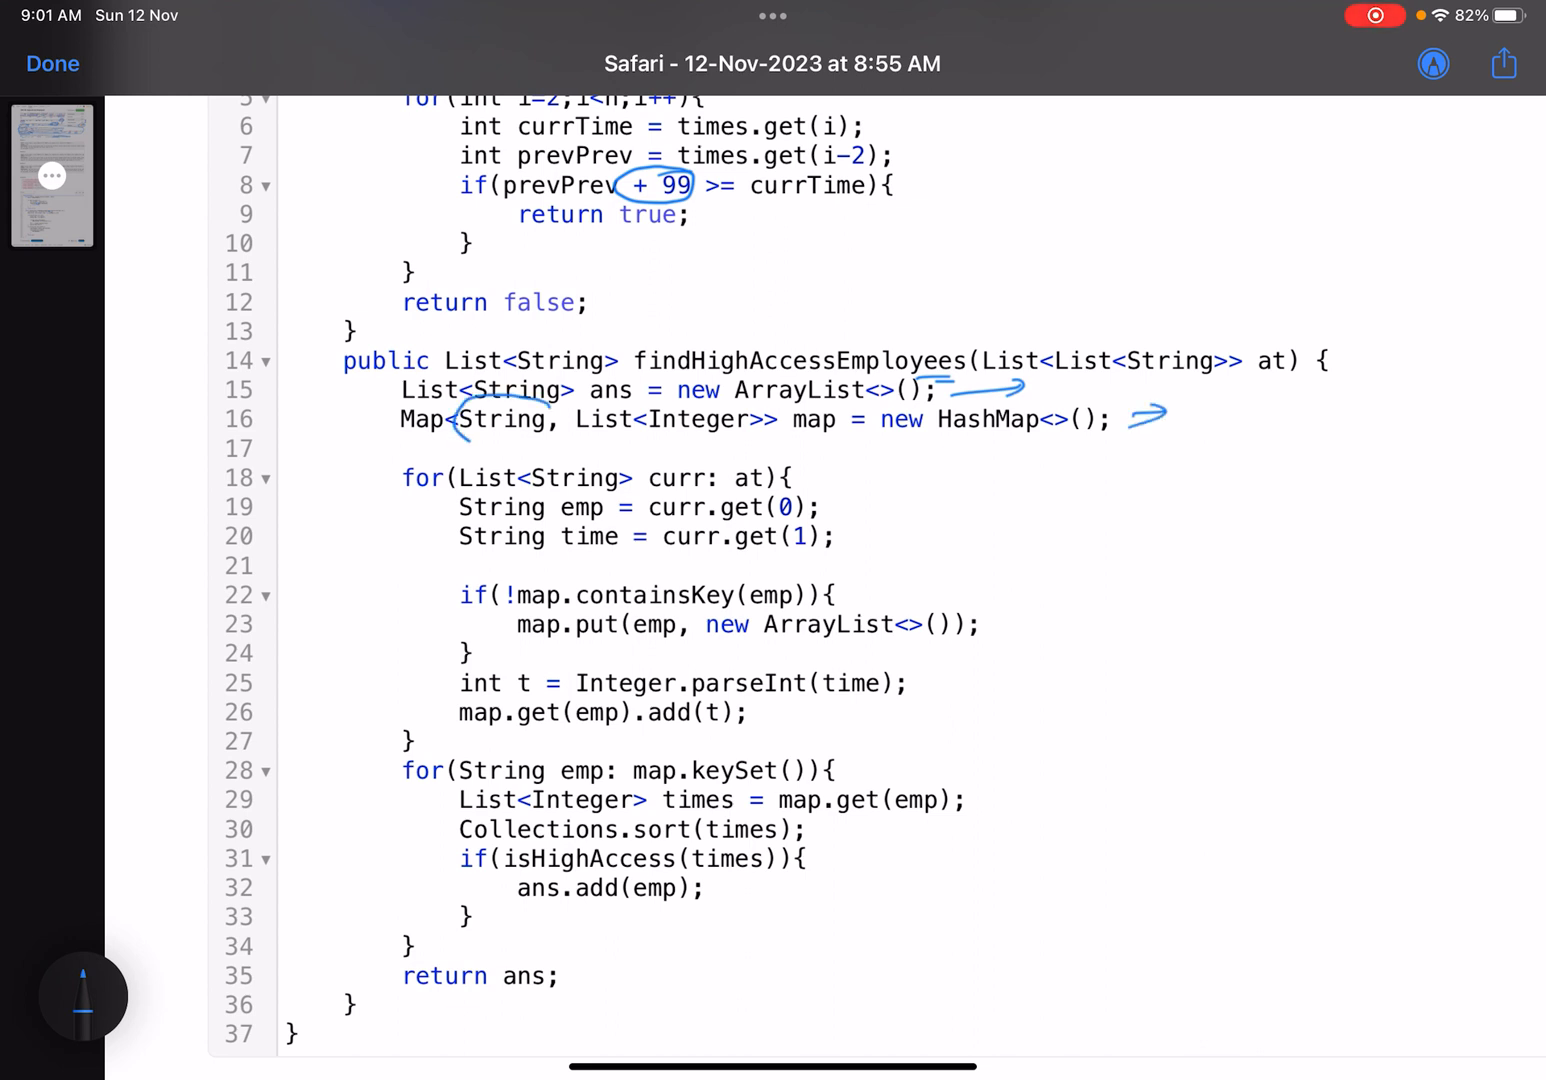
# Mark List<Integer>, the List<List<String>> parameter, parsing lines, and note 05:49 → 549
pyautogui.moveTo(500, 425); pyautogui.dragTo(720, 440)
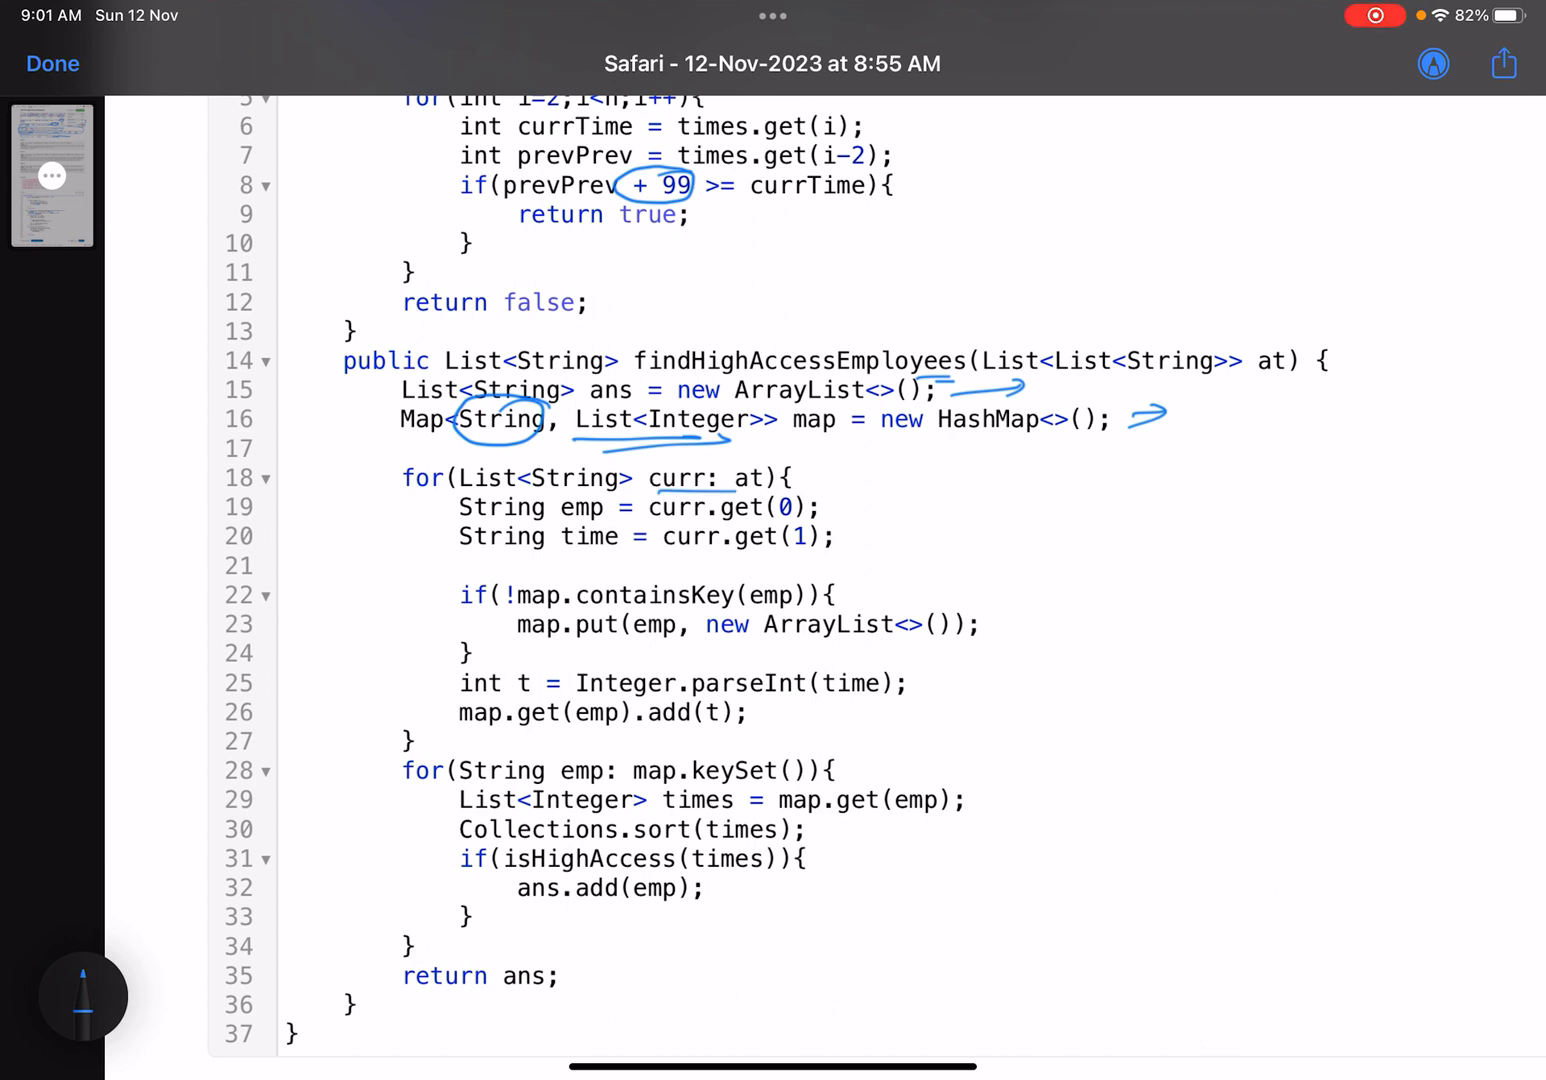
pyautogui.moveTo(1000, 360); pyautogui.dragTo(1350, 360)
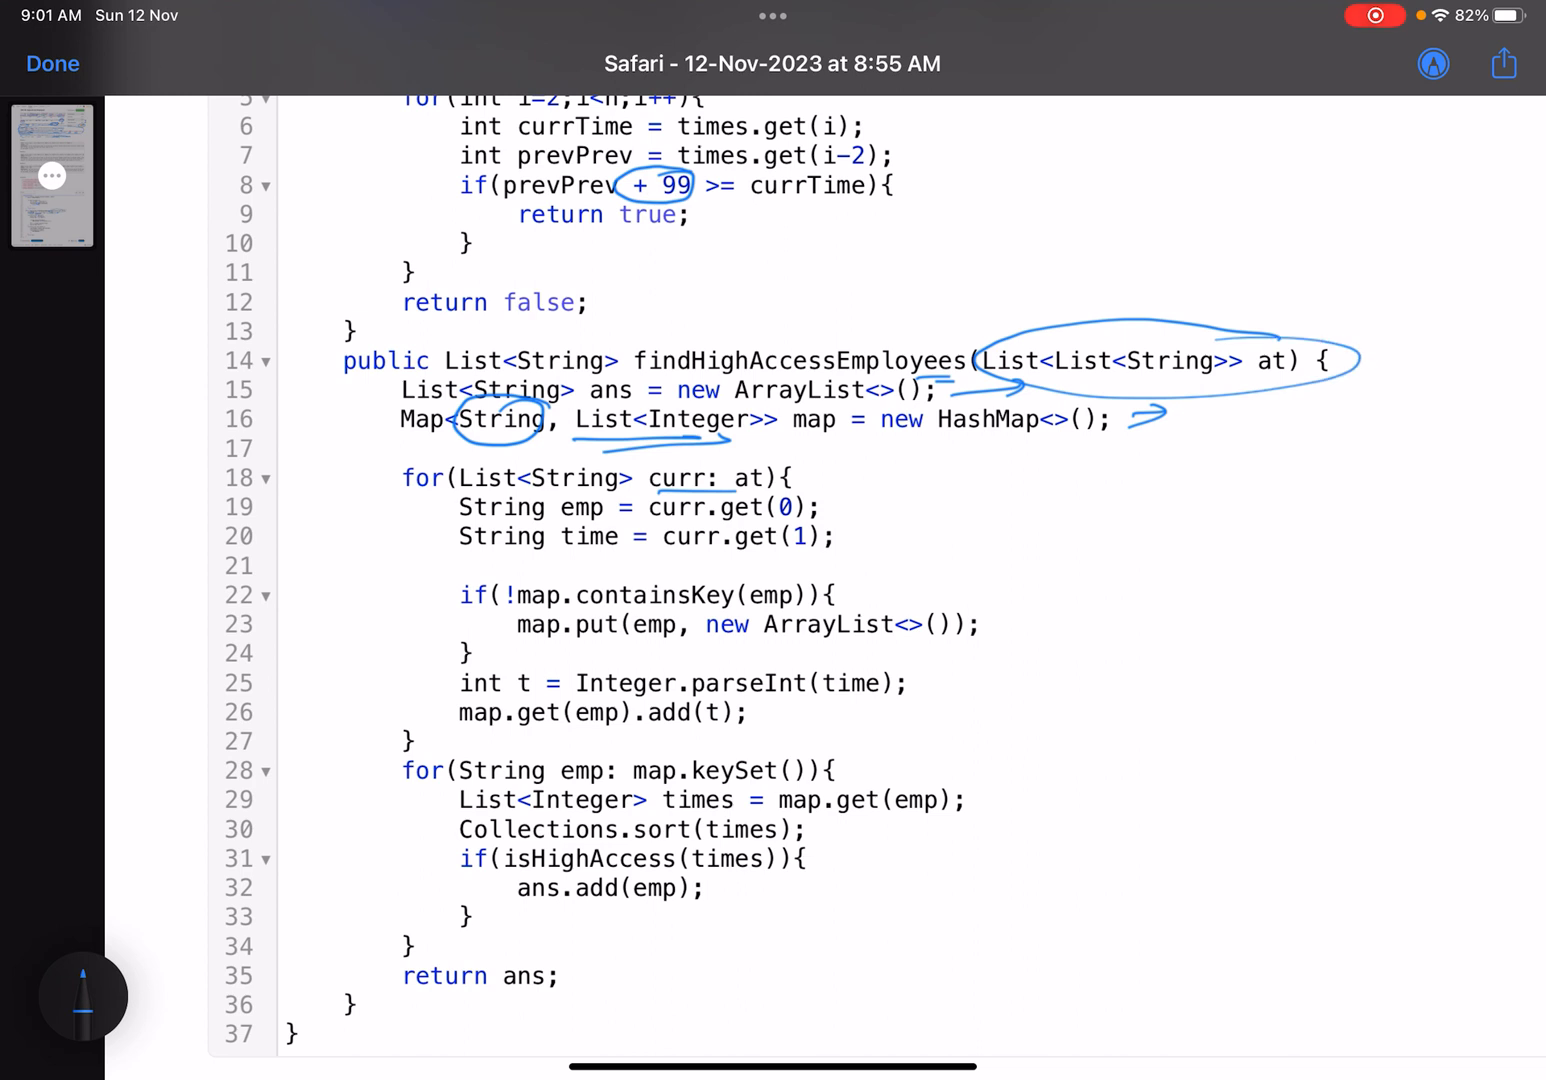
pyautogui.moveTo(838, 508); pyautogui.dragTo(888, 500)
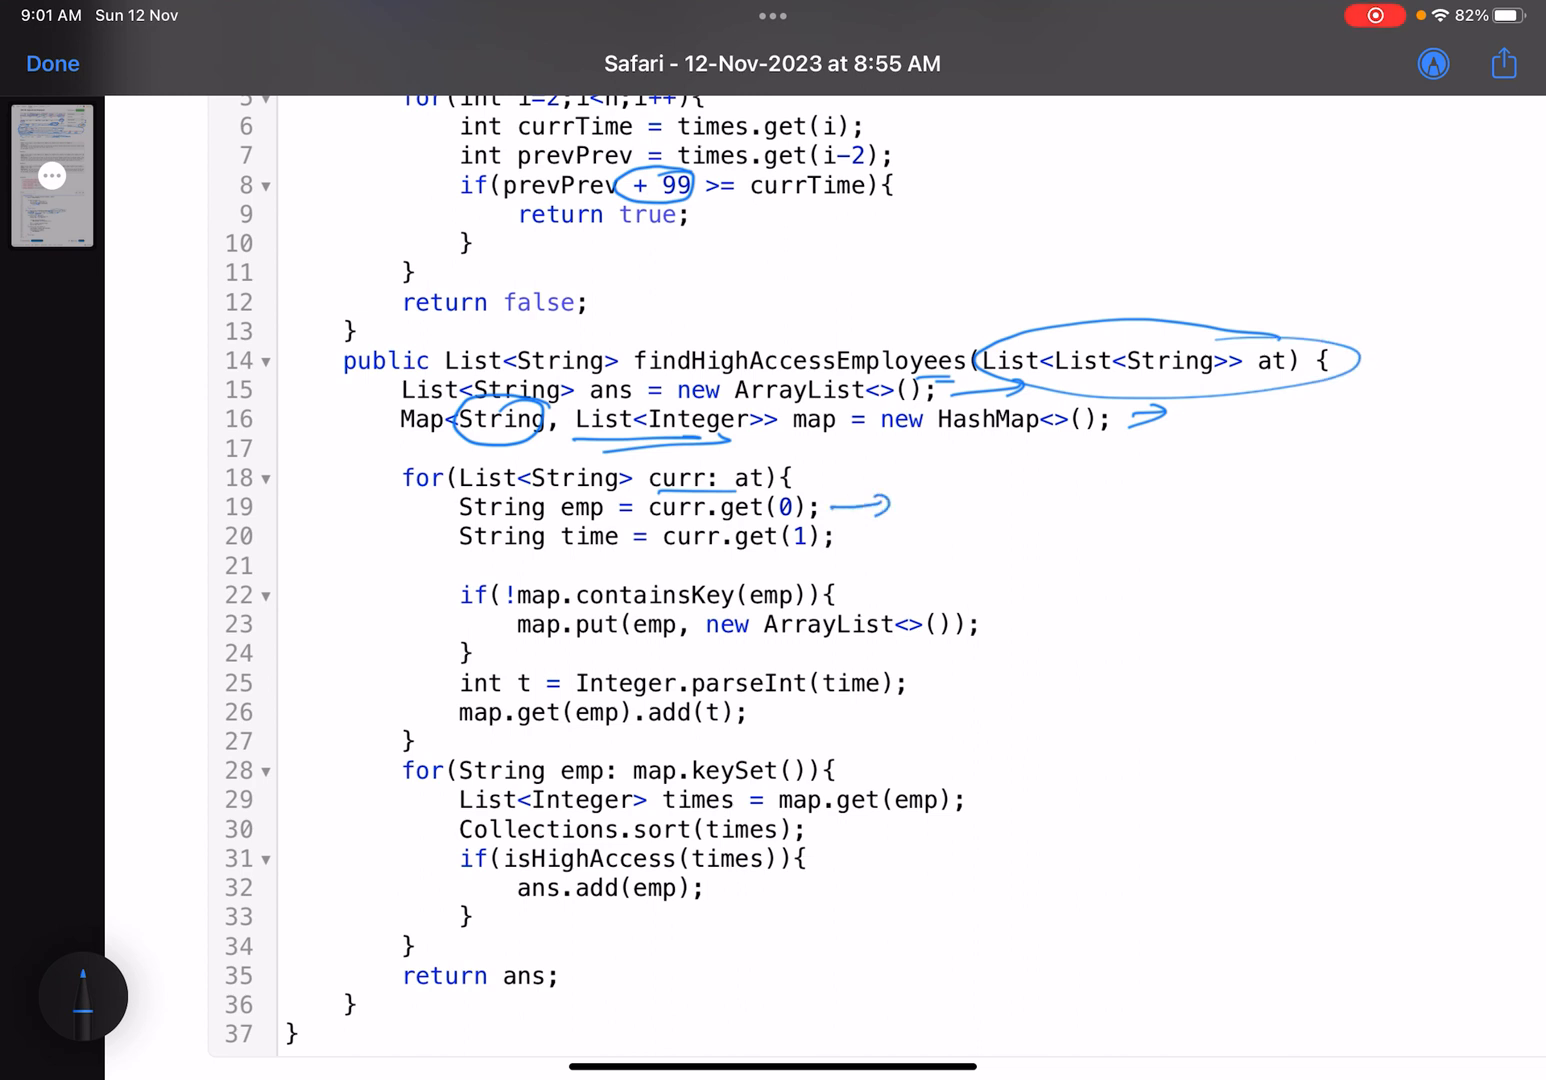
pyautogui.moveTo(840, 540); pyautogui.dragTo(905, 540)
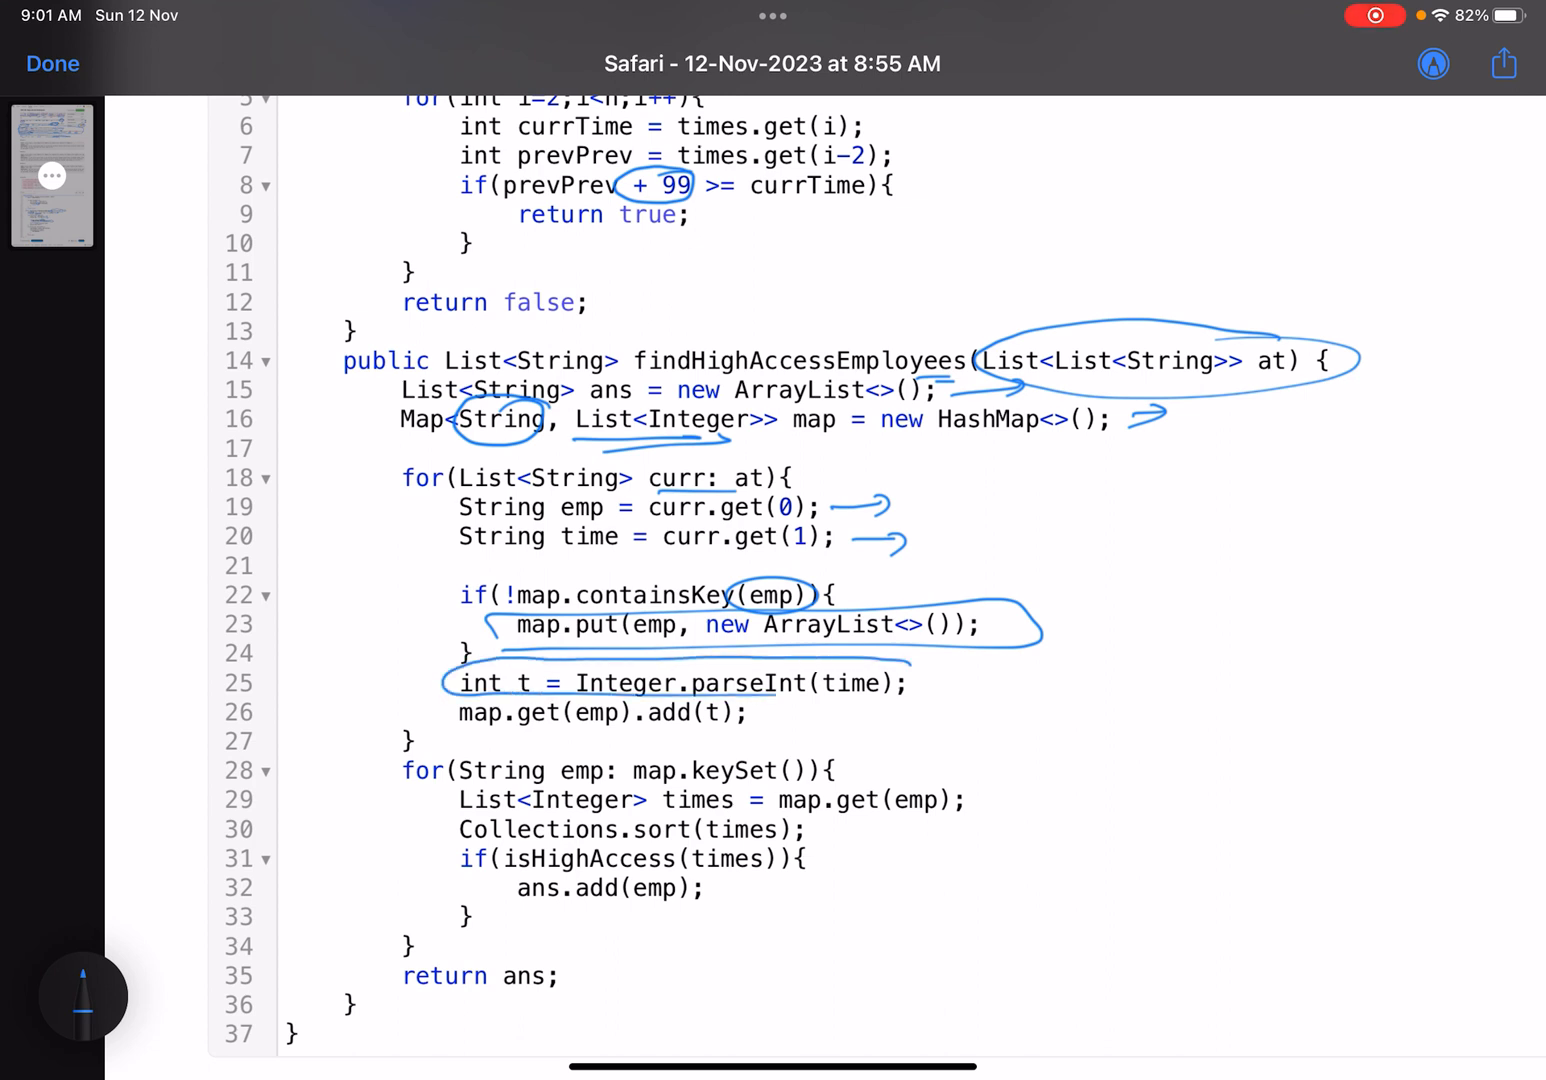
pyautogui.moveTo(780, 696); pyautogui.dragTo(930, 670)
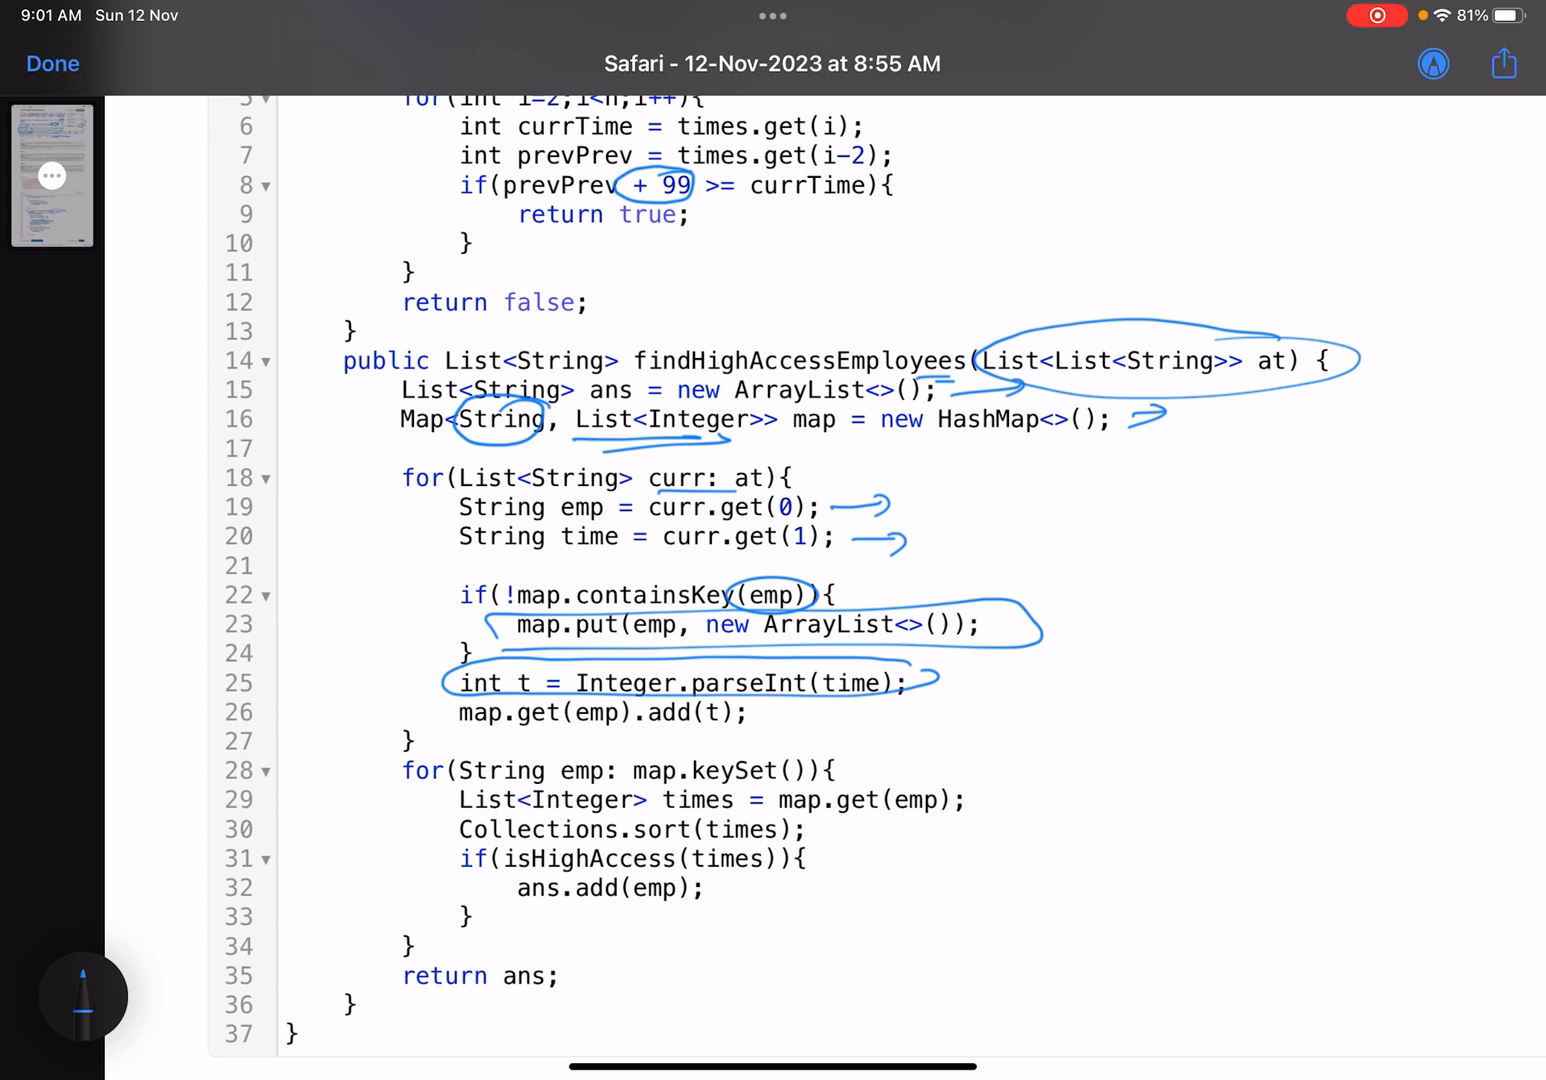
pyautogui.moveTo(1035, 185); pyautogui.dragTo(1155, 180)
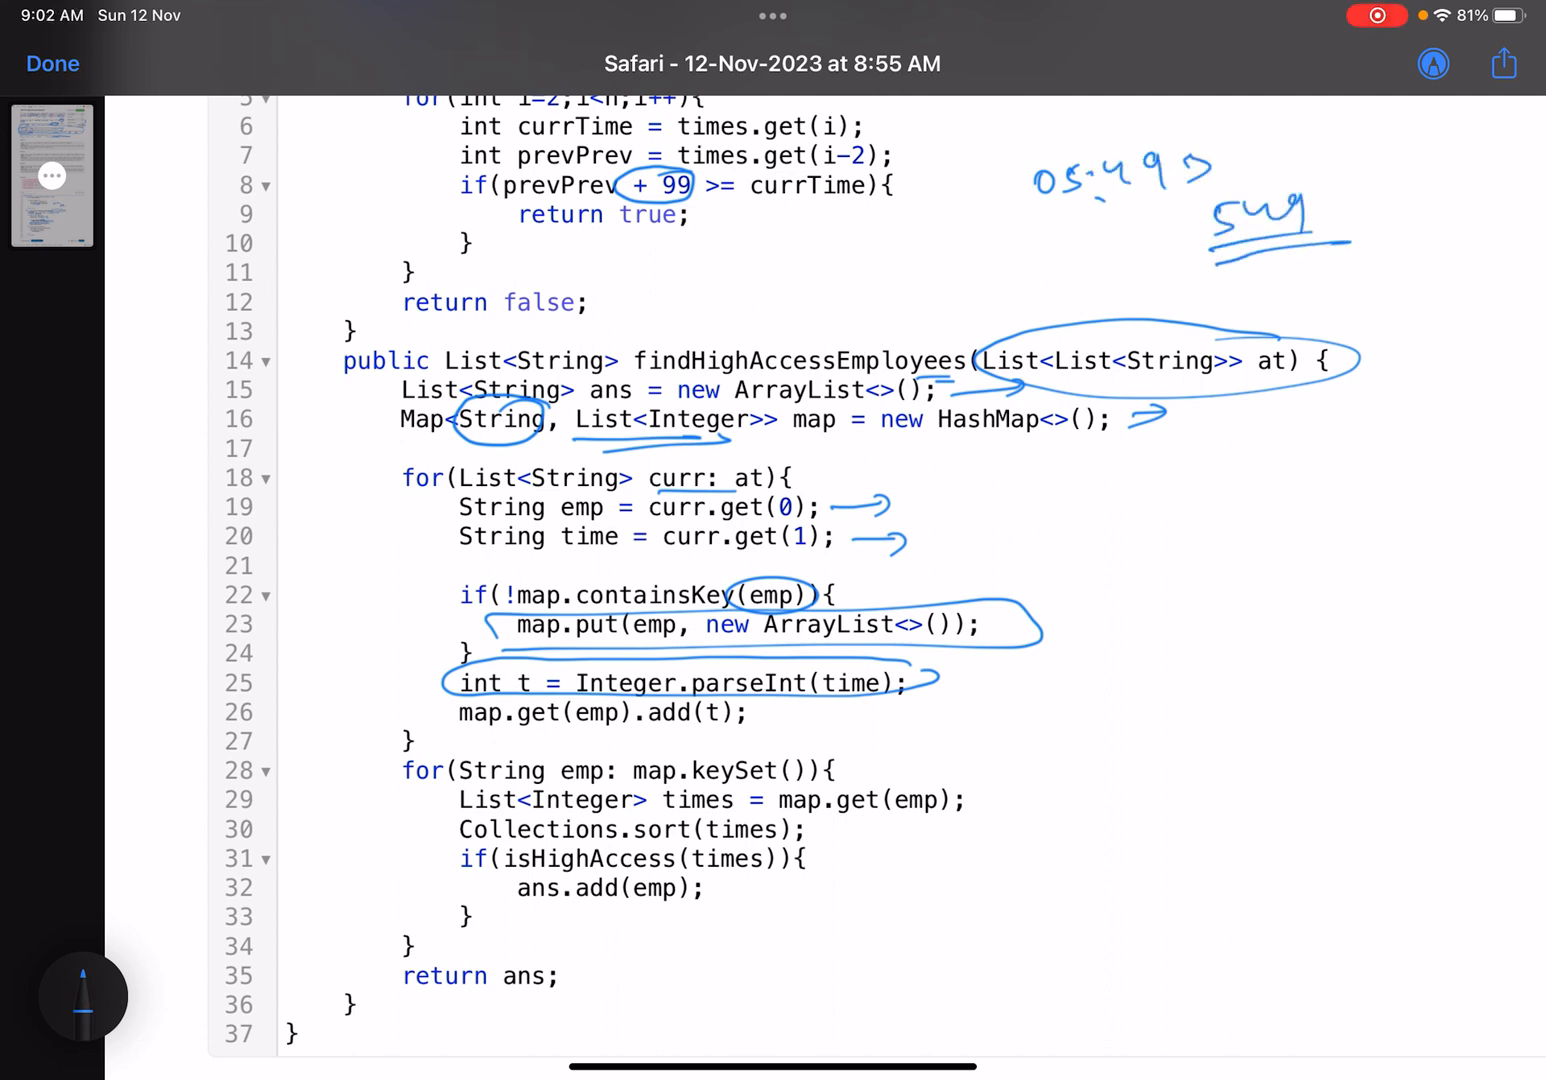
# Circle the map-building loop and sketch dash timelines for employees a and b
pyautogui.moveTo(456, 730); pyautogui.dragTo(765, 715)
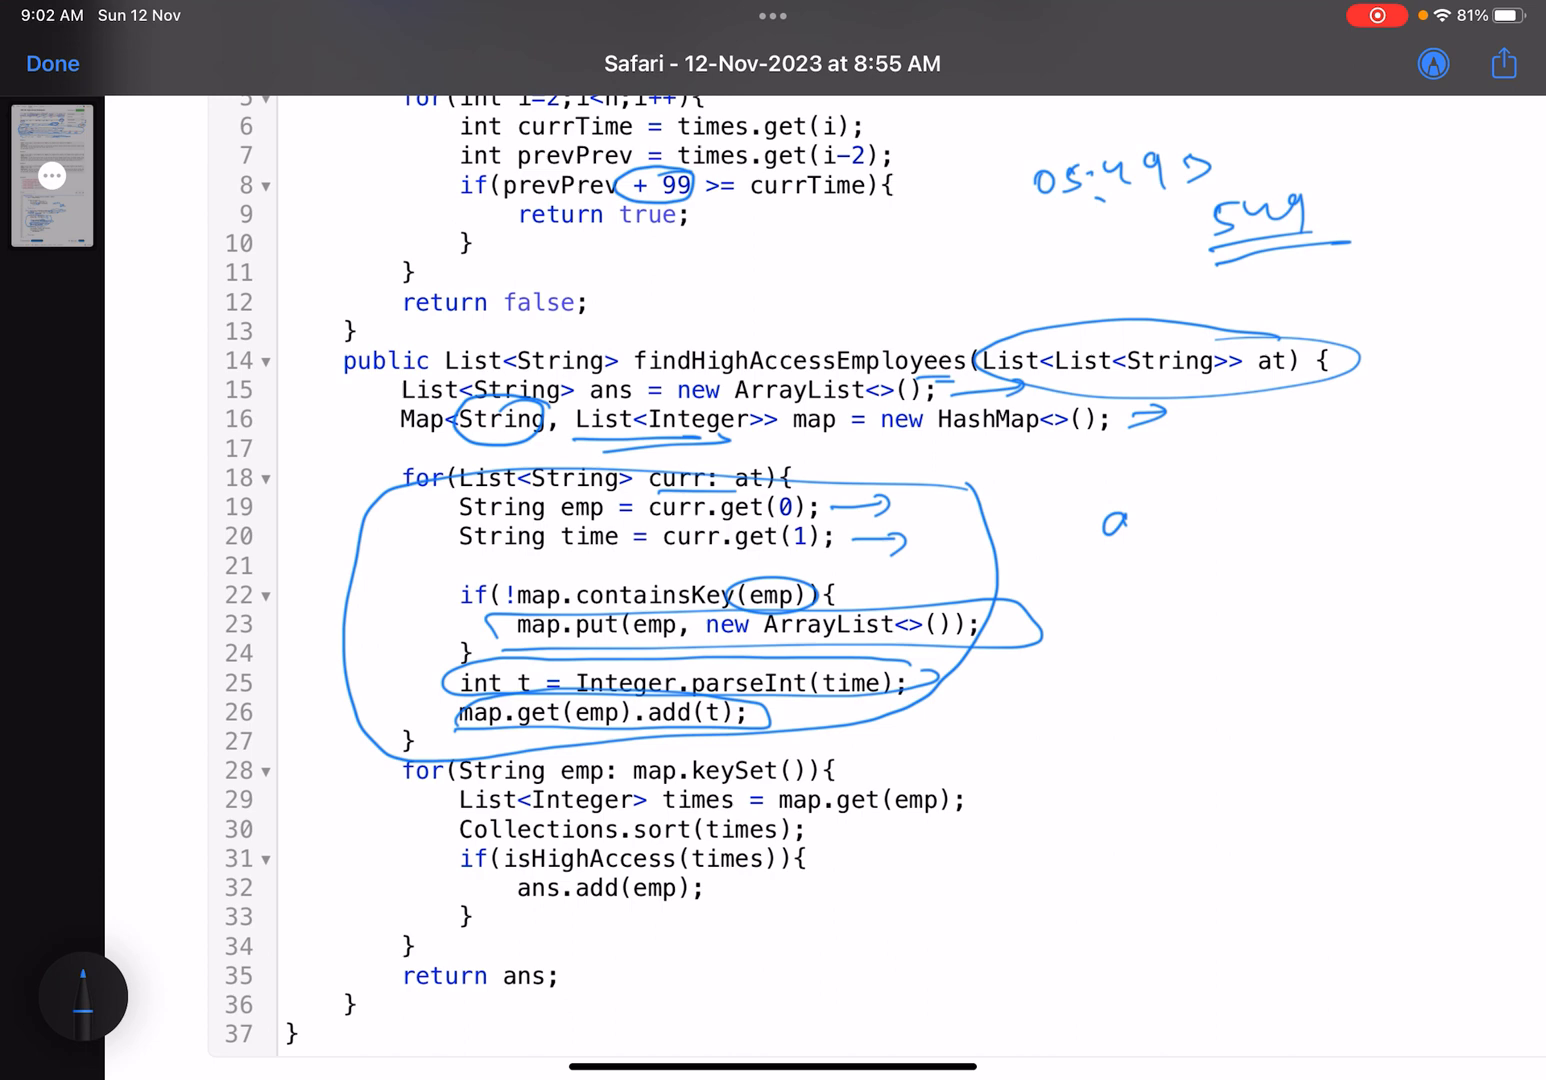
pyautogui.moveTo(1110, 520); pyautogui.dragTo(1440, 590)
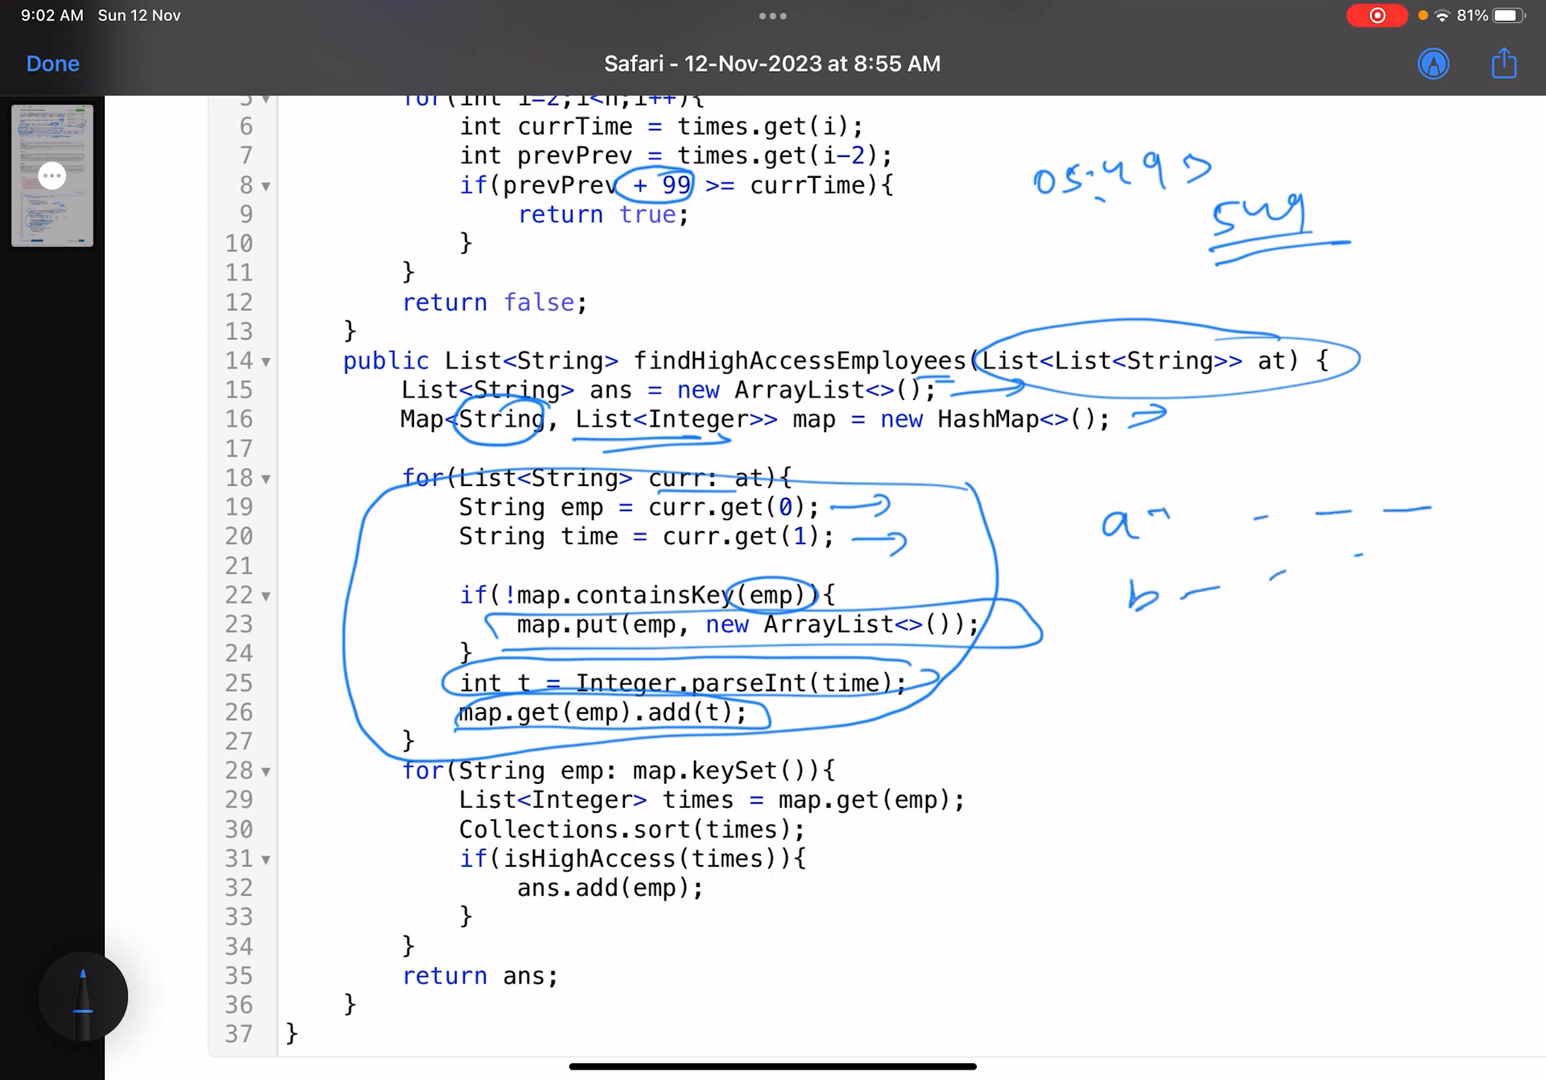
pyautogui.scroll(-3)
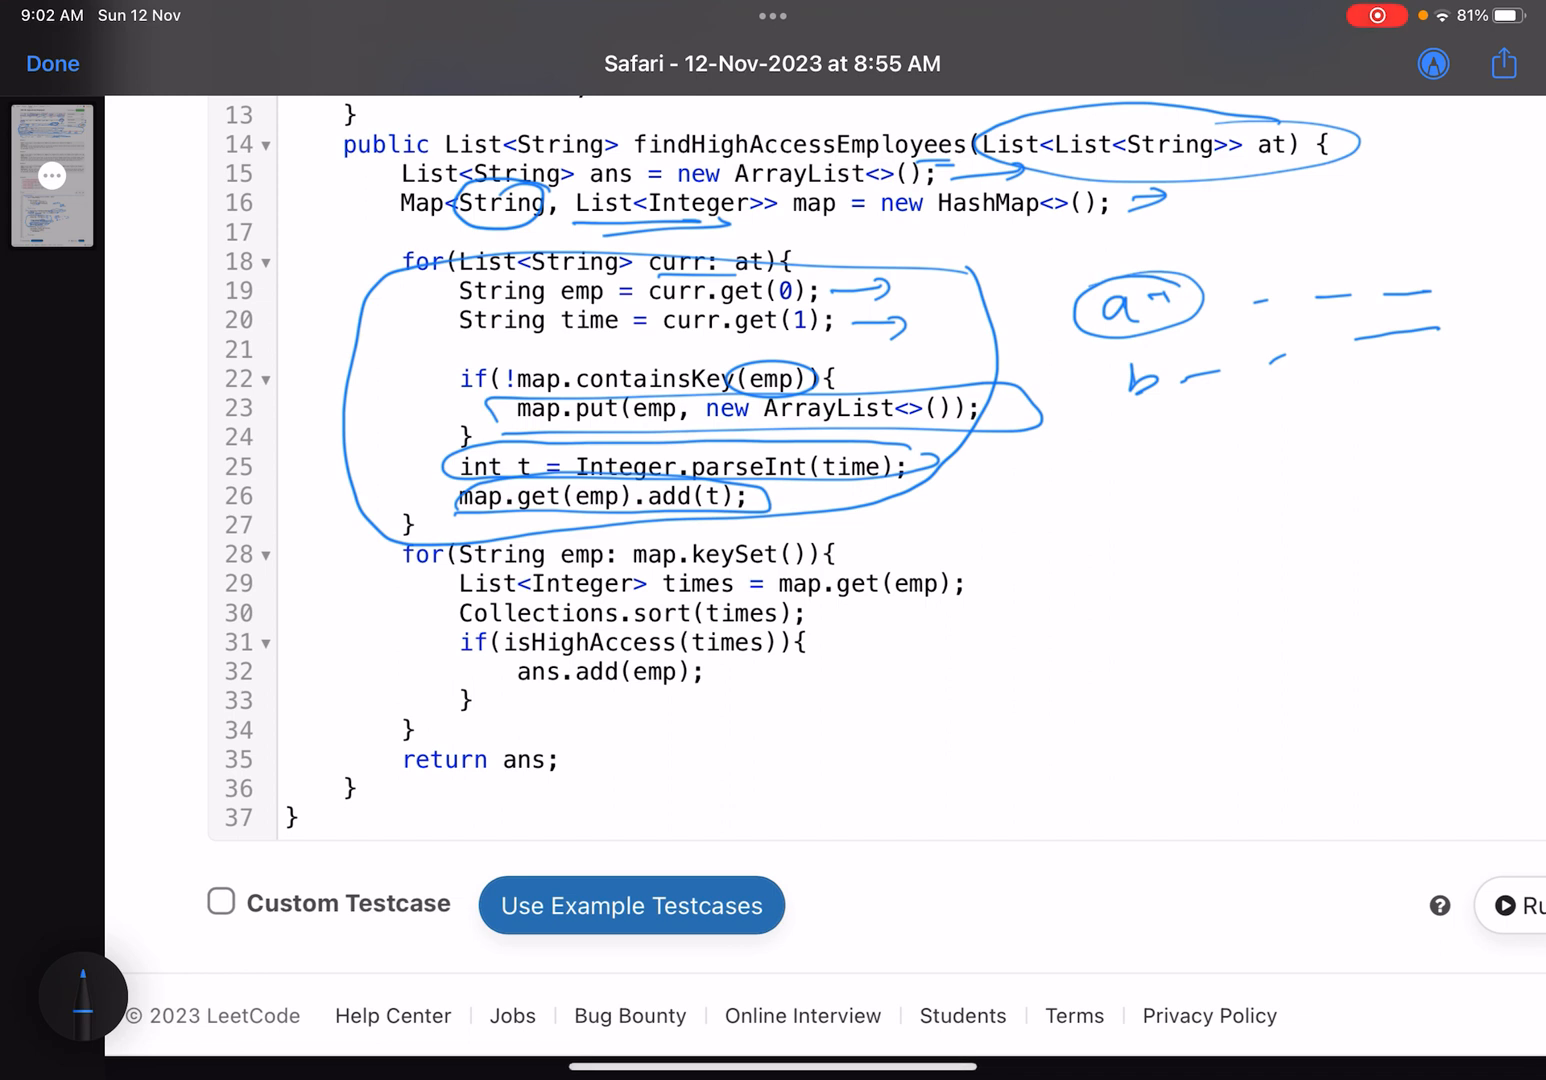
# Mark lines 29–31 (times lookup, sort, isHighAccess check) and the ans insertion
pyautogui.moveTo(455, 610); pyautogui.dragTo(945, 600)
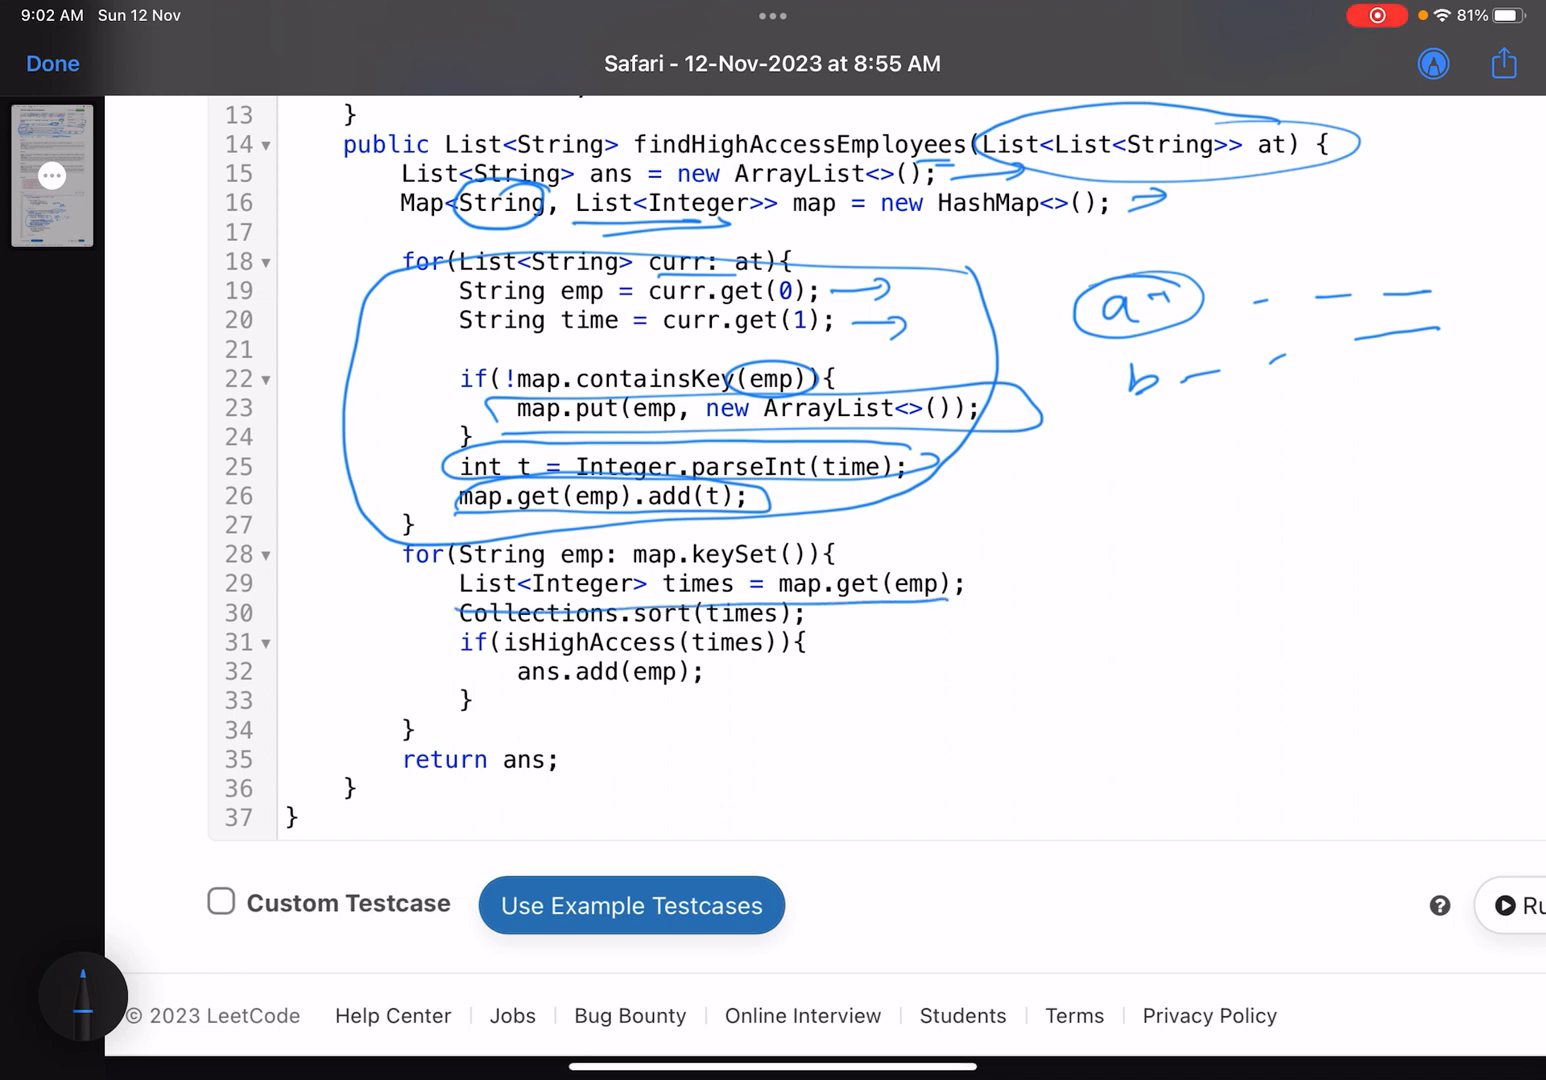
pyautogui.moveTo(455, 575); pyautogui.dragTo(975, 598)
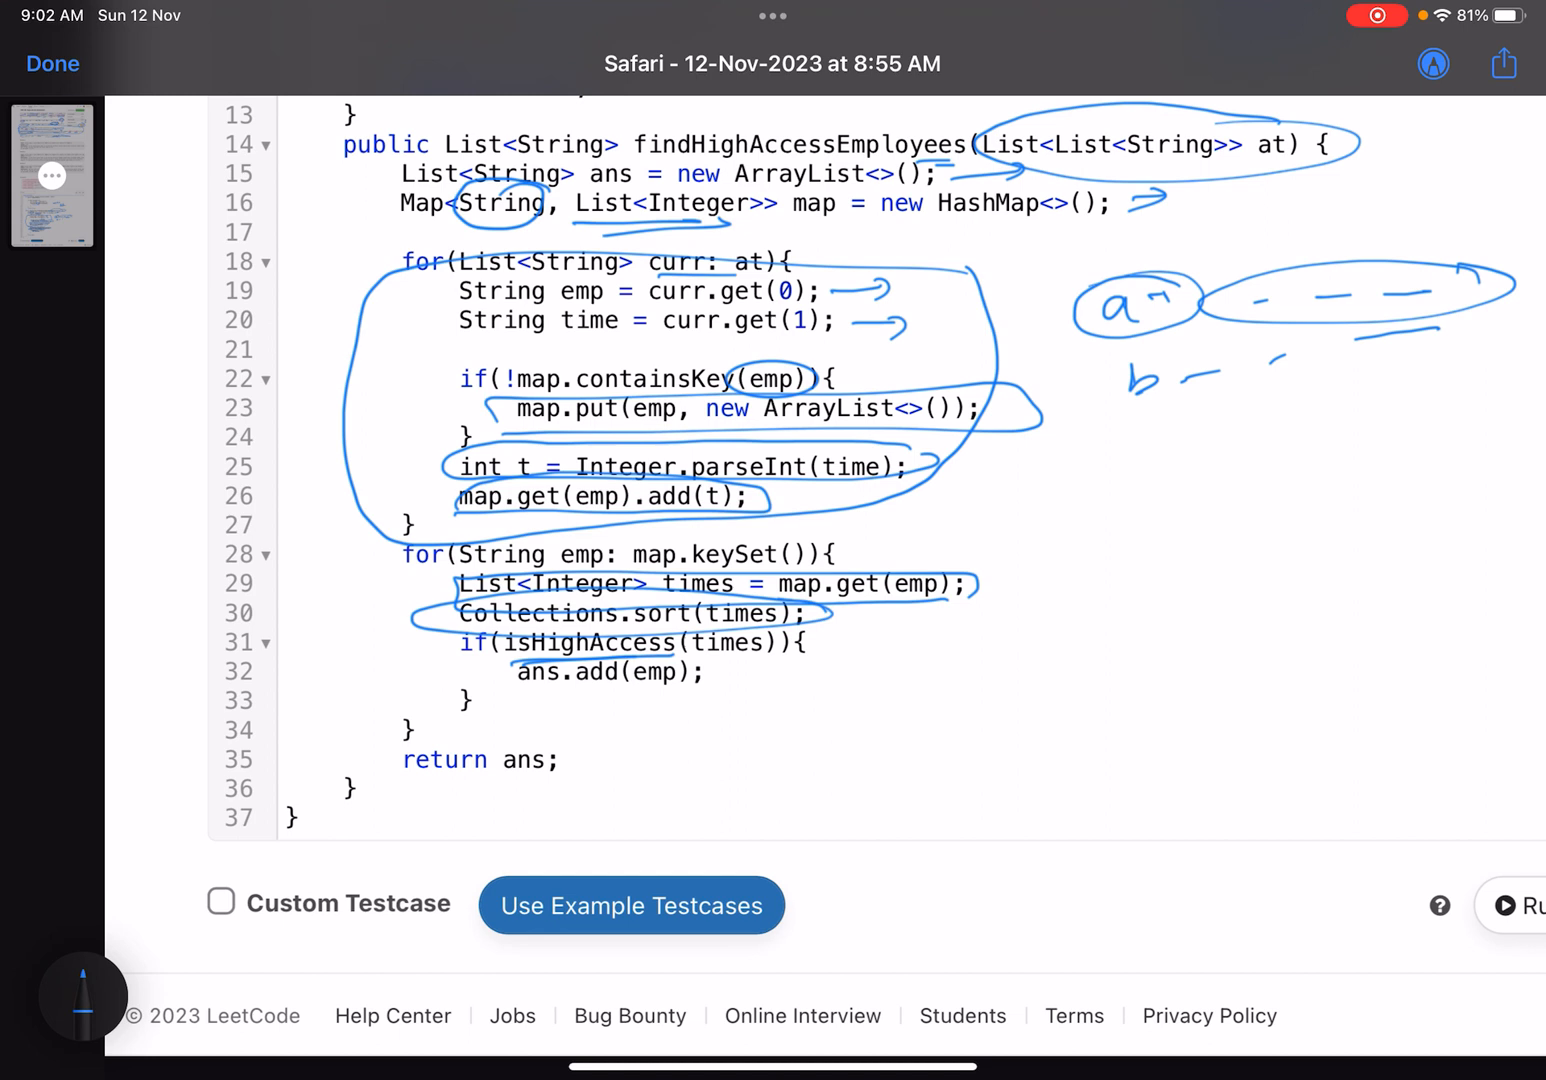
pyautogui.moveTo(640, 658); pyautogui.dragTo(820, 630)
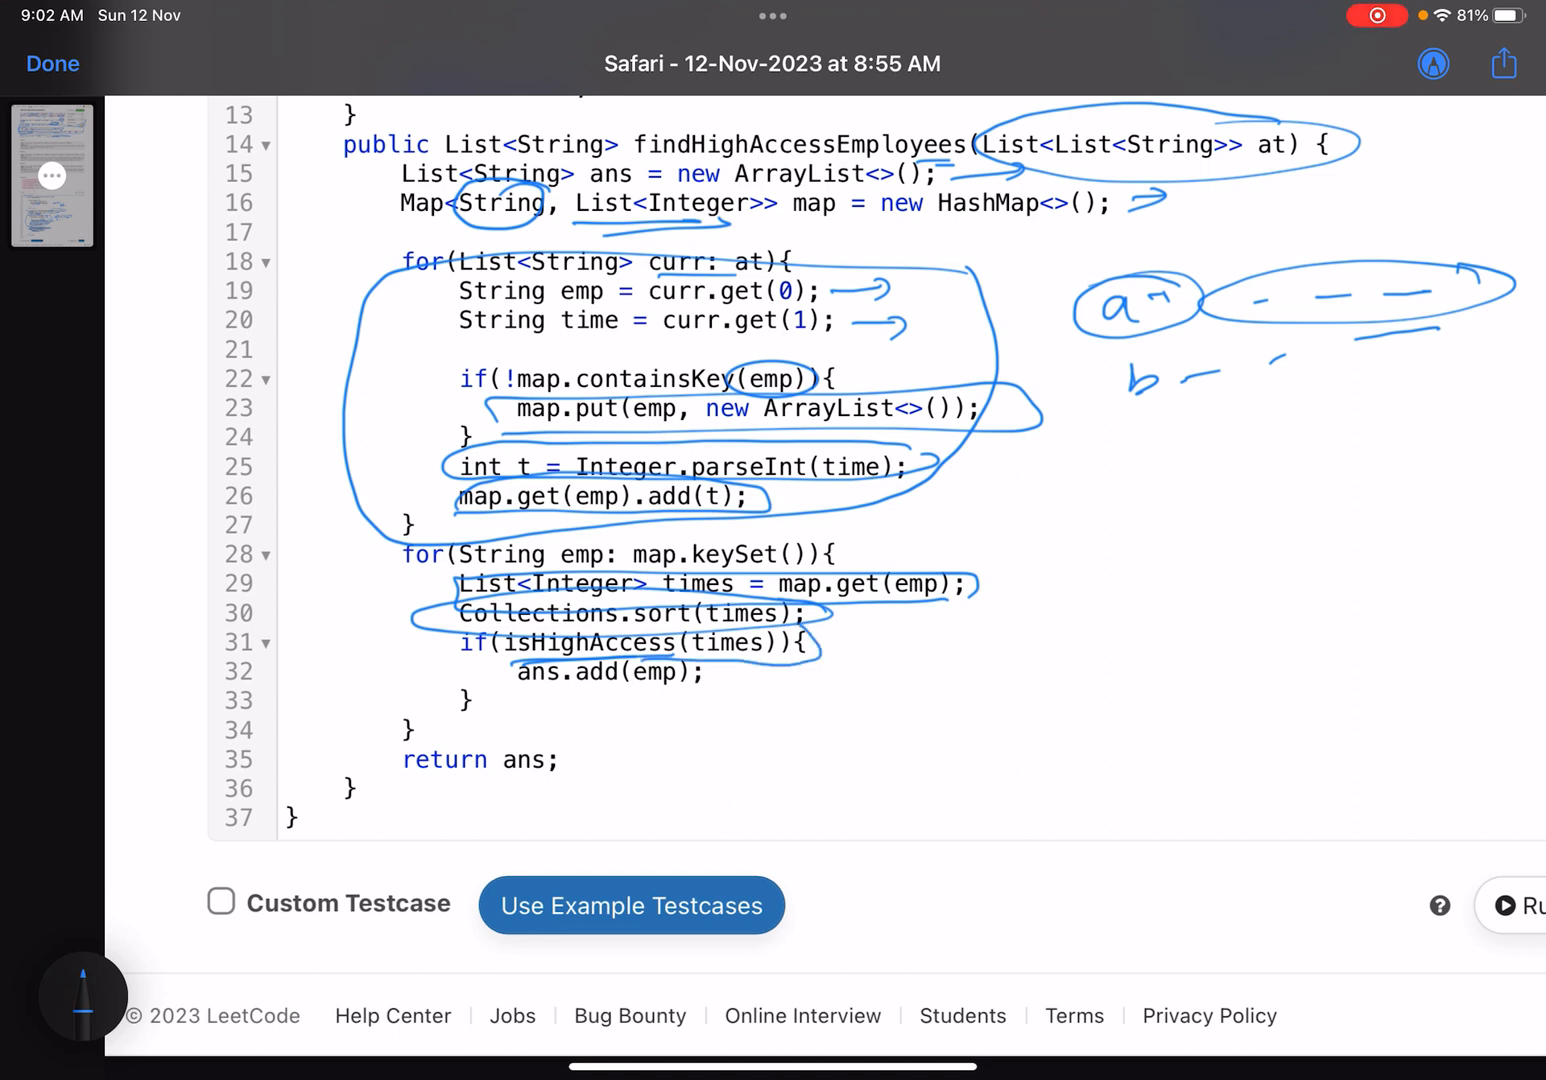
pyautogui.moveTo(513, 702); pyautogui.dragTo(688, 690)
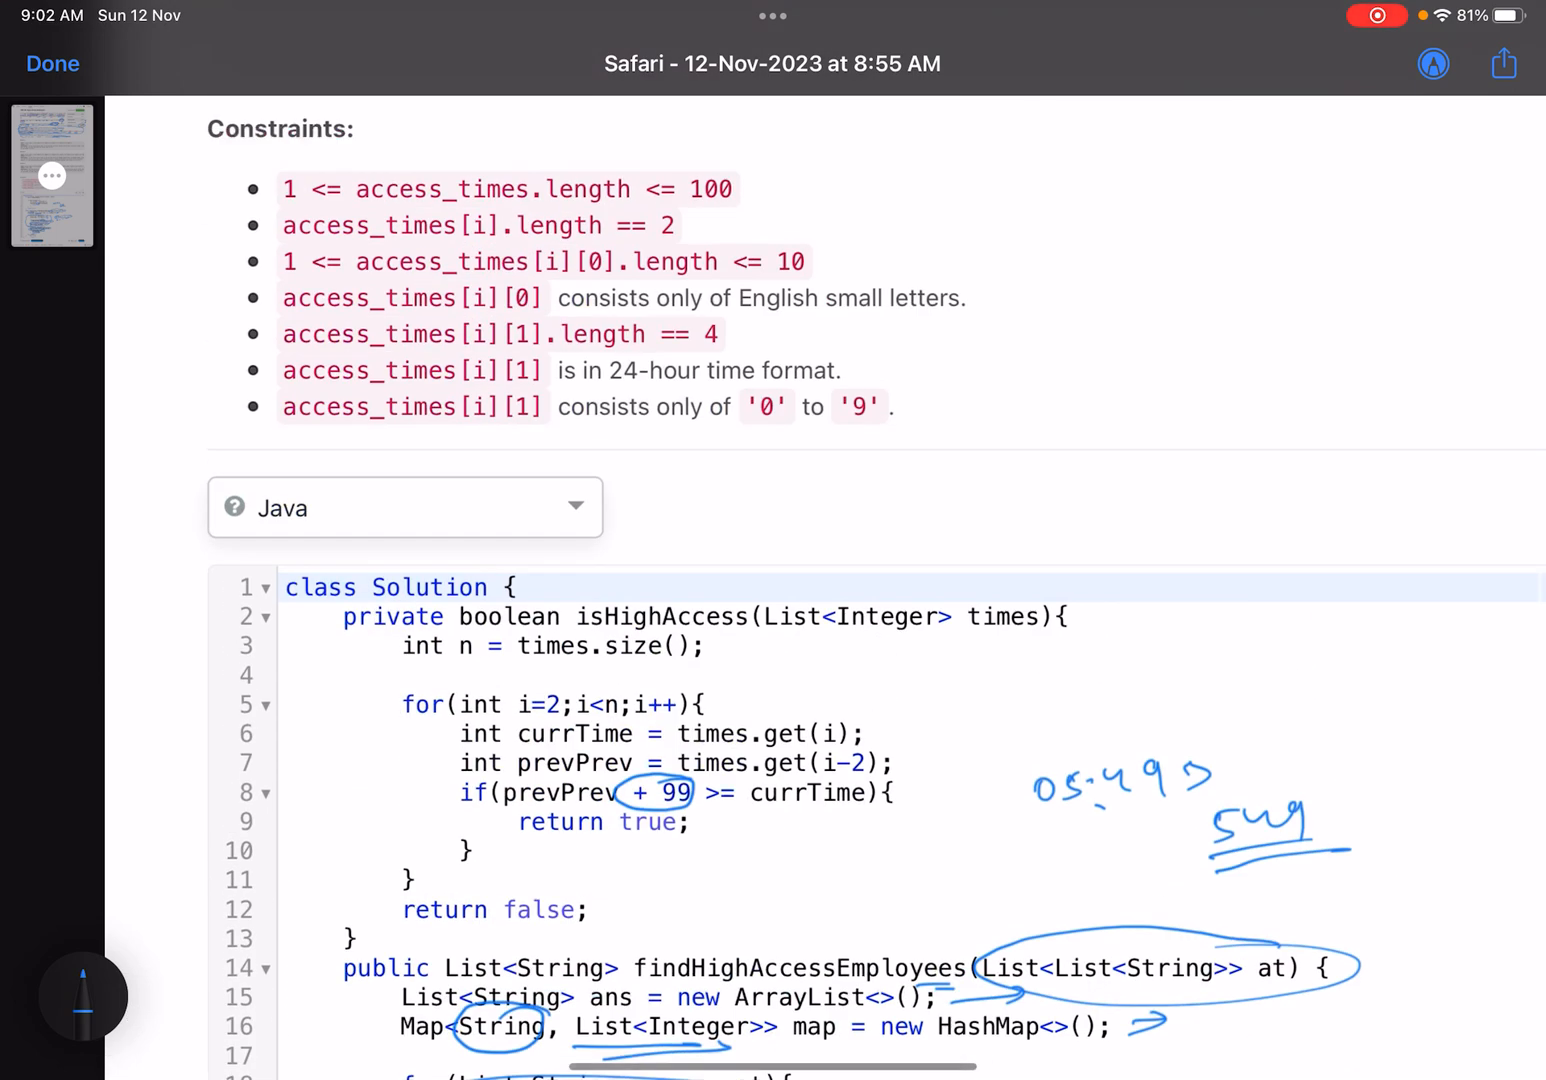
# Draw a dashed 0–5 timeline, circle indices 0 and 2, and link them with arcs
pyautogui.scroll(-3)
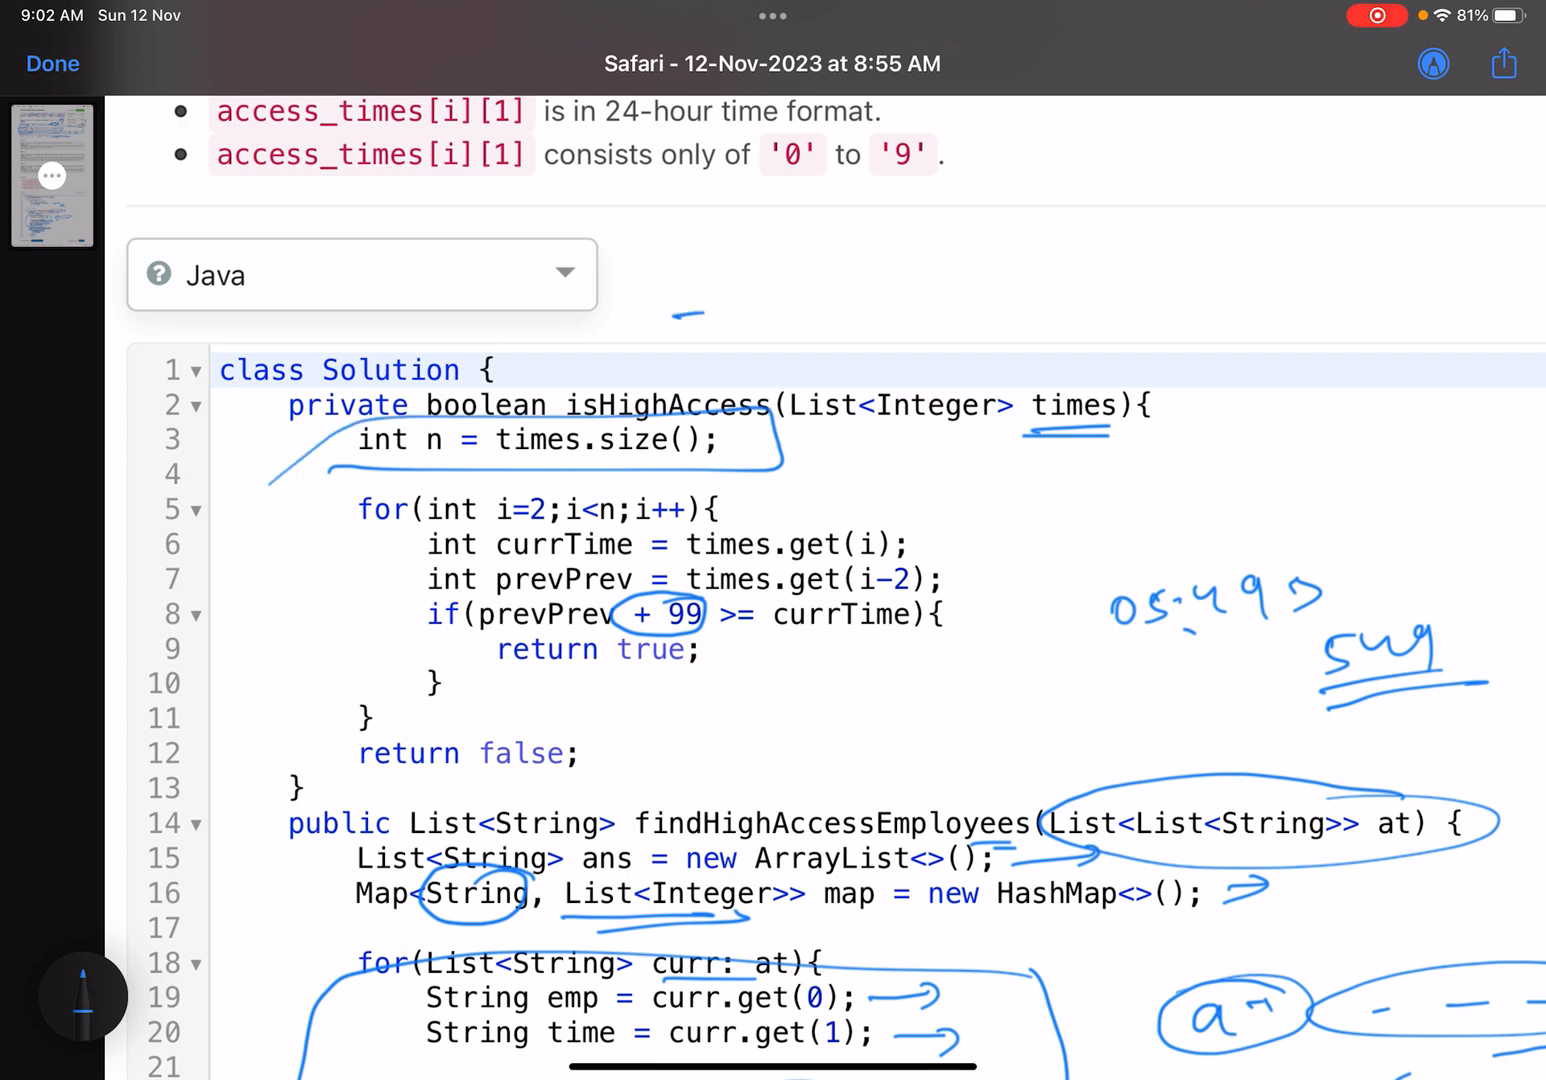
pyautogui.moveTo(680, 310); pyautogui.dragTo(1380, 265)
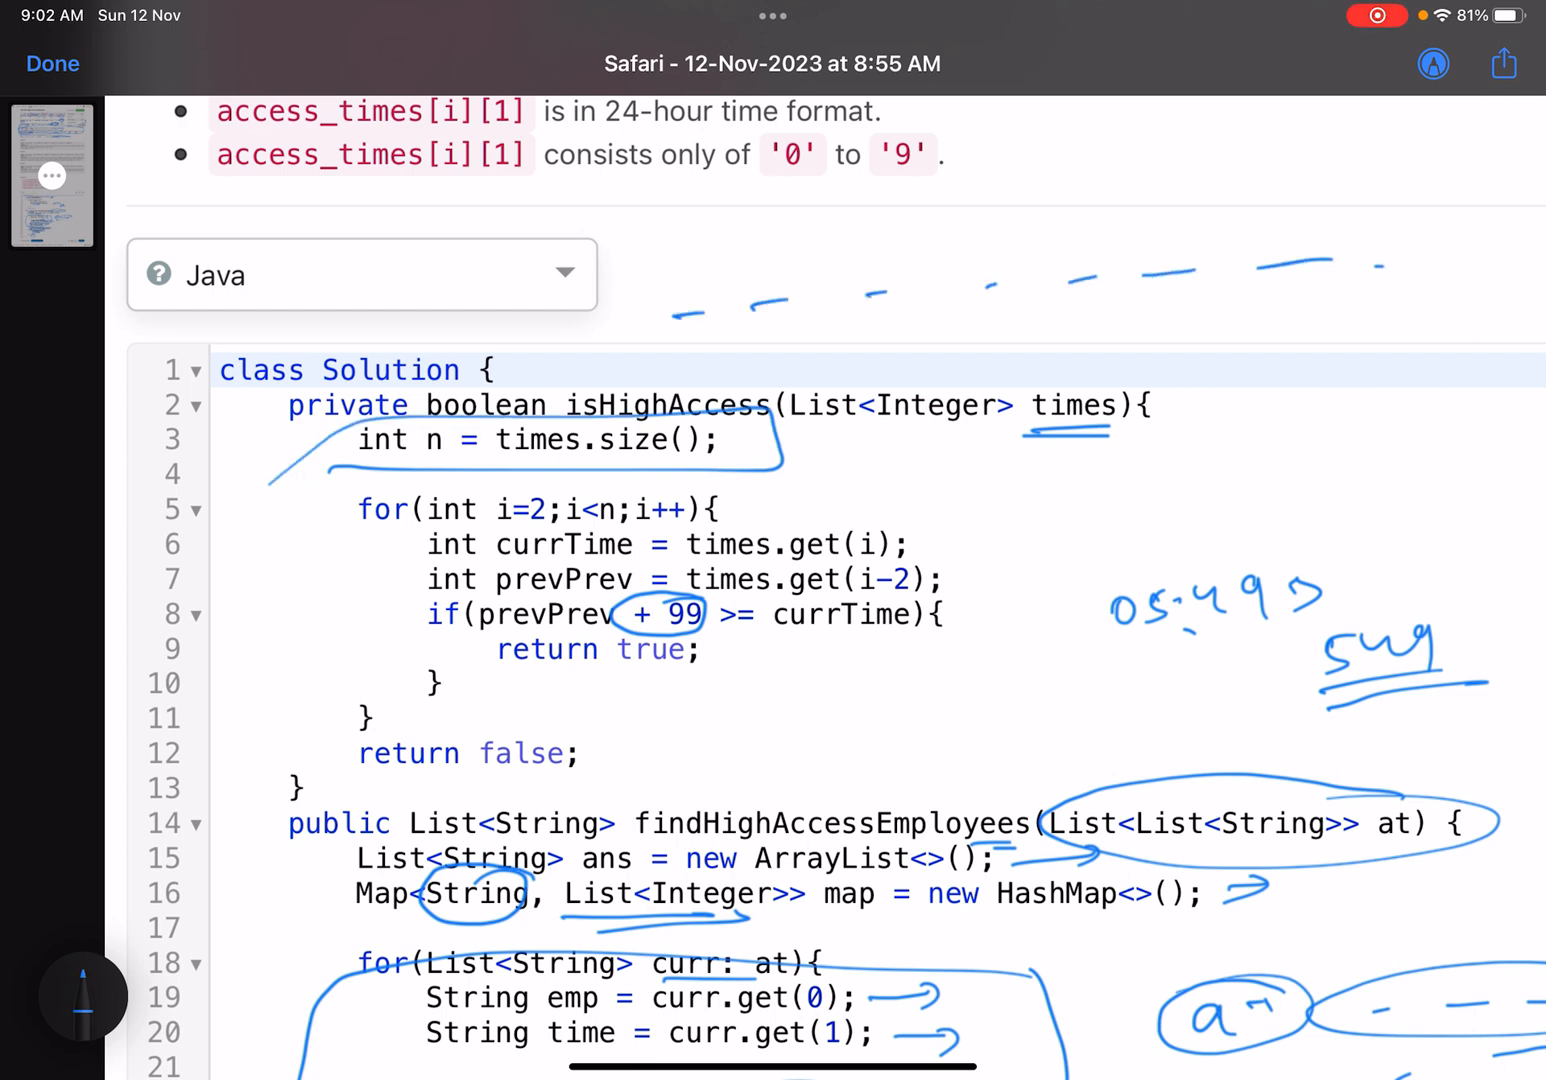
pyautogui.moveTo(870, 235); pyautogui.dragTo(880, 320)
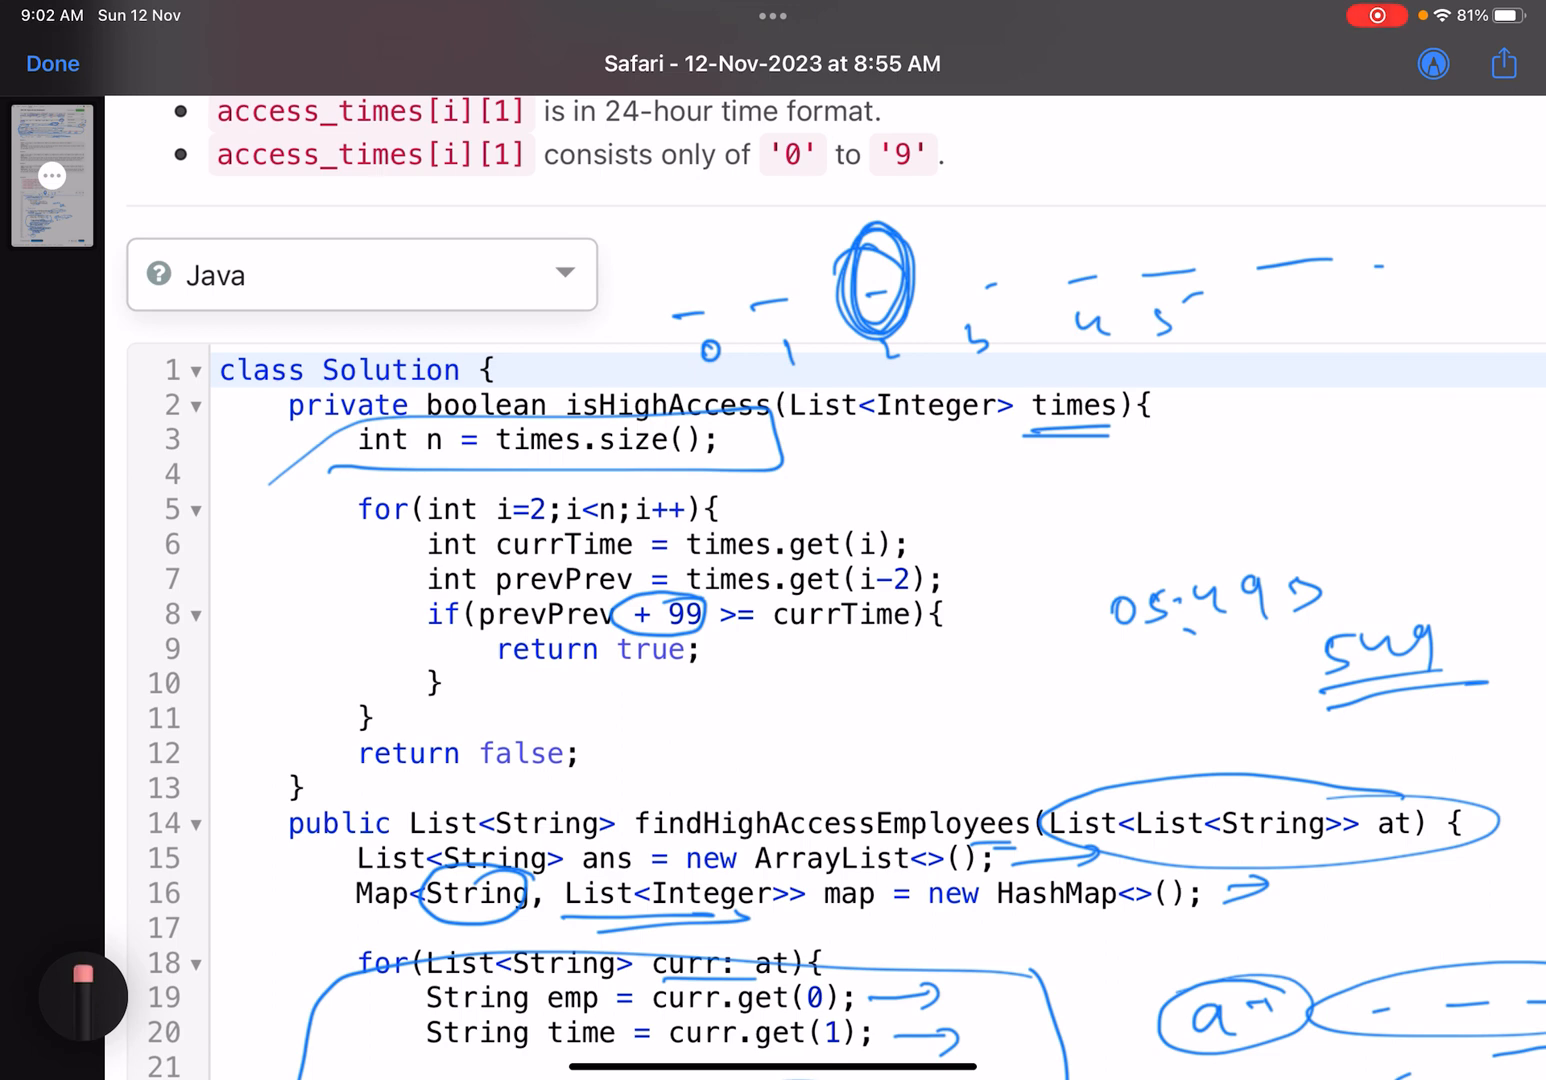
pyautogui.click(83, 996)
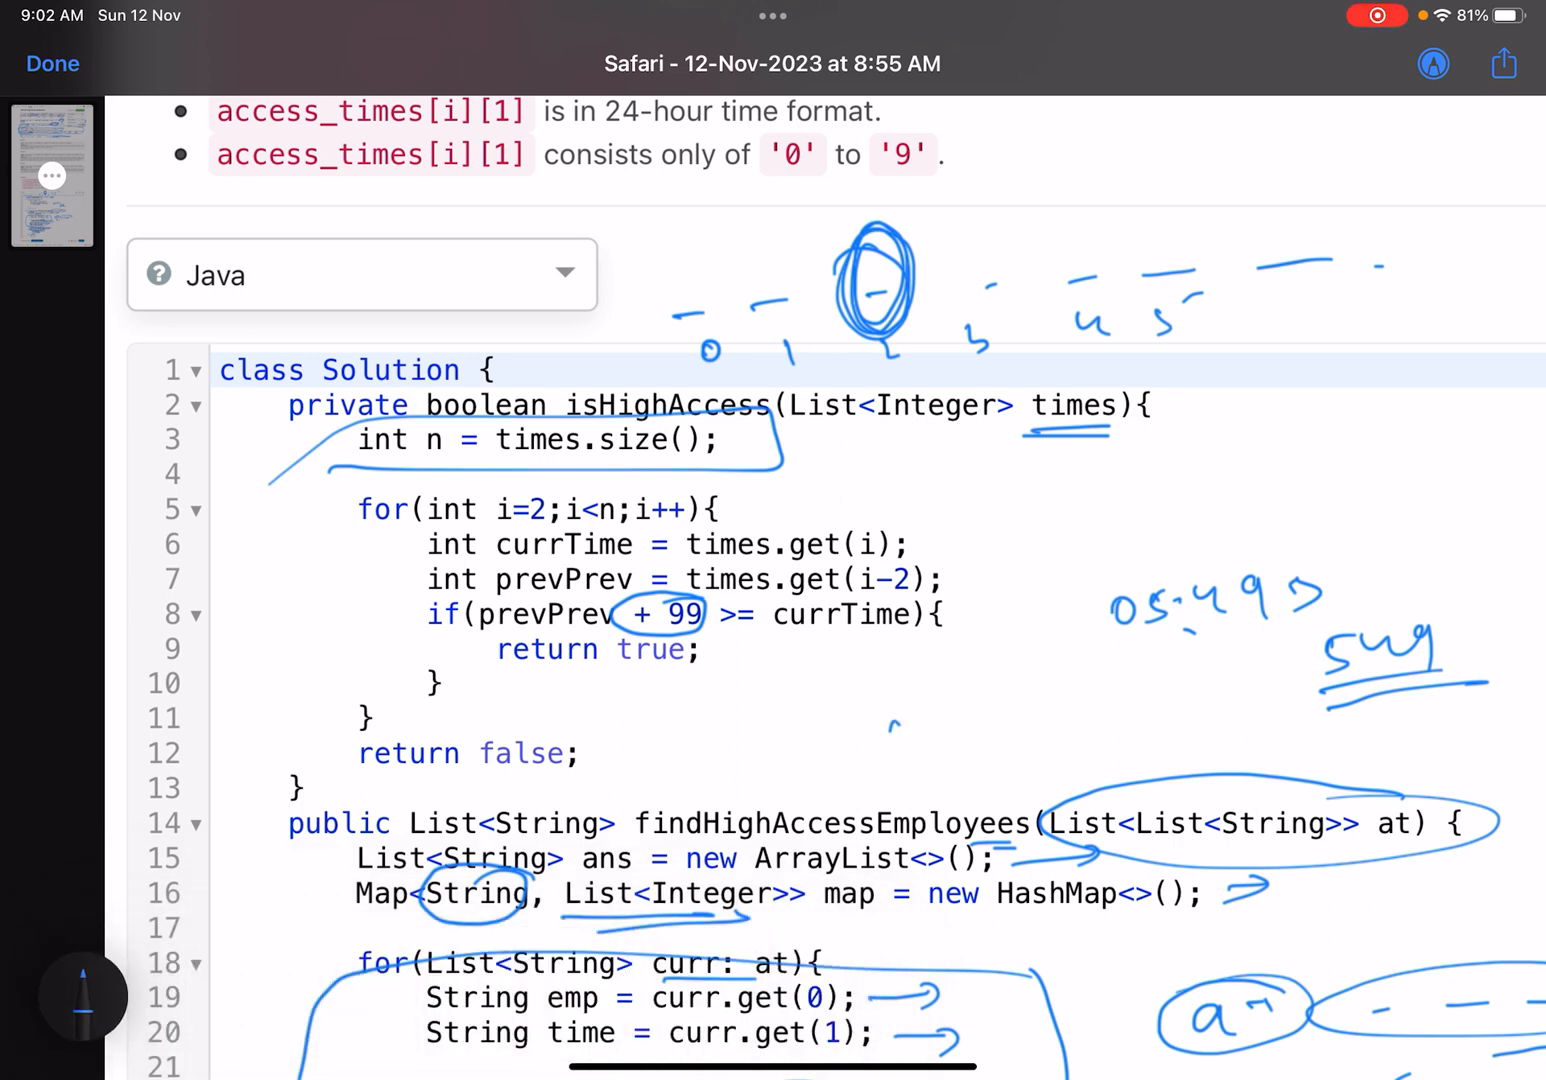
pyautogui.moveTo(690, 290); pyautogui.dragTo(865, 230)
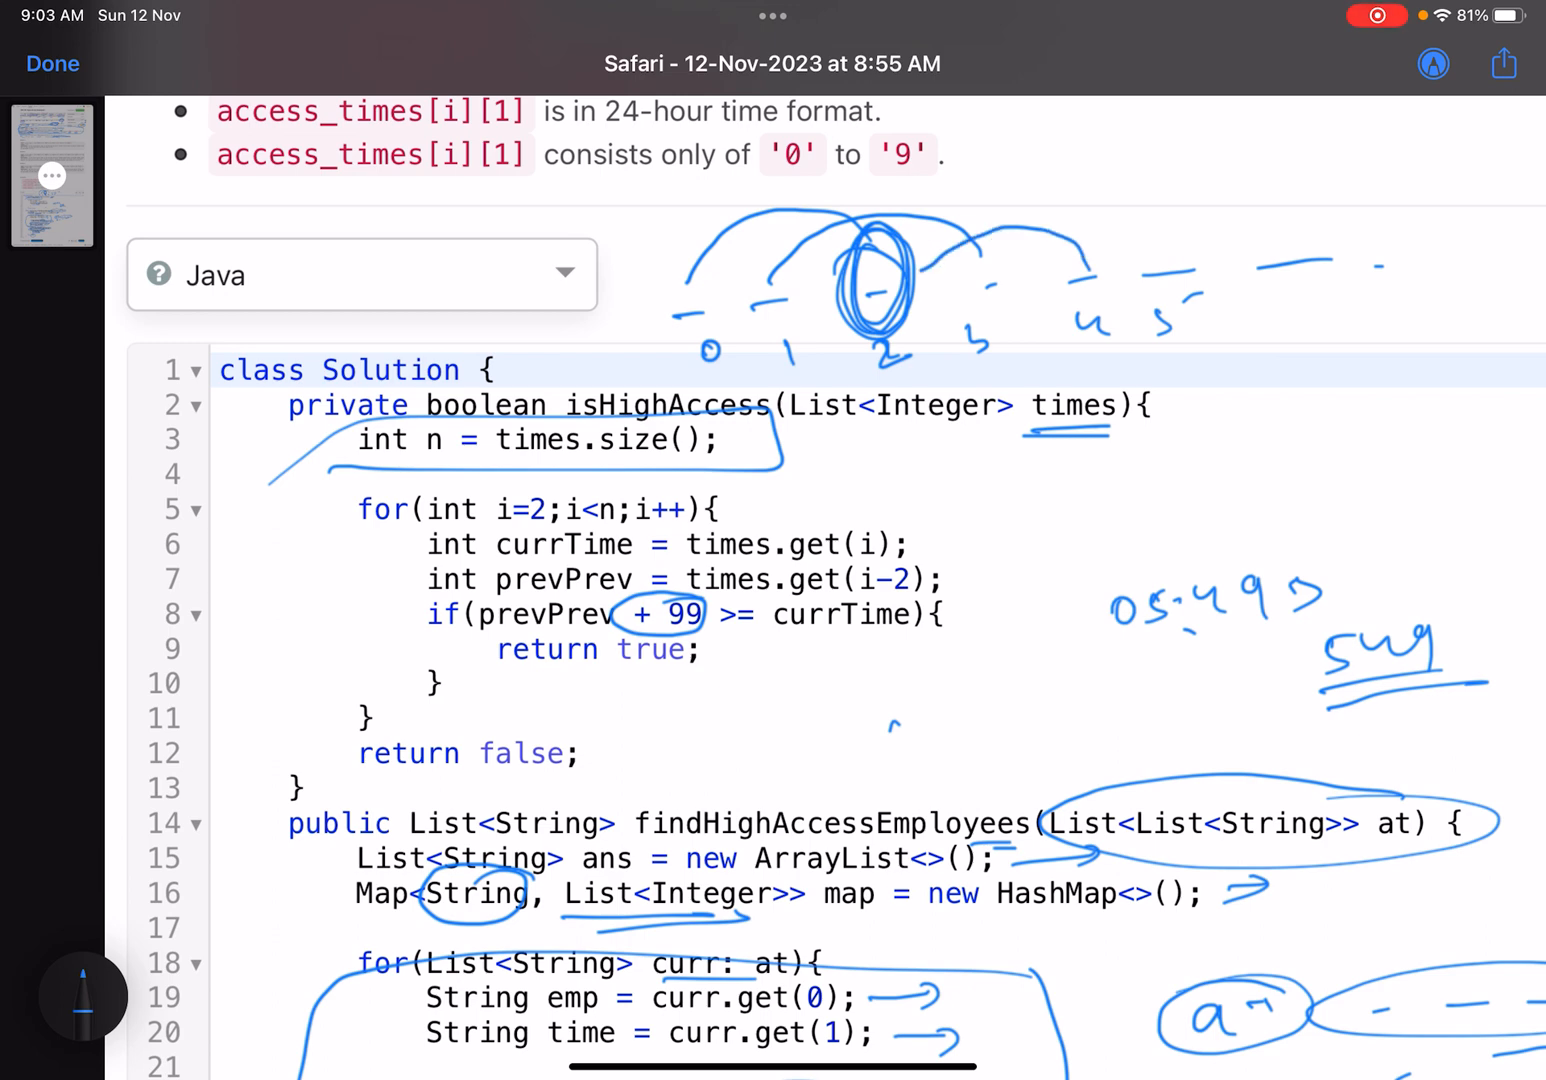
pyautogui.moveTo(870, 330); pyautogui.dragTo(890, 360)
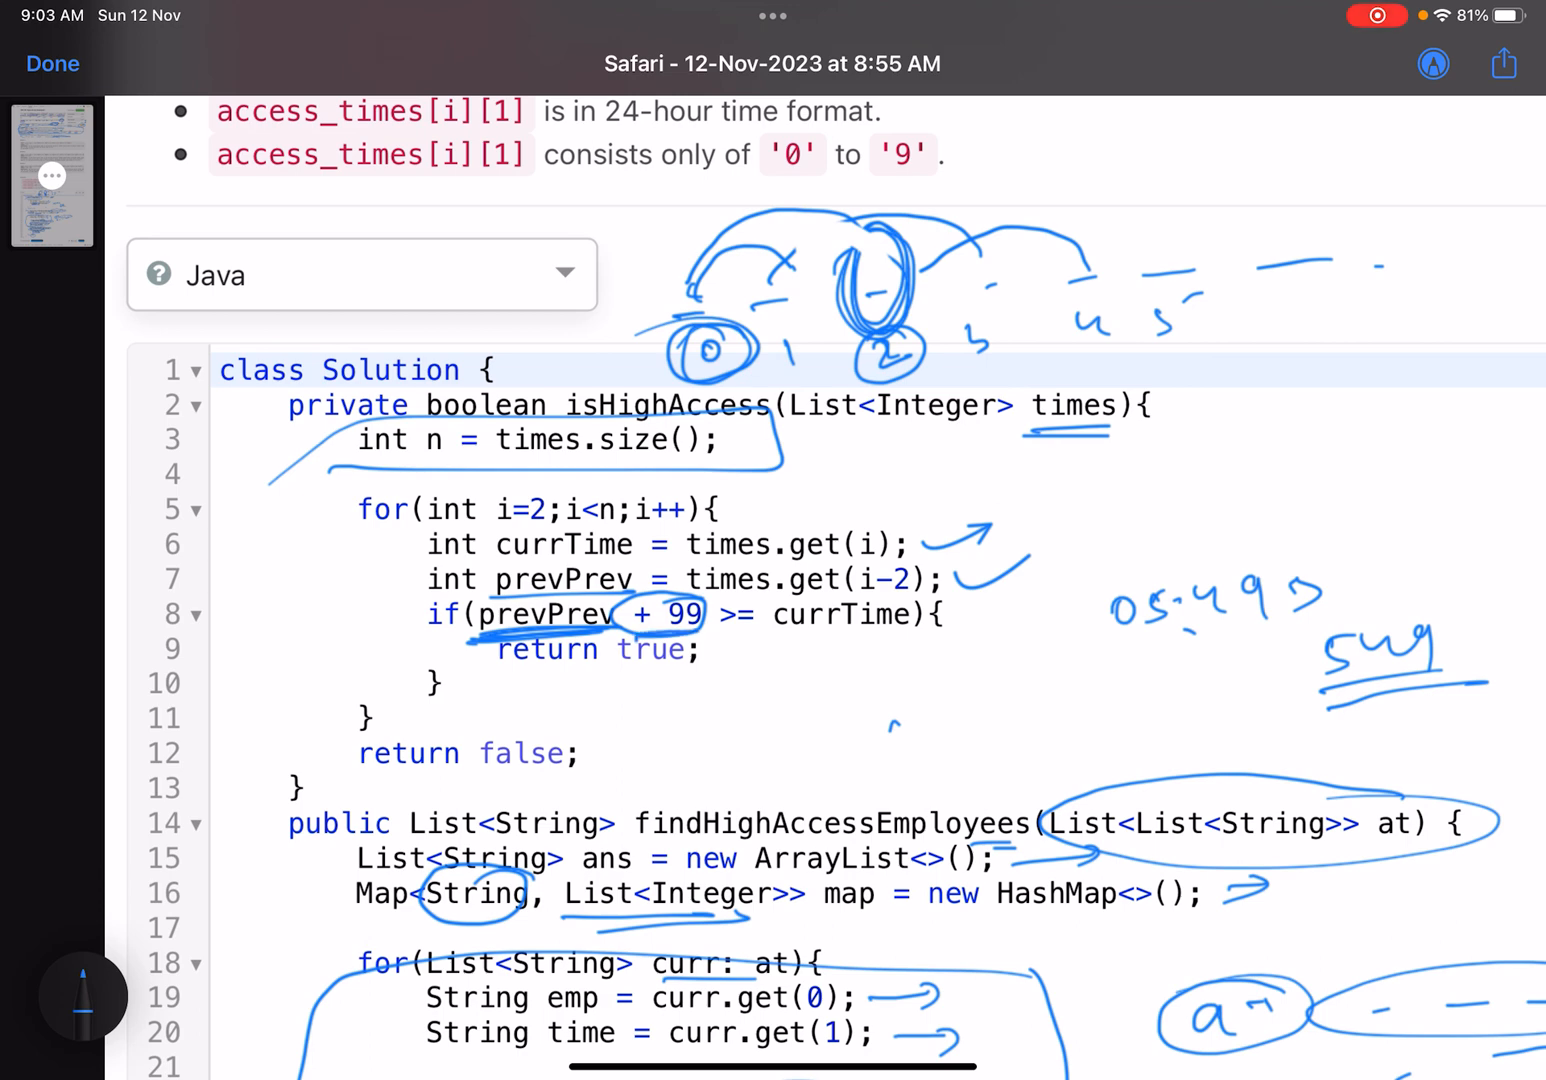
pyautogui.moveTo(770, 652); pyautogui.dragTo(910, 648)
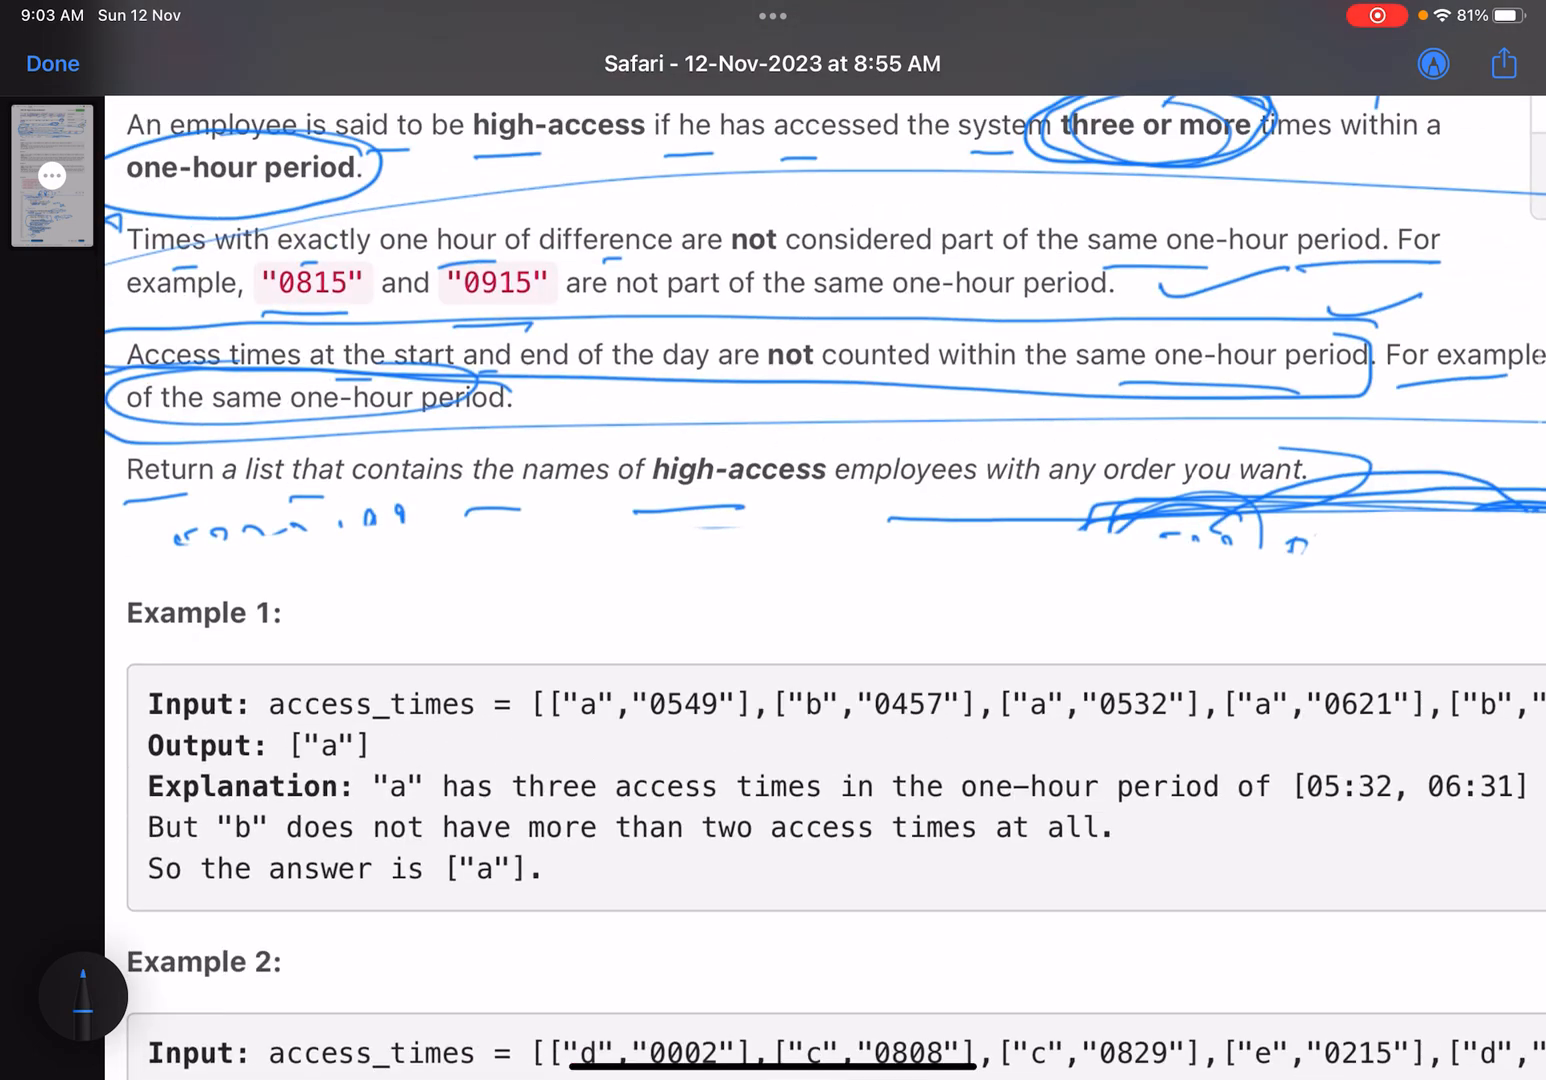
# Beside the constraints, write 532 + 99 = 631 and circle 532 and 600
pyautogui.scroll(-3)
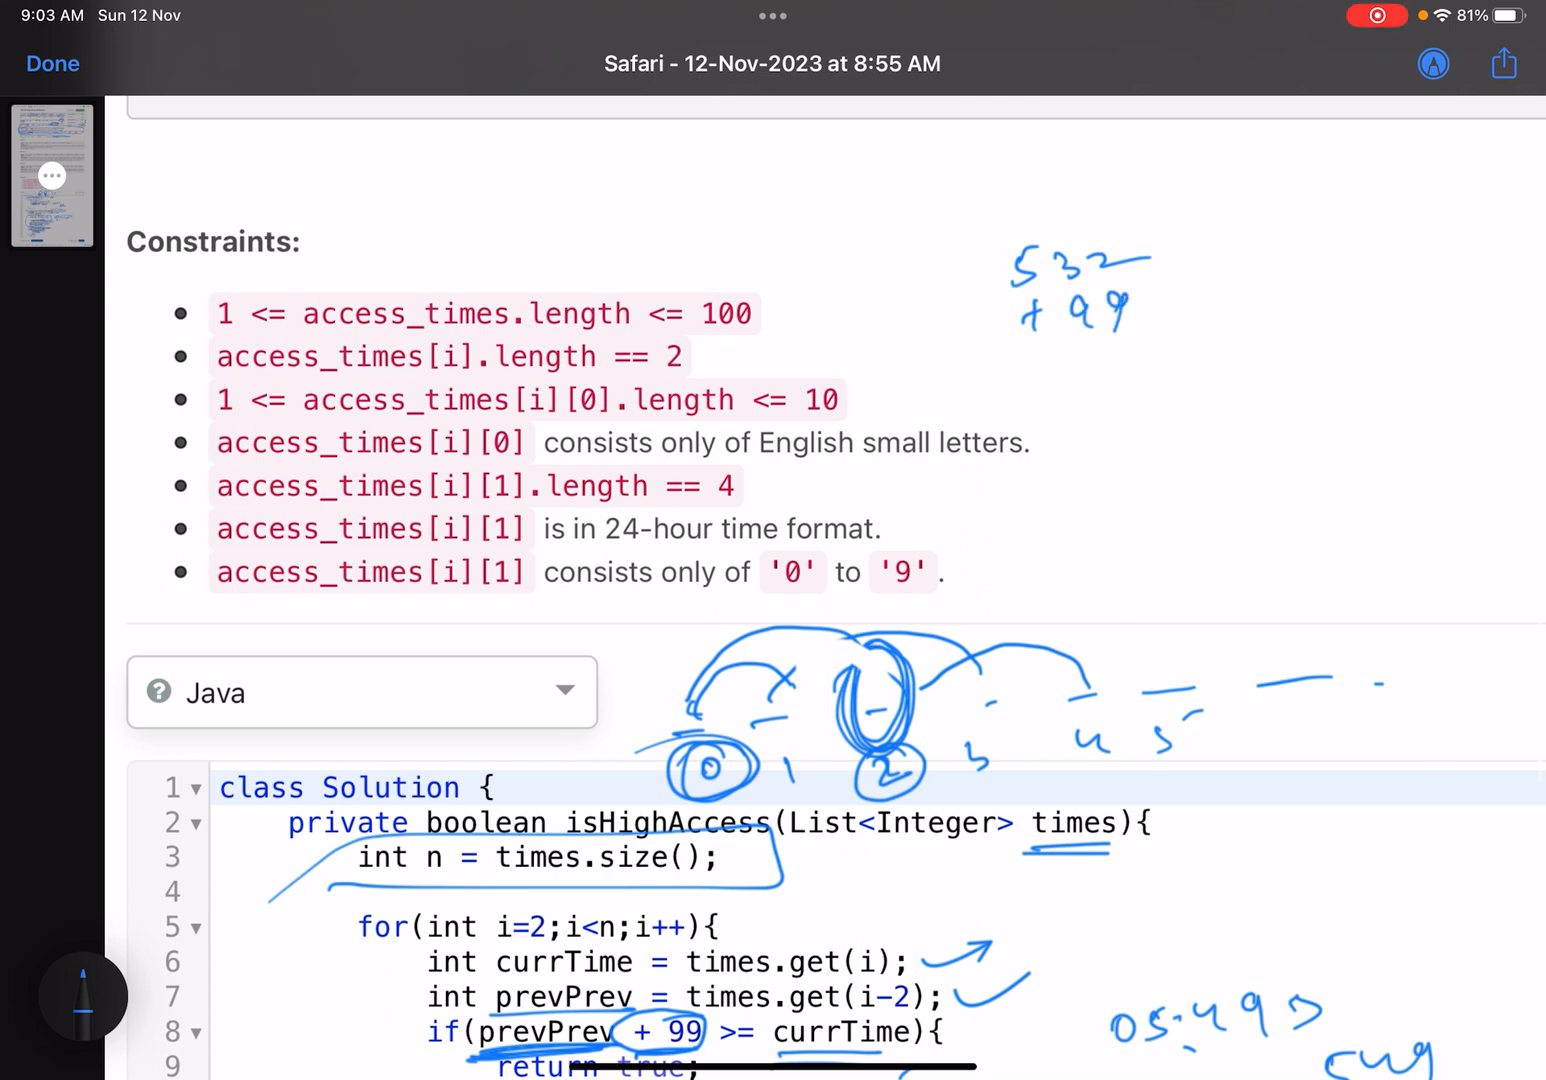
pyautogui.moveTo(1030, 345); pyautogui.dragTo(1150, 380)
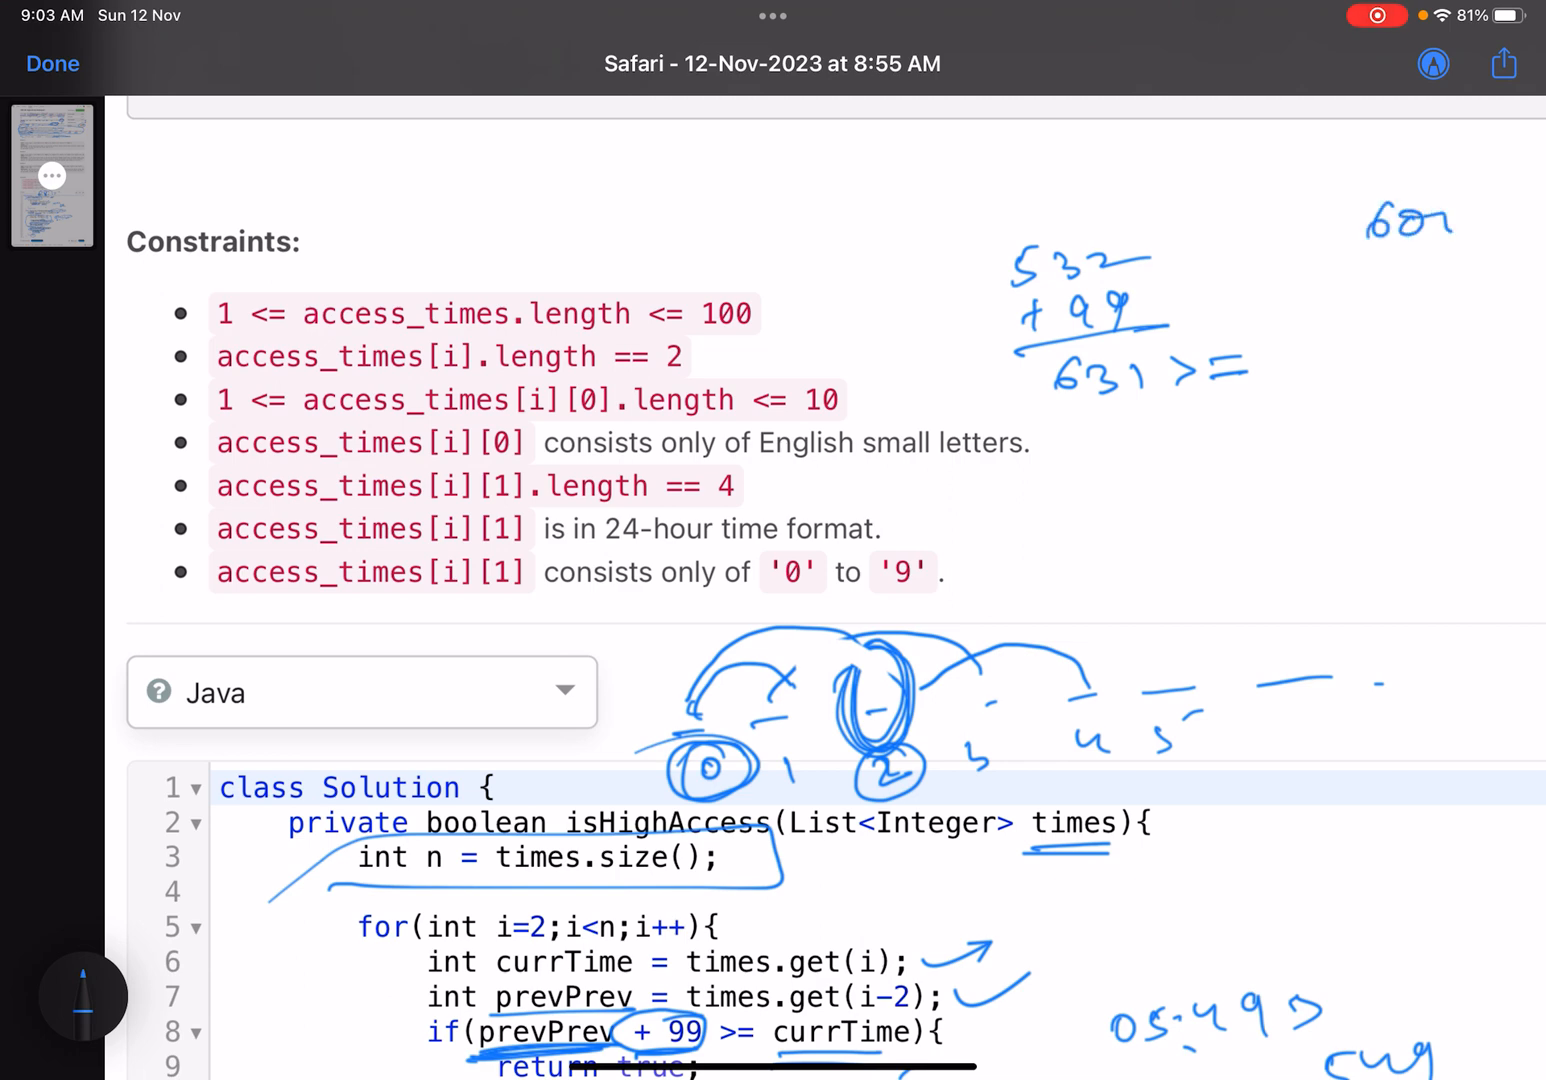
pyautogui.moveTo(980, 290); pyautogui.dragTo(1150, 240)
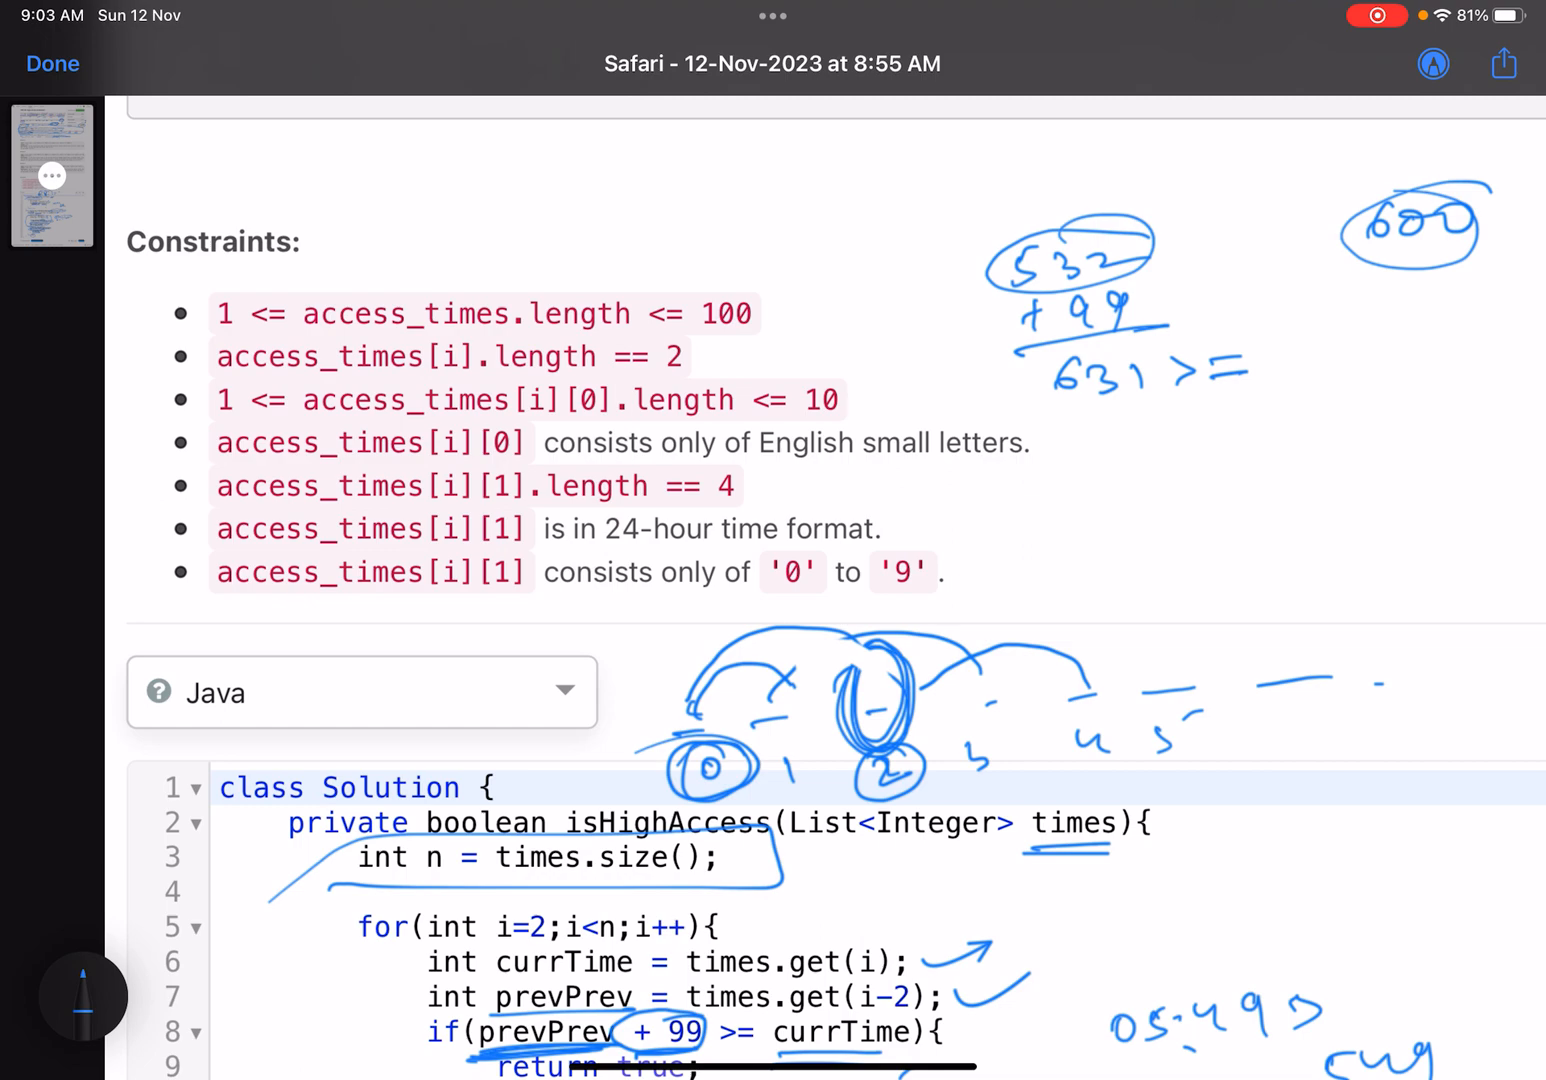
pyautogui.scroll(-3)
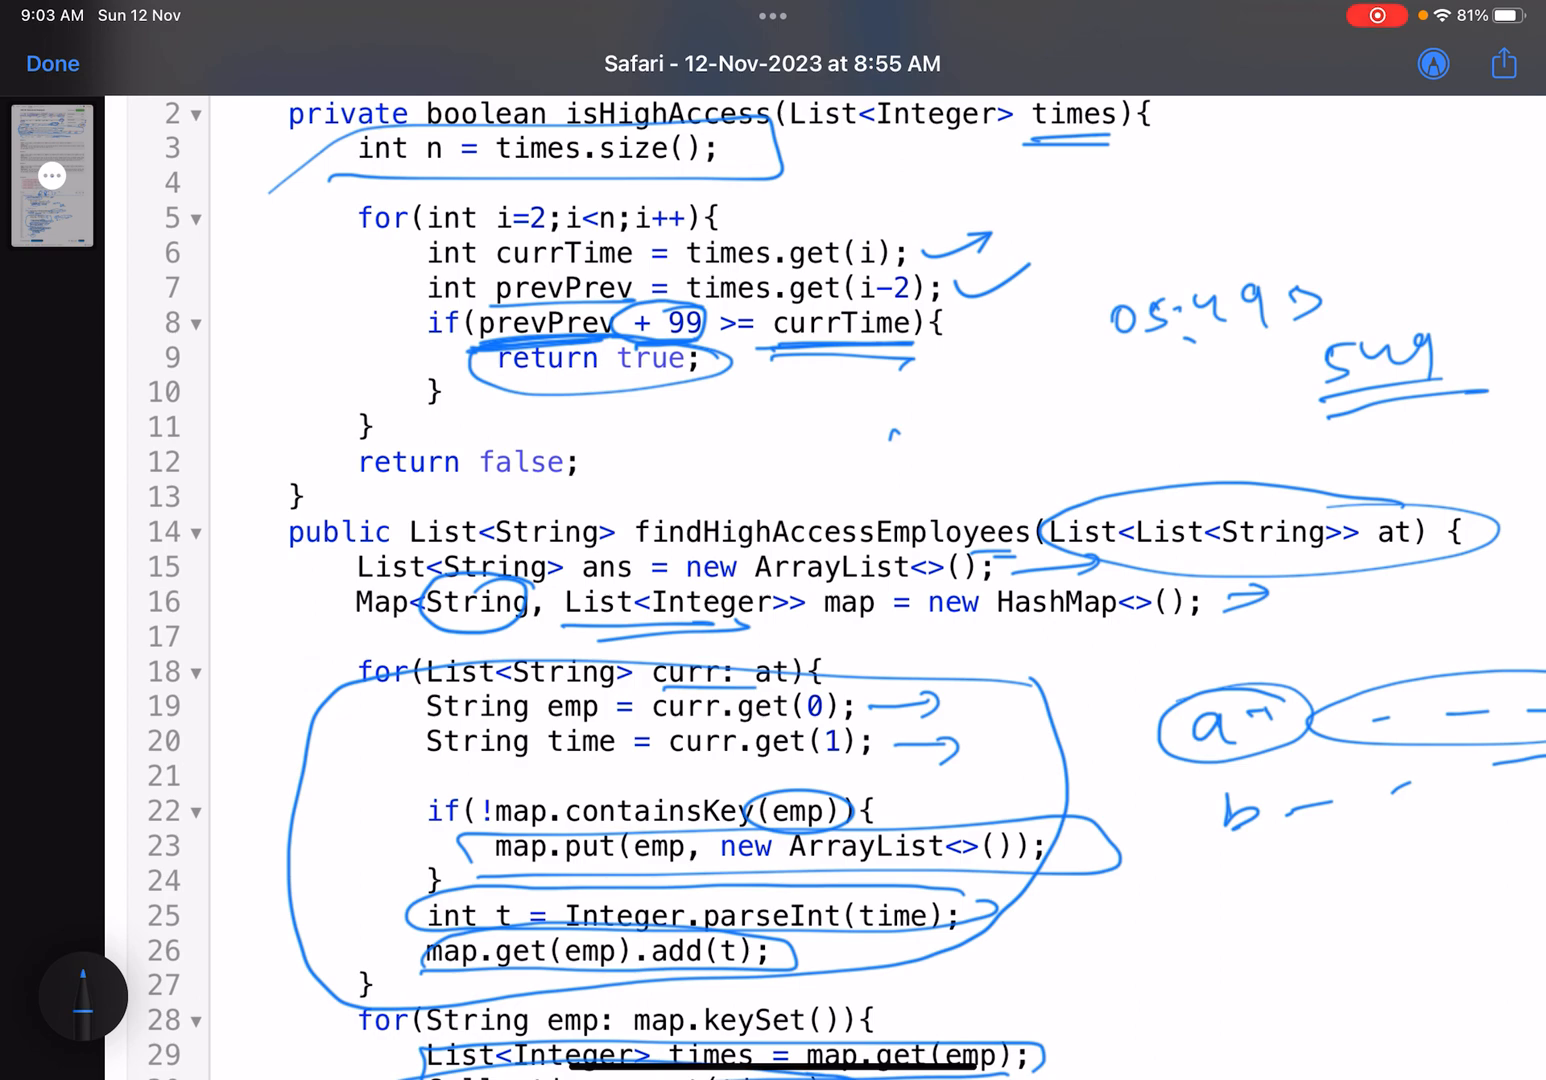
# Scroll down through the Java code toward isHighAccess and the ans lines
pyautogui.scroll(-3)
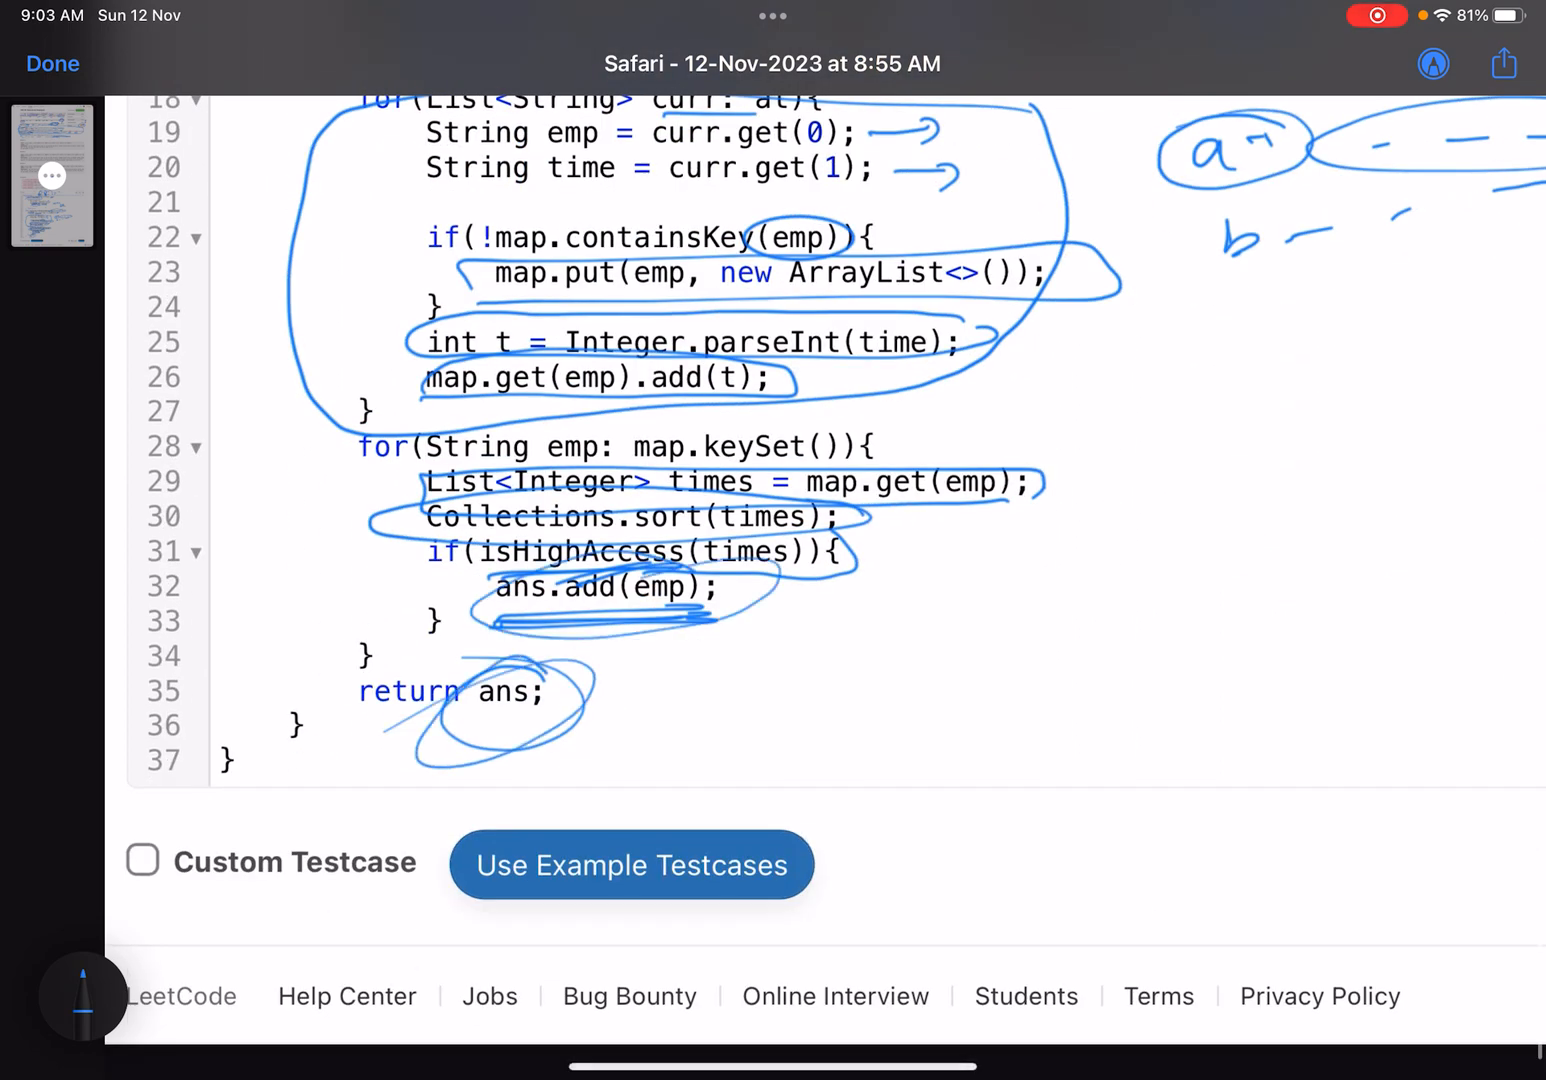
pyautogui.scroll(-3)
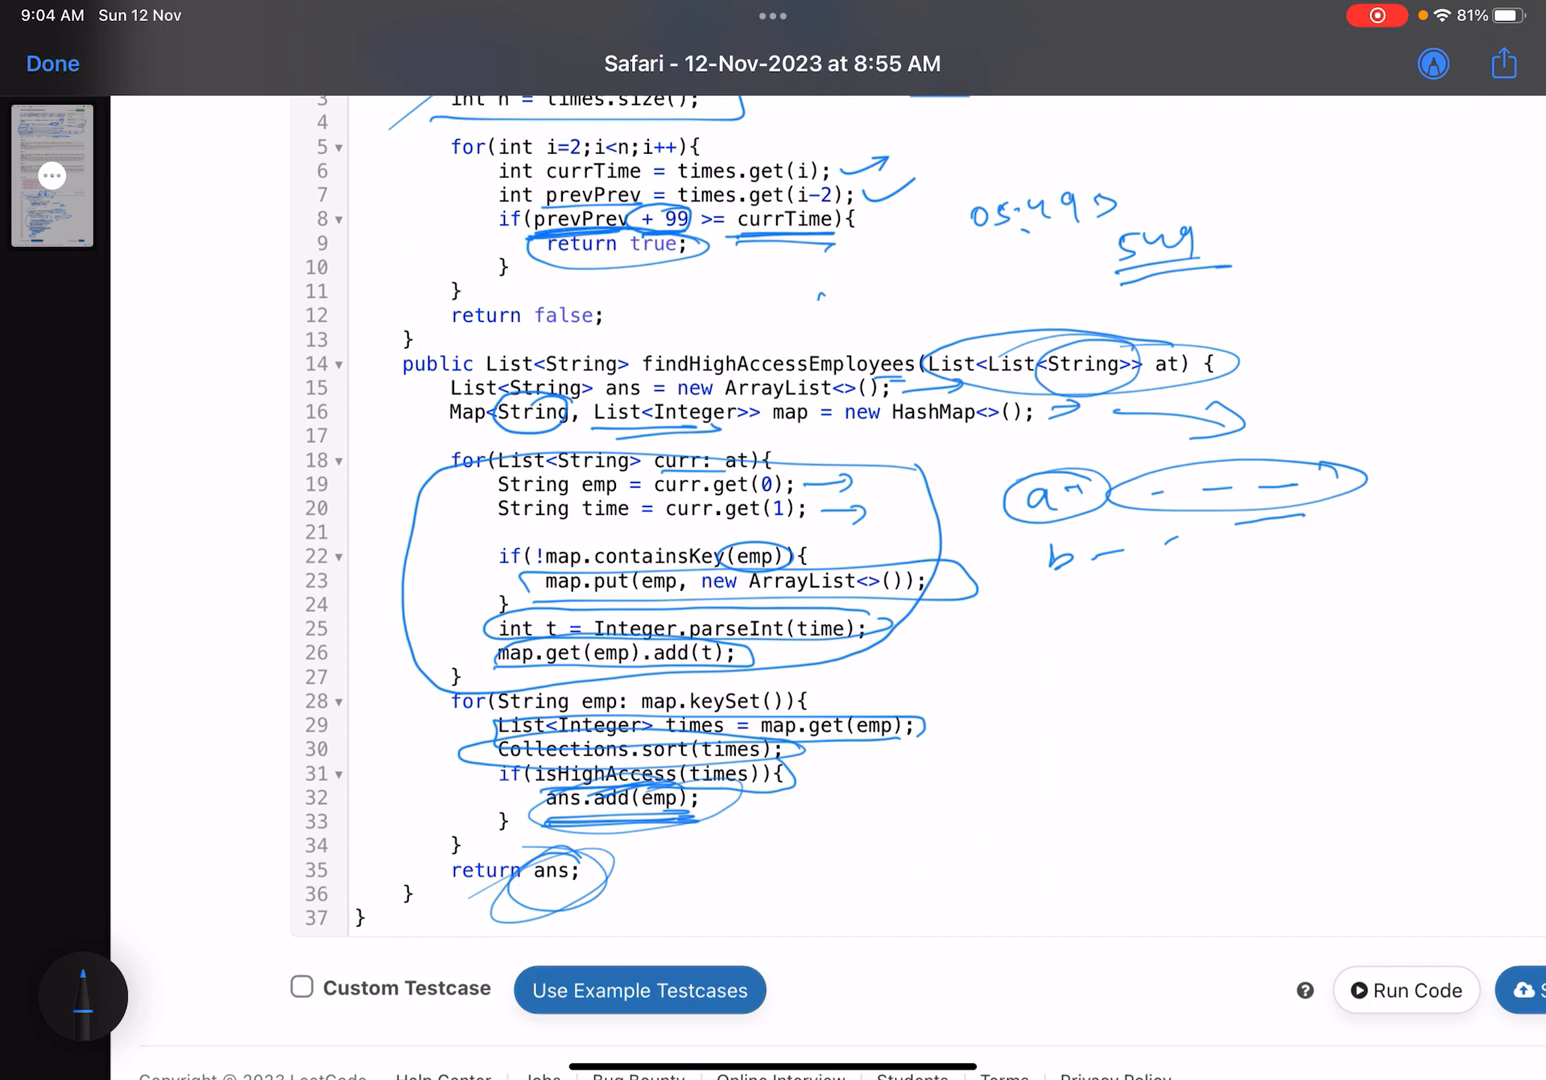
# Draw a hooked arrow below the a/b timelines and write an underlined '24 hrs'
pyautogui.moveTo(1040, 640); pyautogui.dragTo(1180, 690)
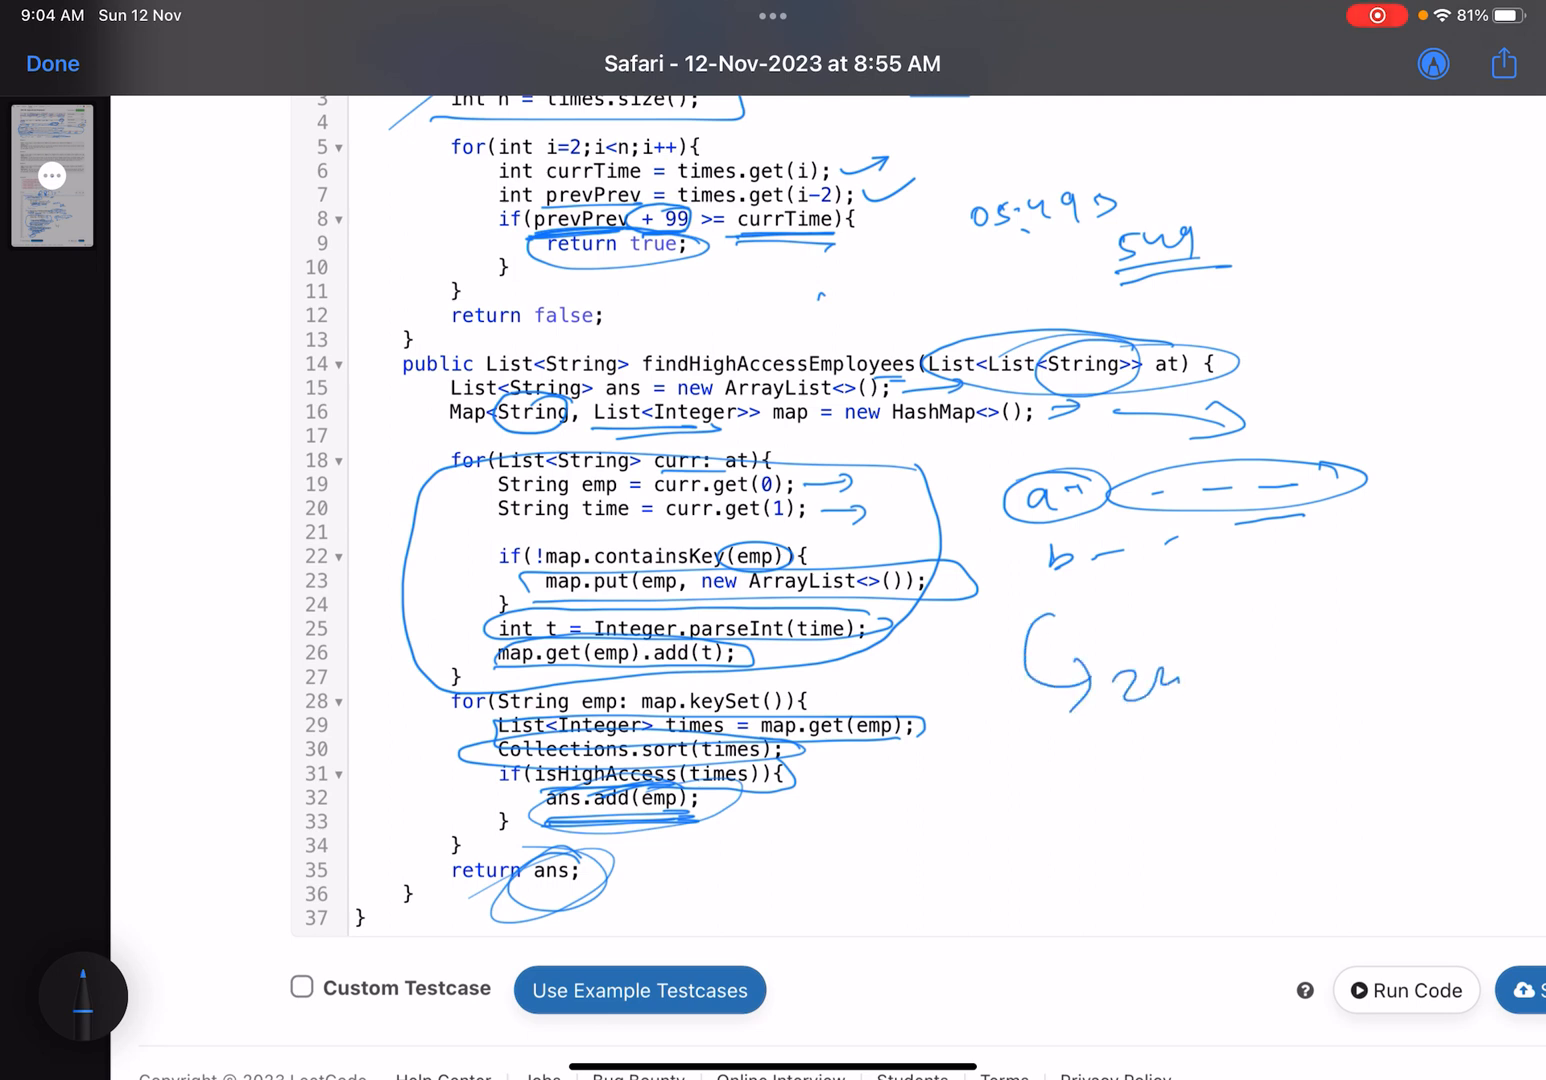
pyautogui.moveTo(1140, 700); pyautogui.dragTo(1290, 710)
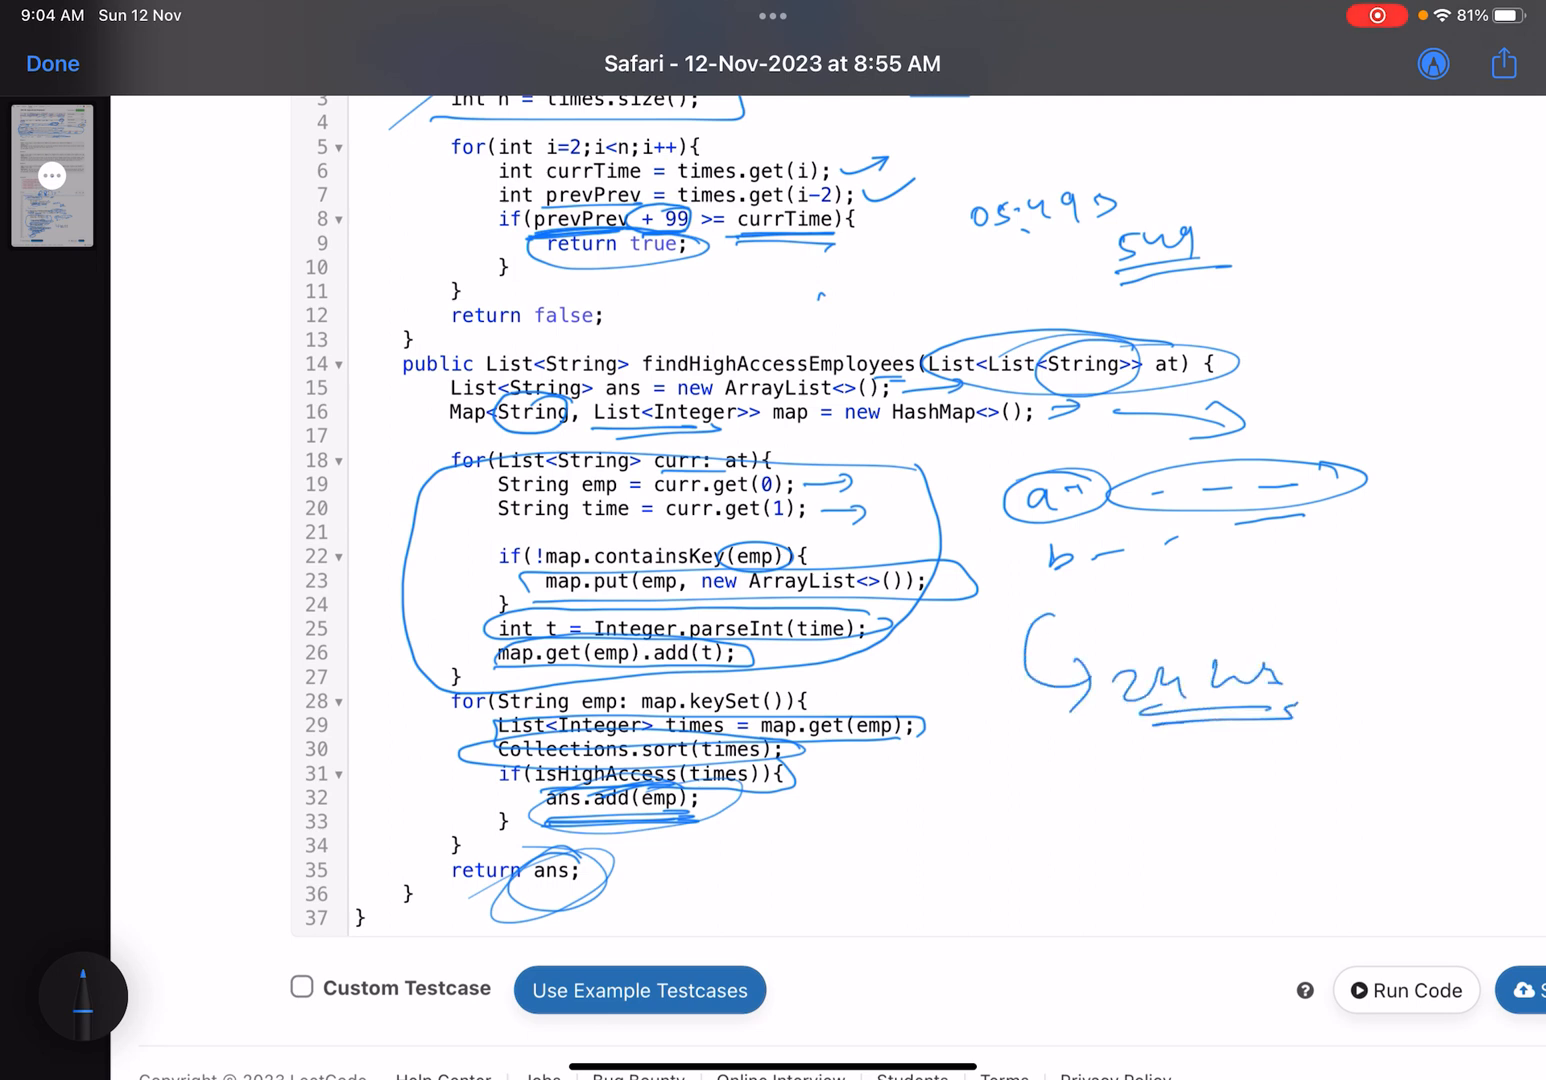